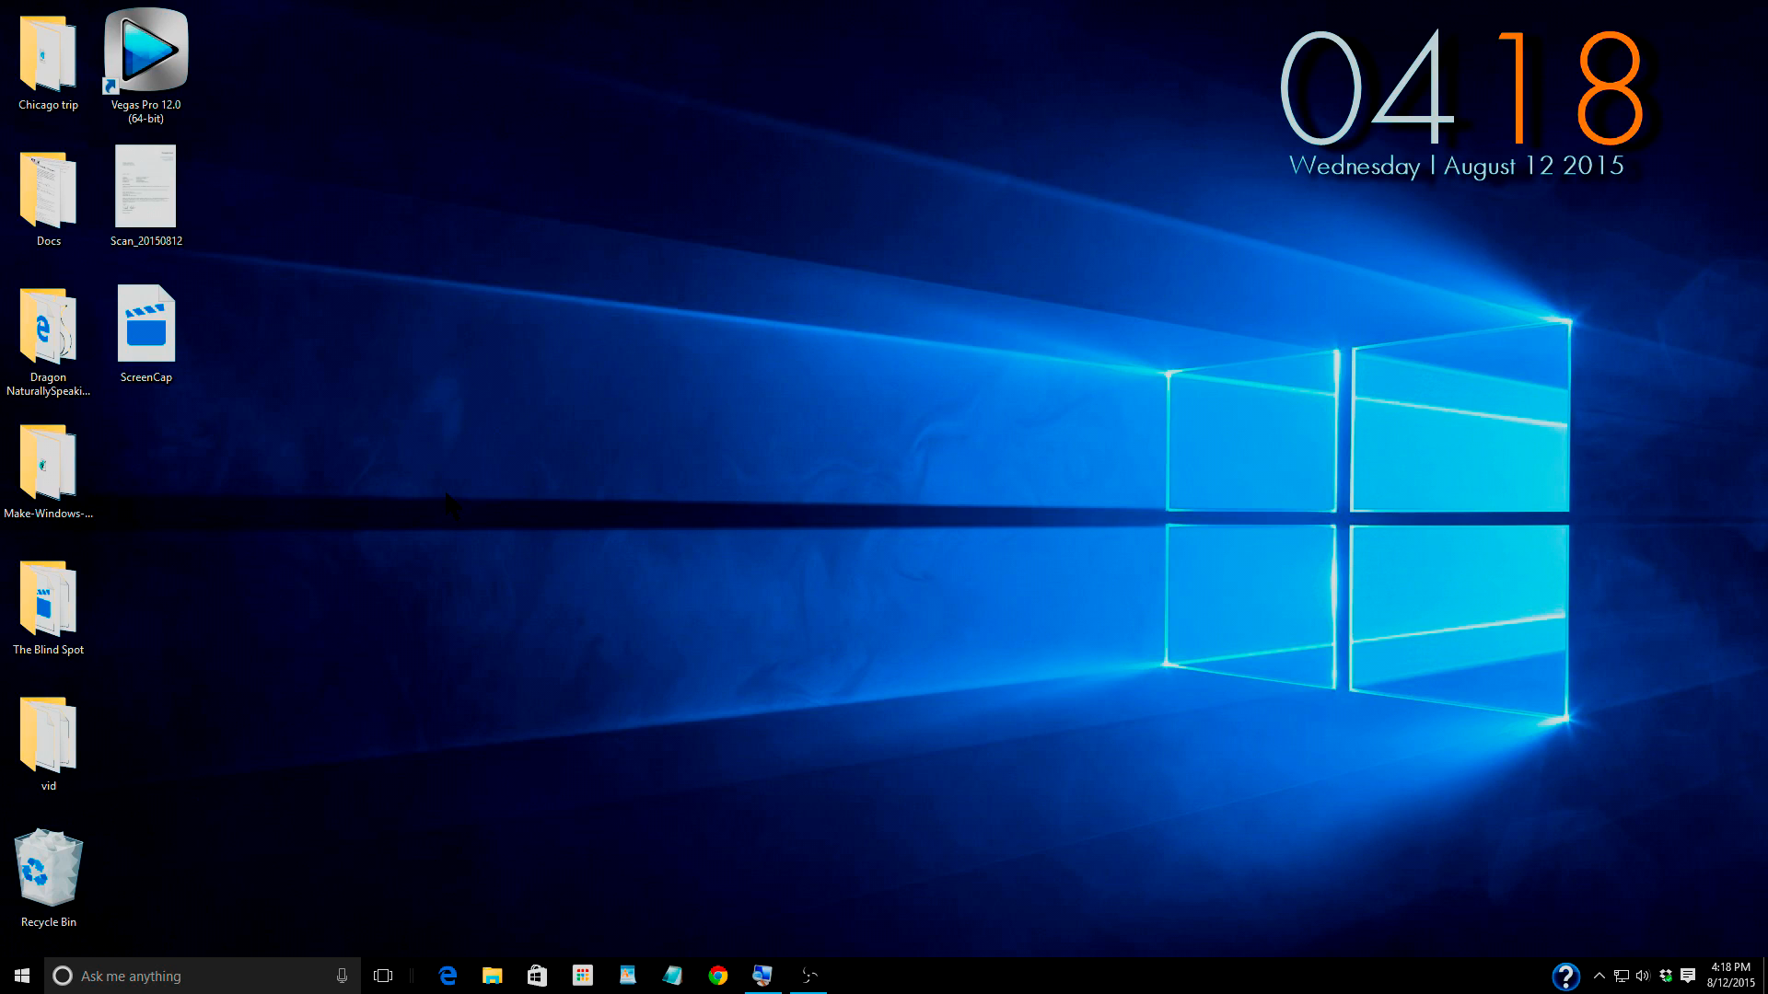
mouse_move(439, 373)
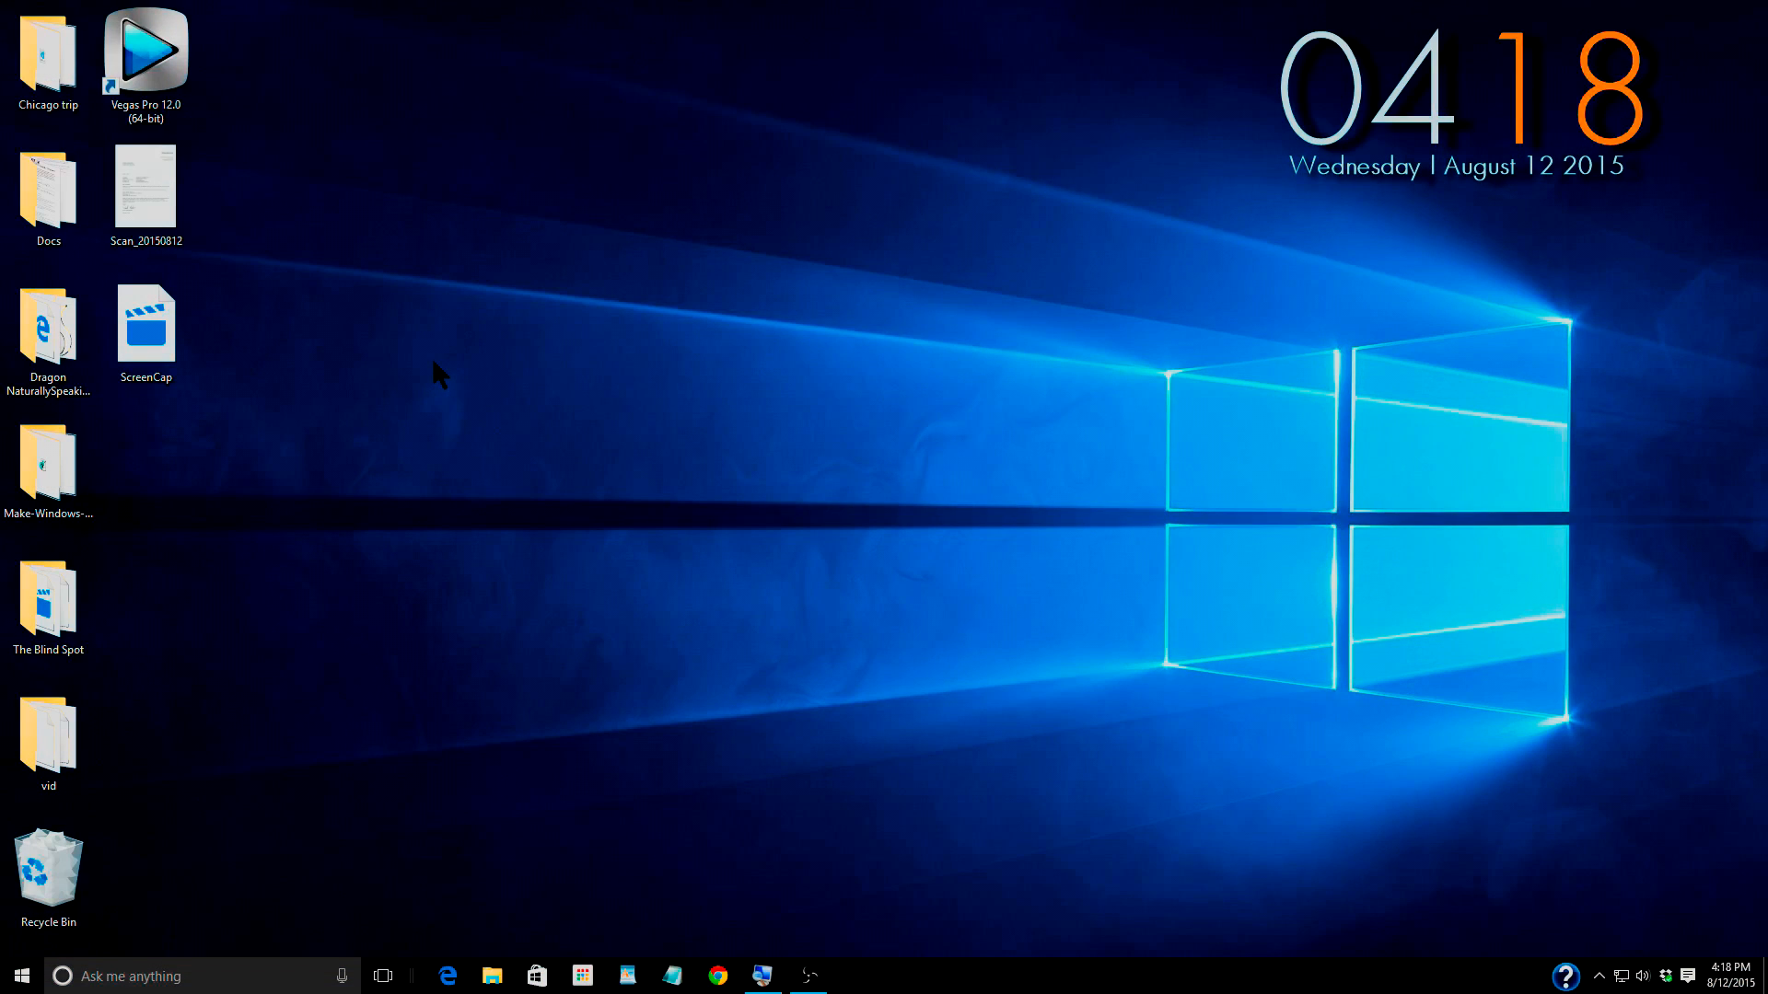
mouse_move(462, 418)
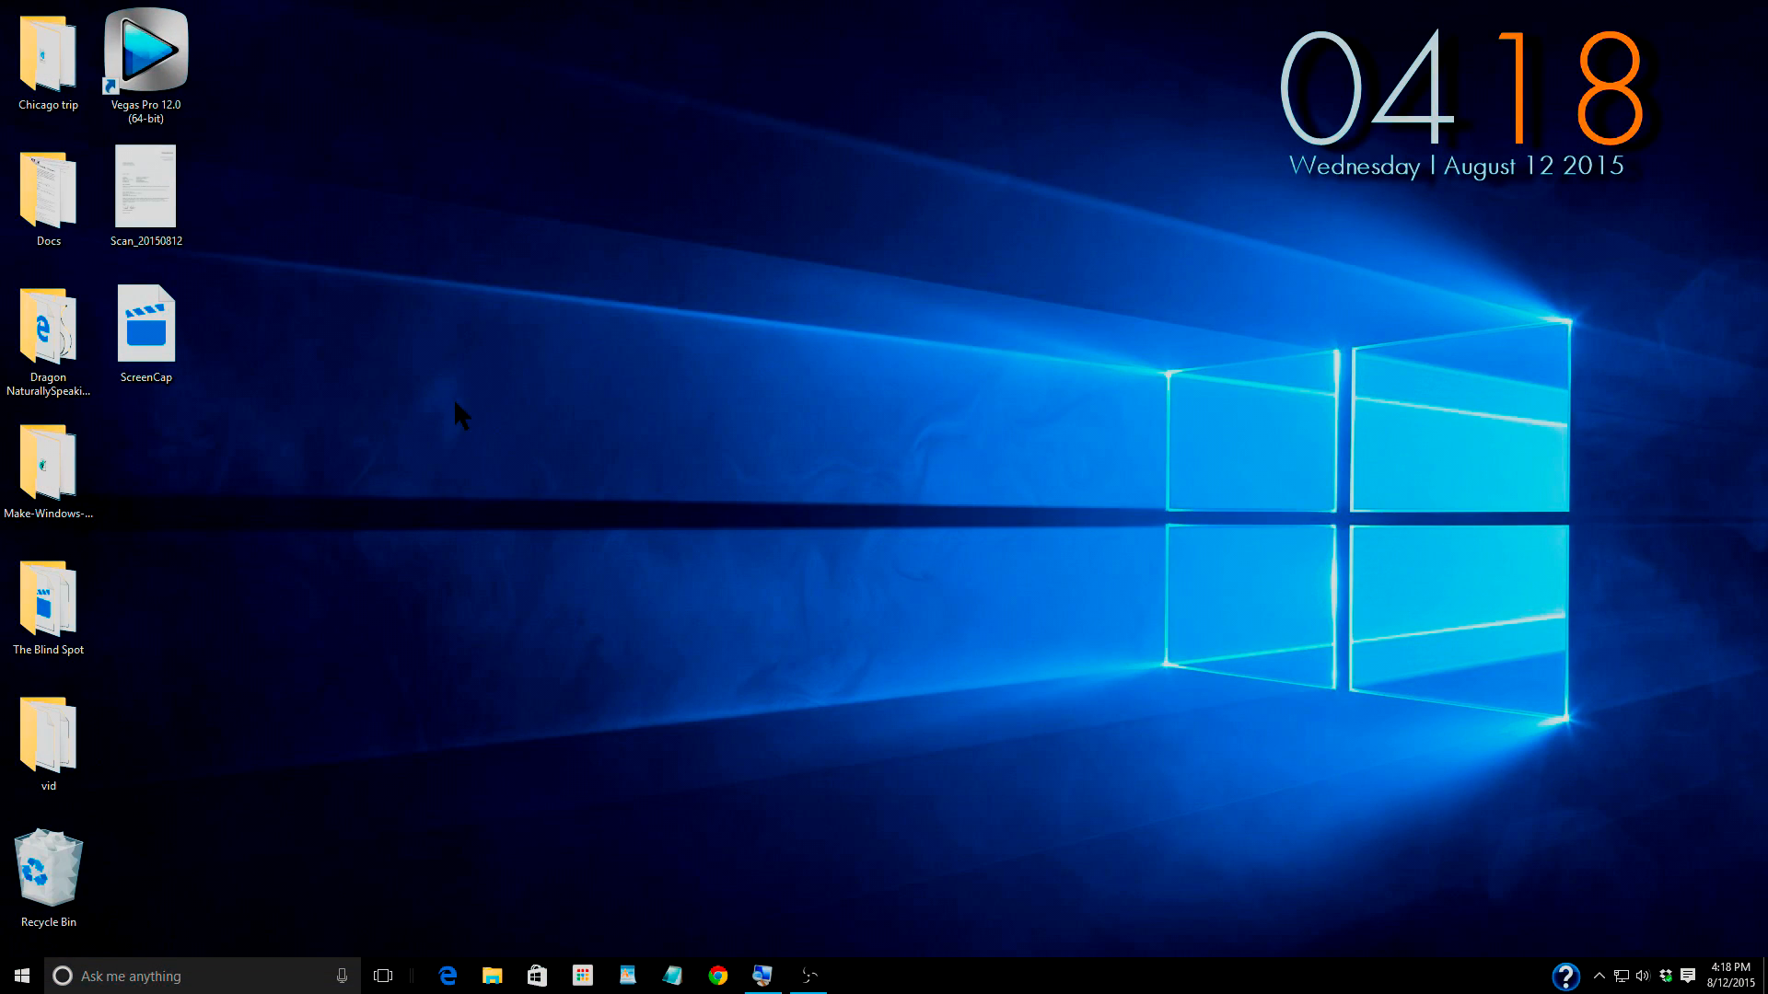
- Show the desktop icons at small size from the desktop's View menu
right_click(455, 408)
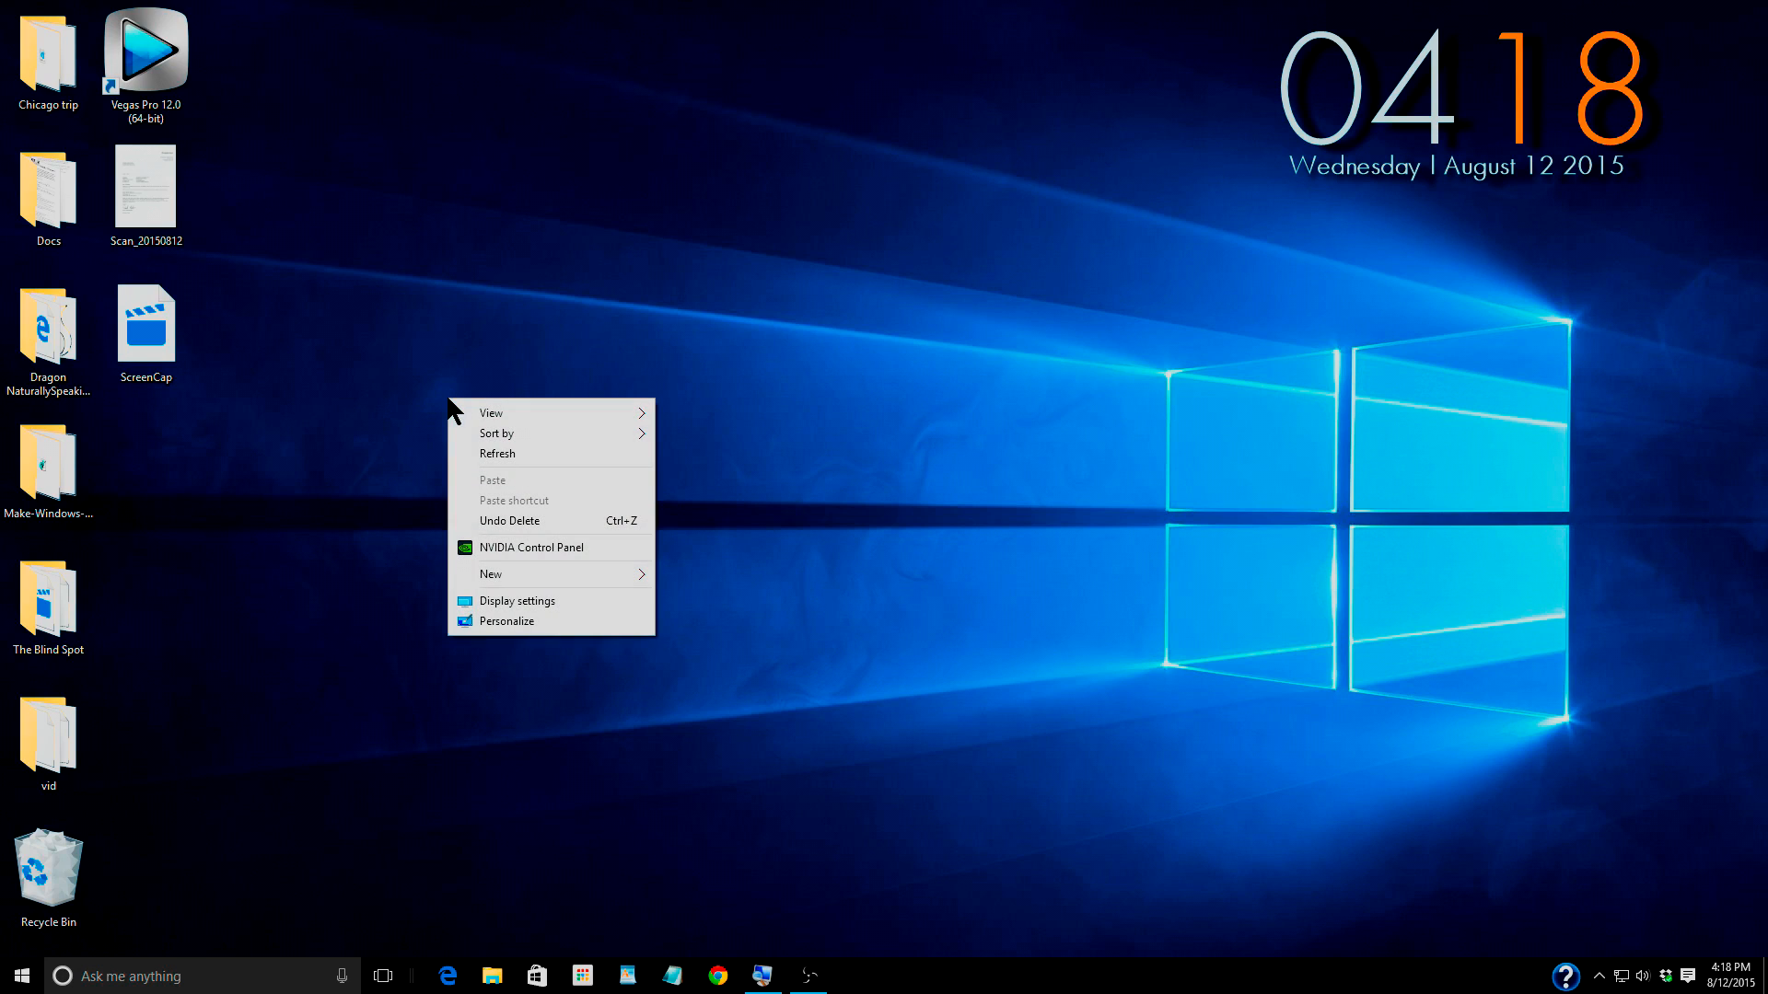
mouse_move(492, 412)
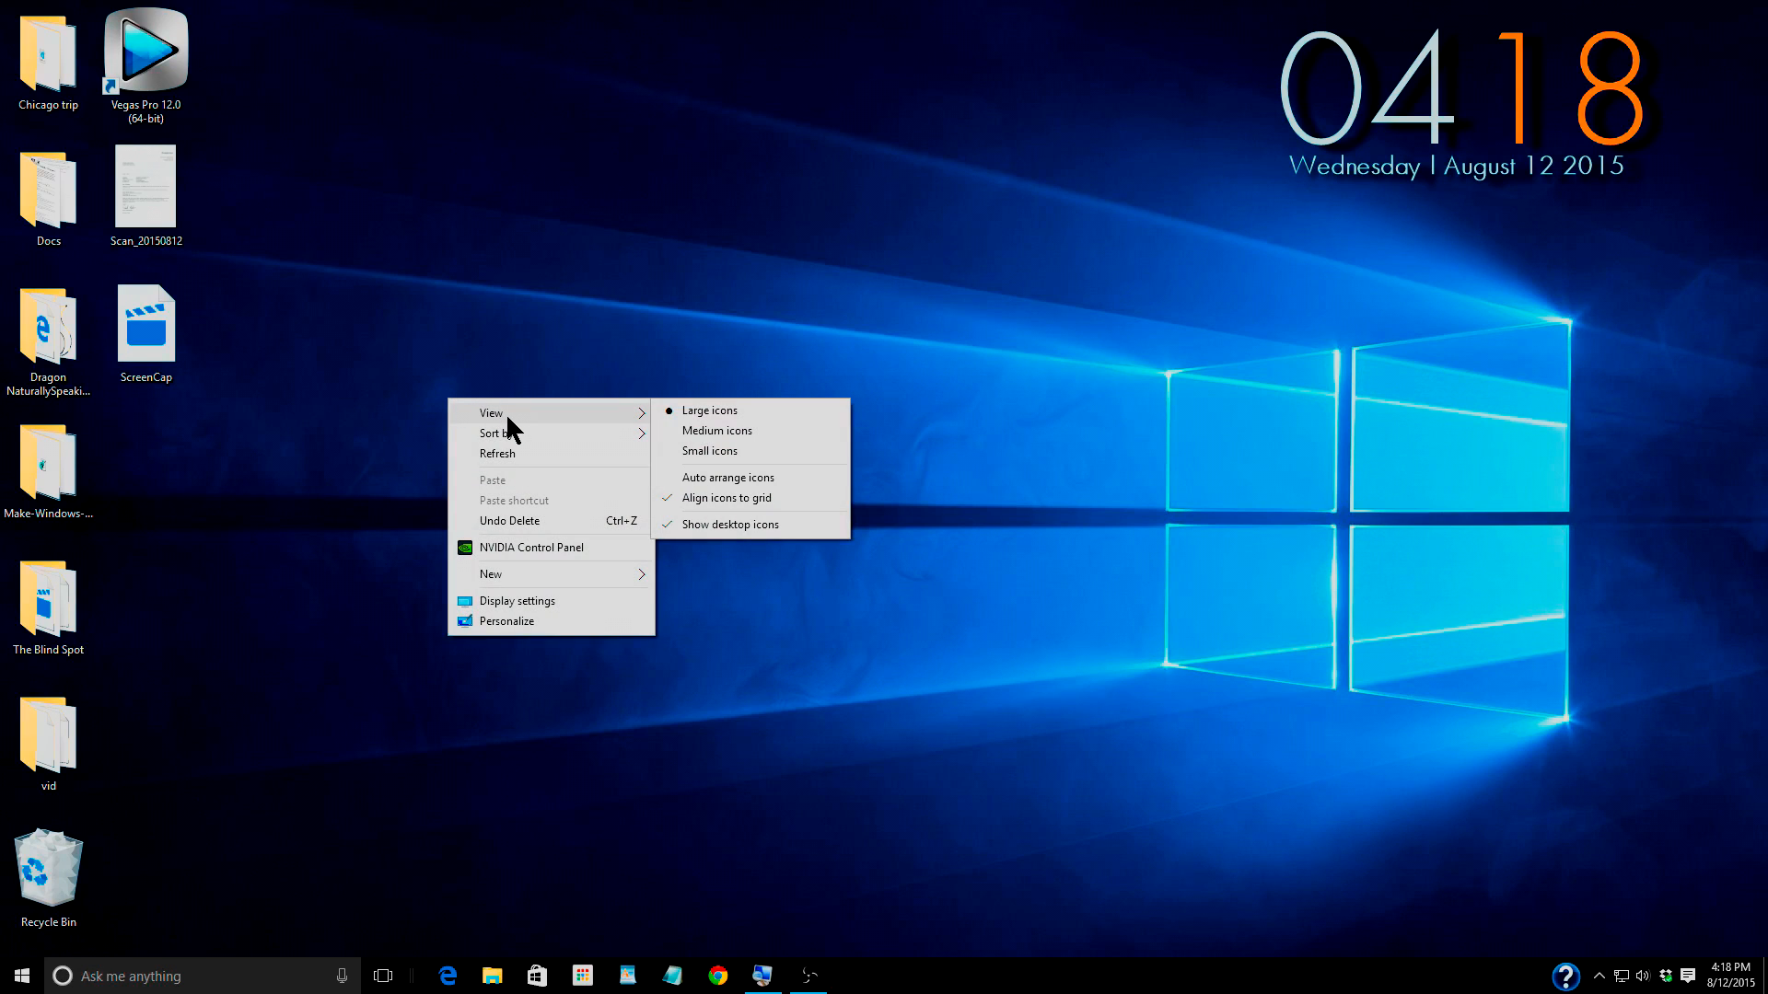
mouse_move(694, 421)
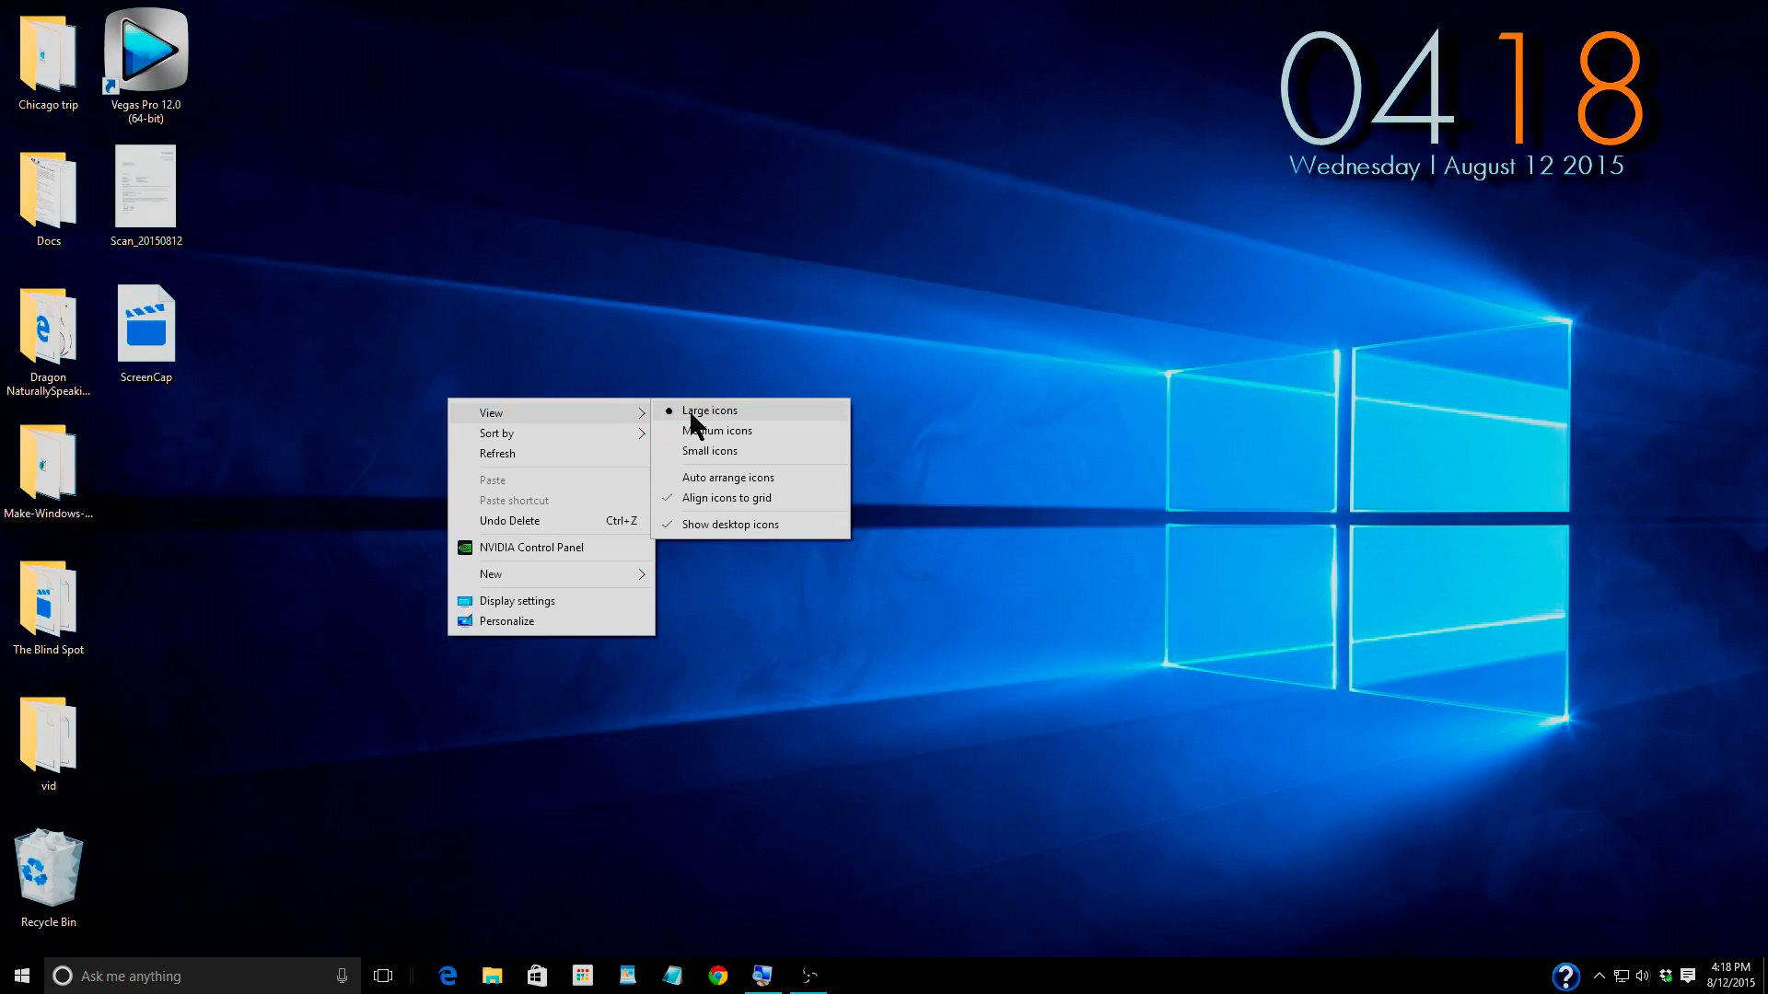
click(648, 353)
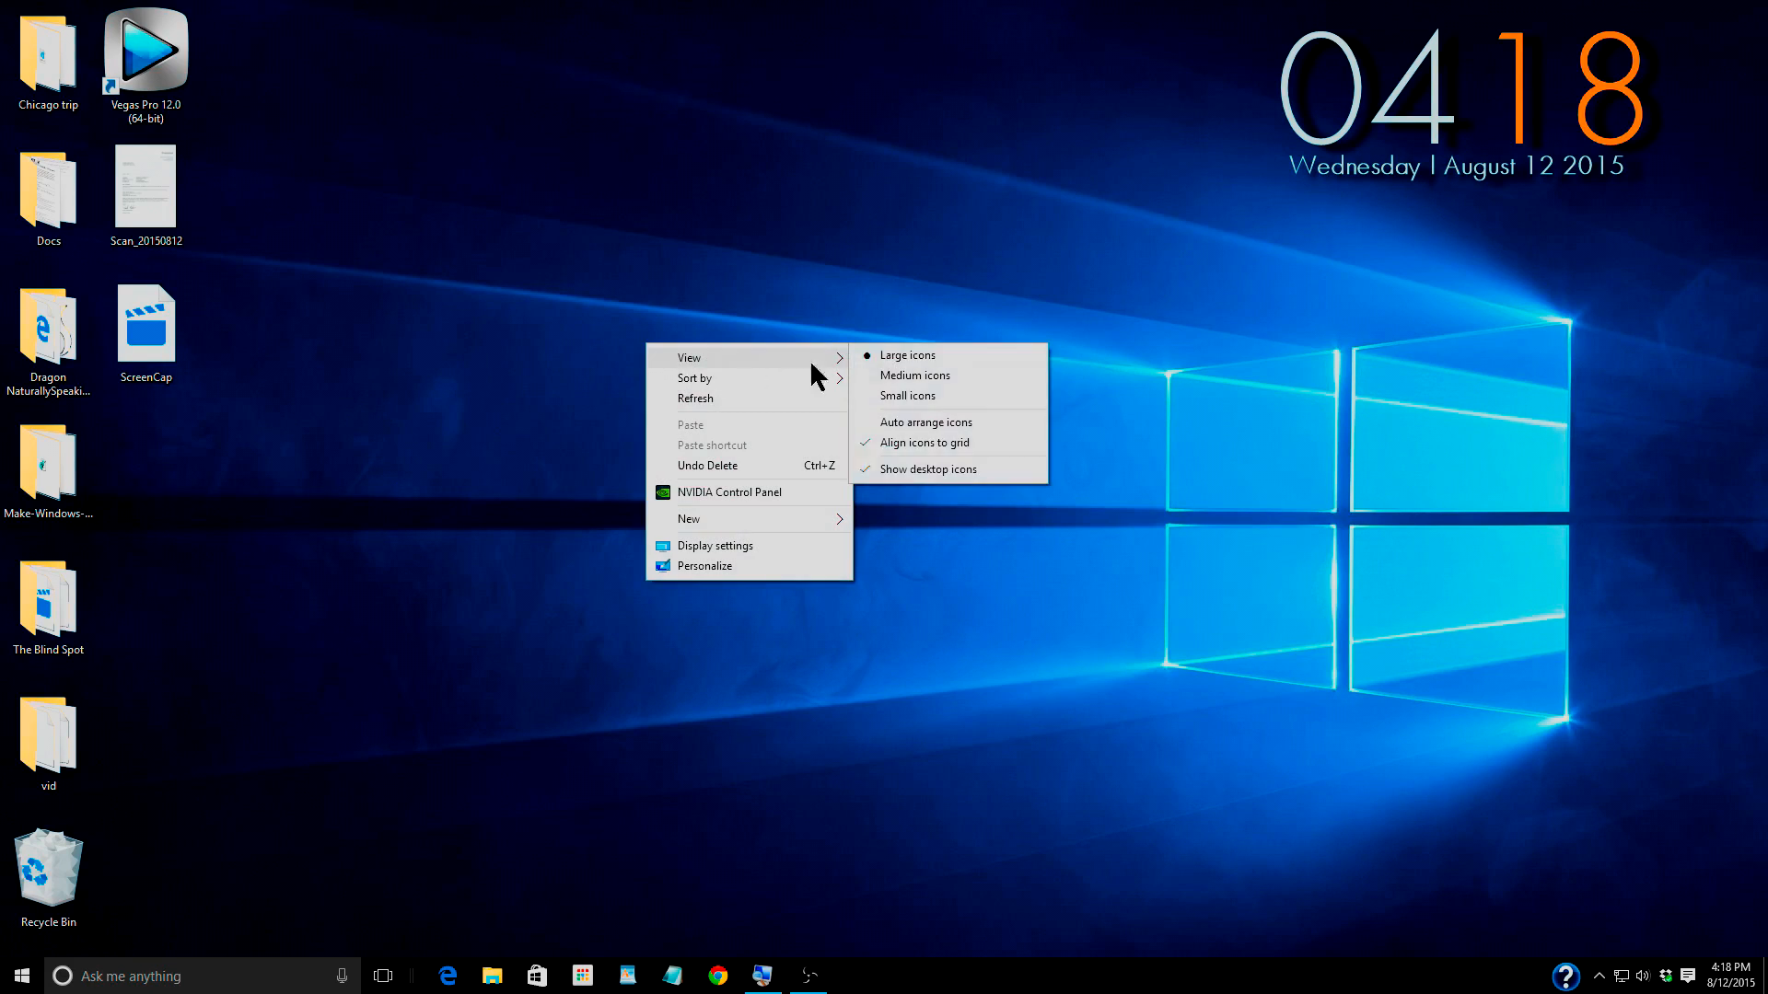
click(915, 374)
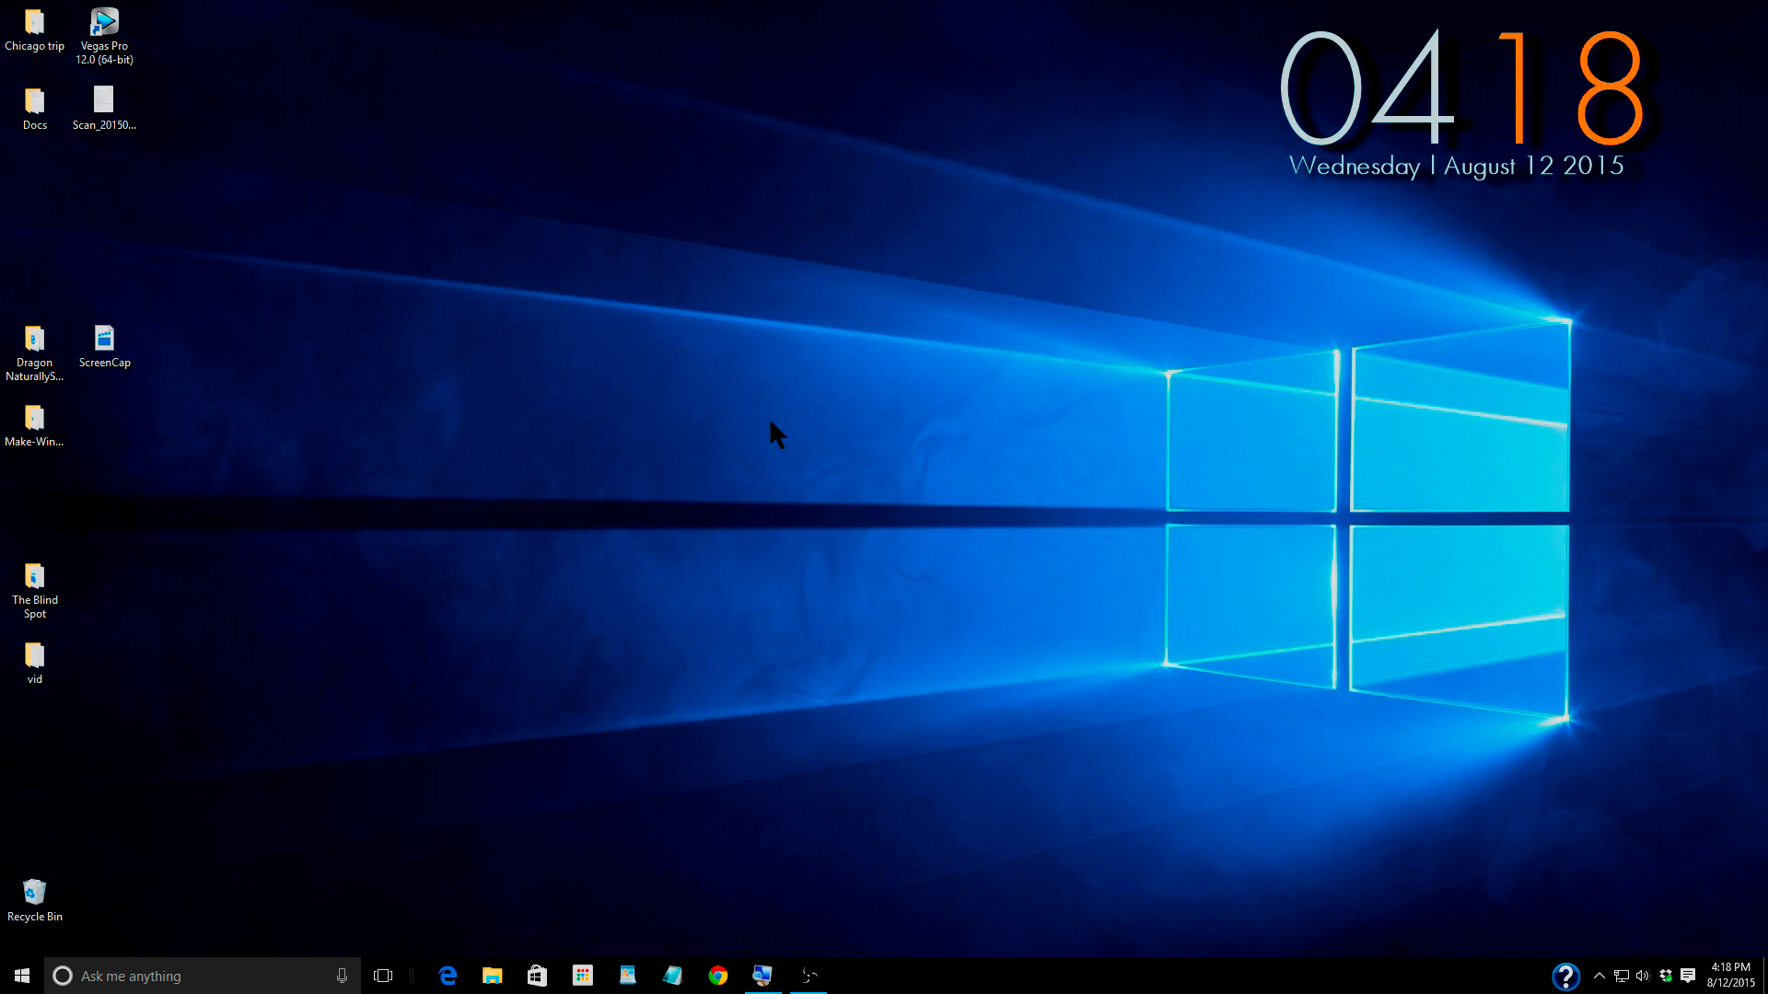
mouse_move(595, 344)
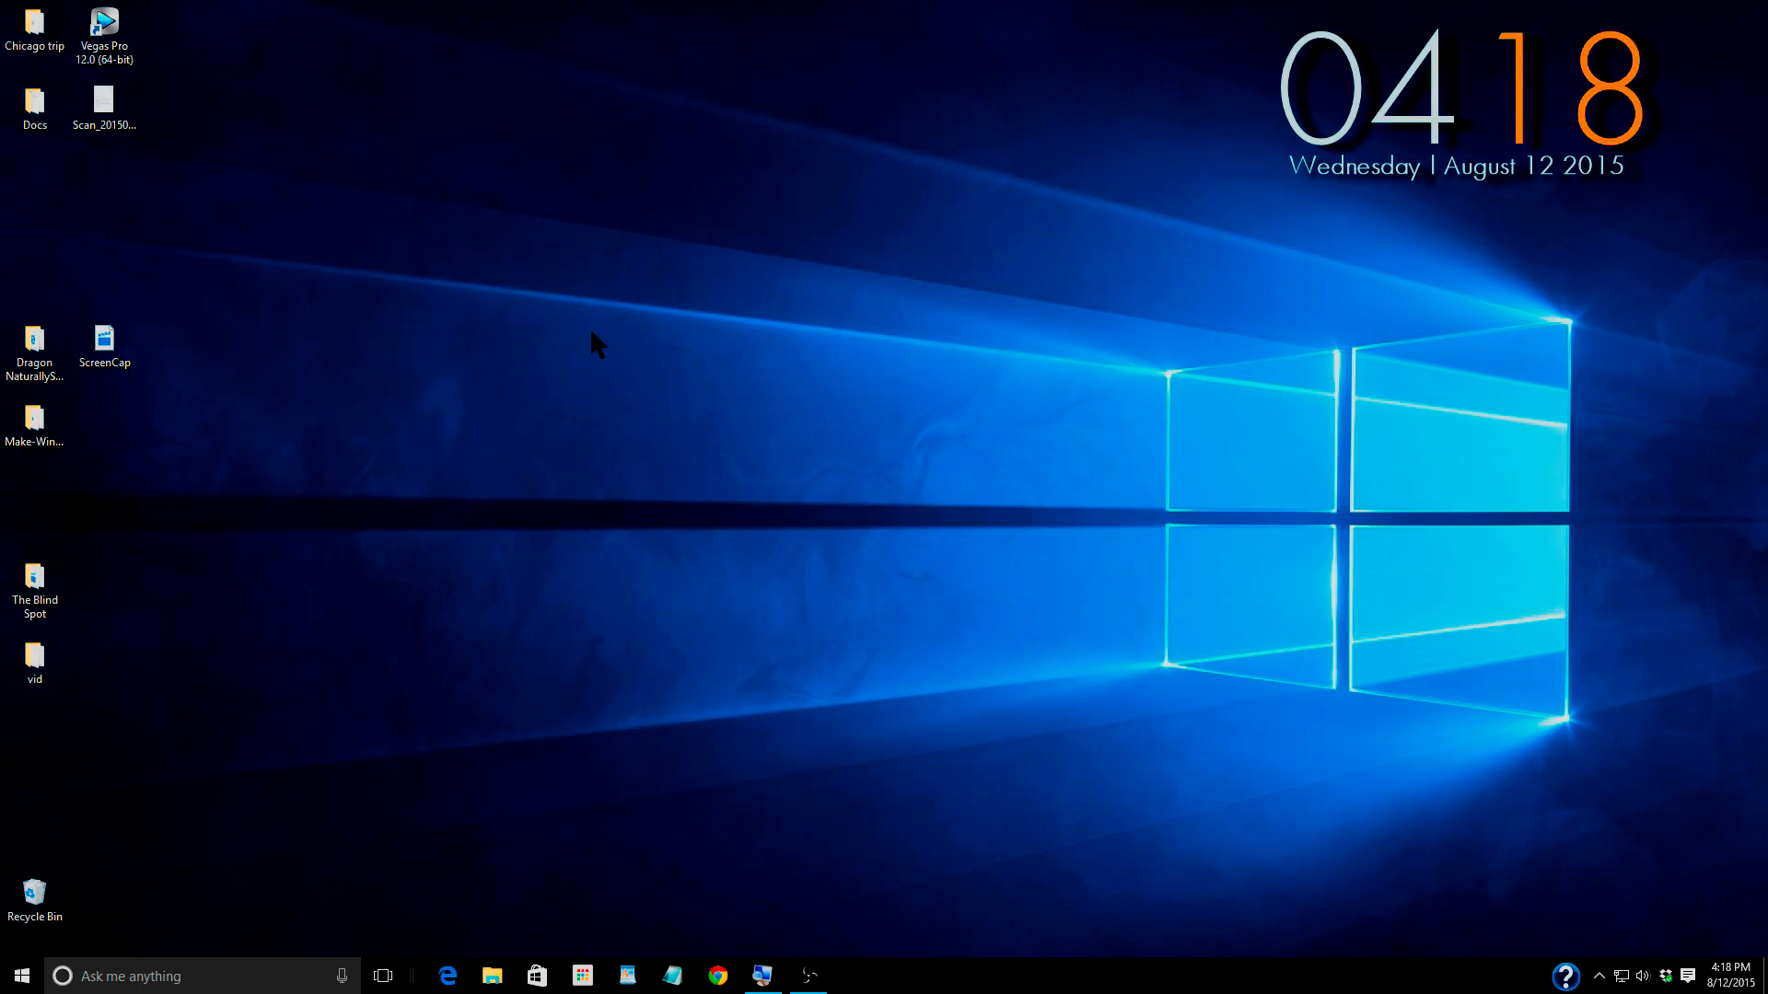
mouse_move(573, 306)
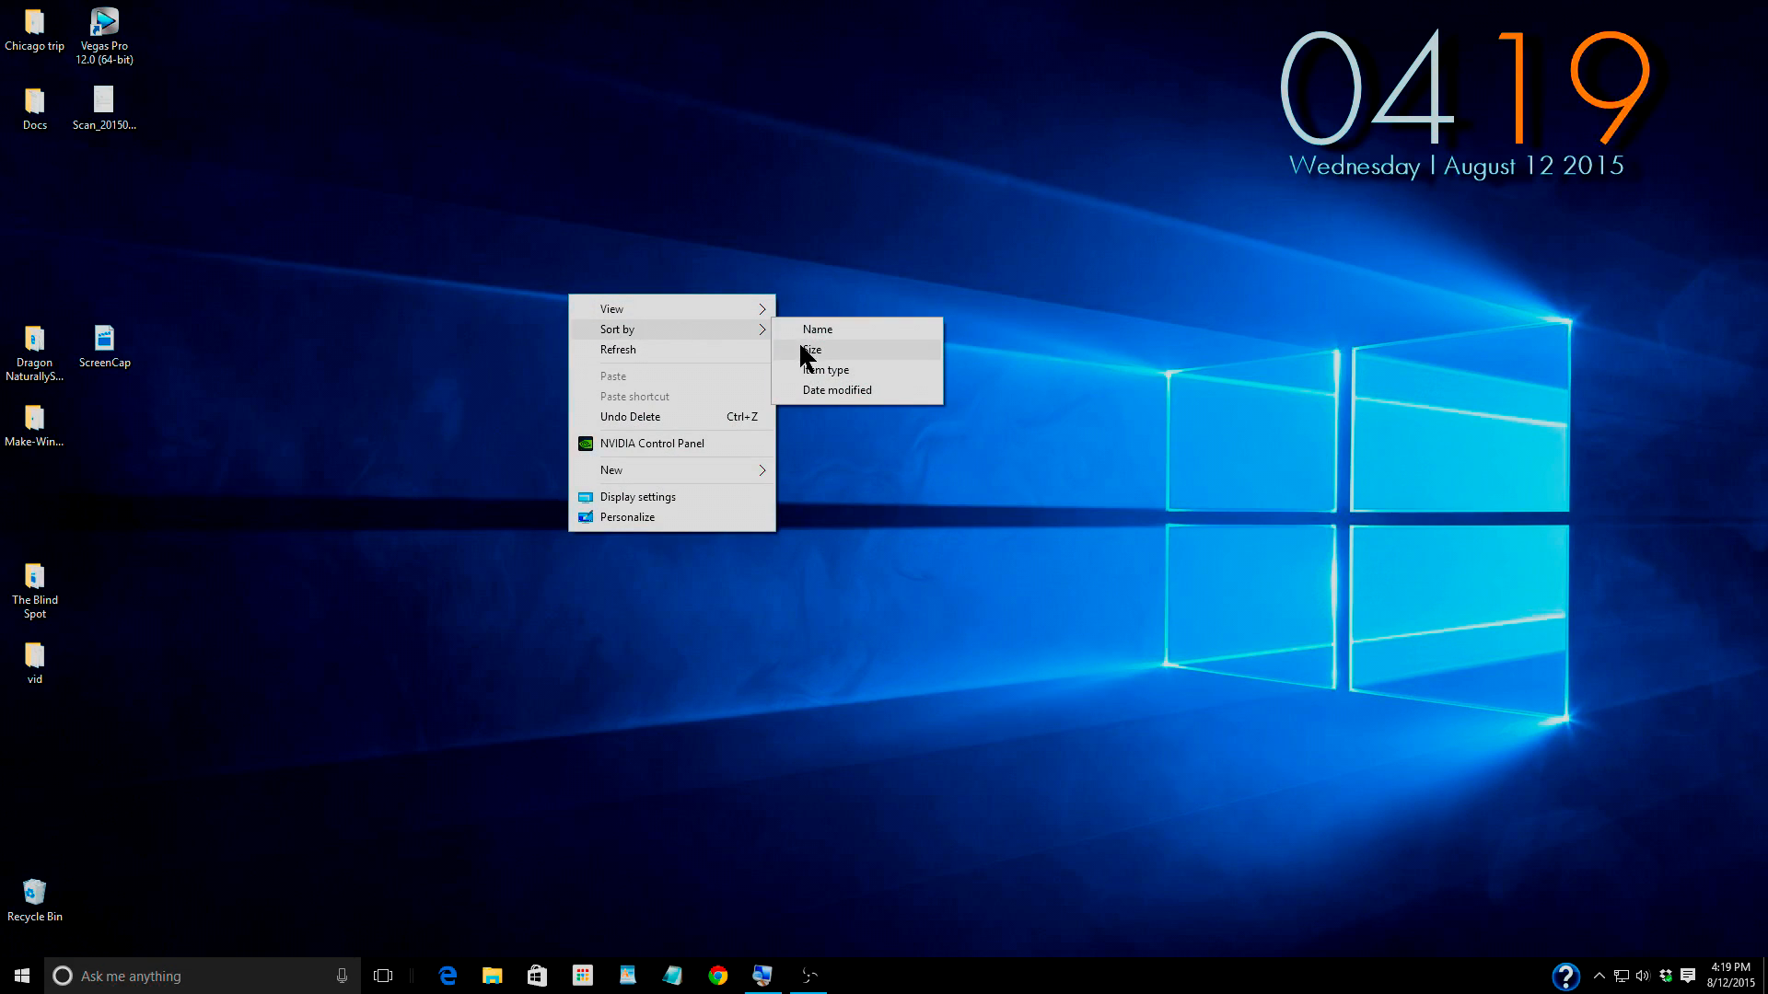
- Sort the desktop icons by size and return them to large size
click(814, 350)
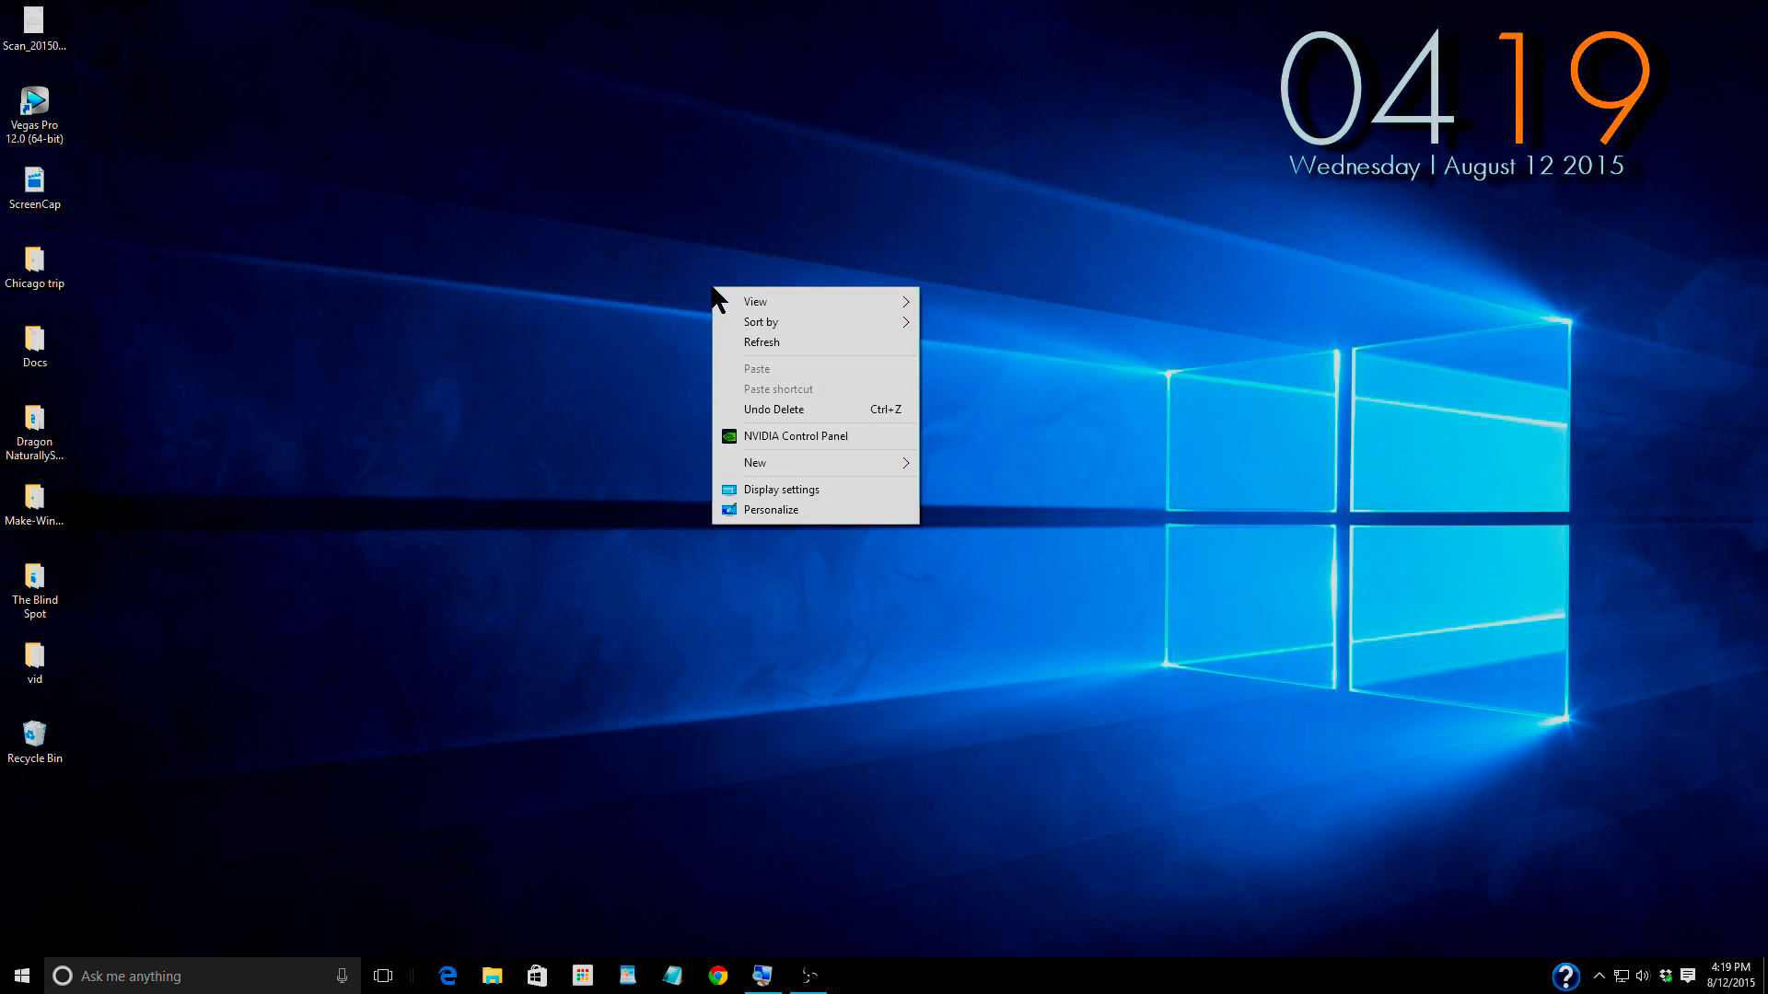
click(755, 300)
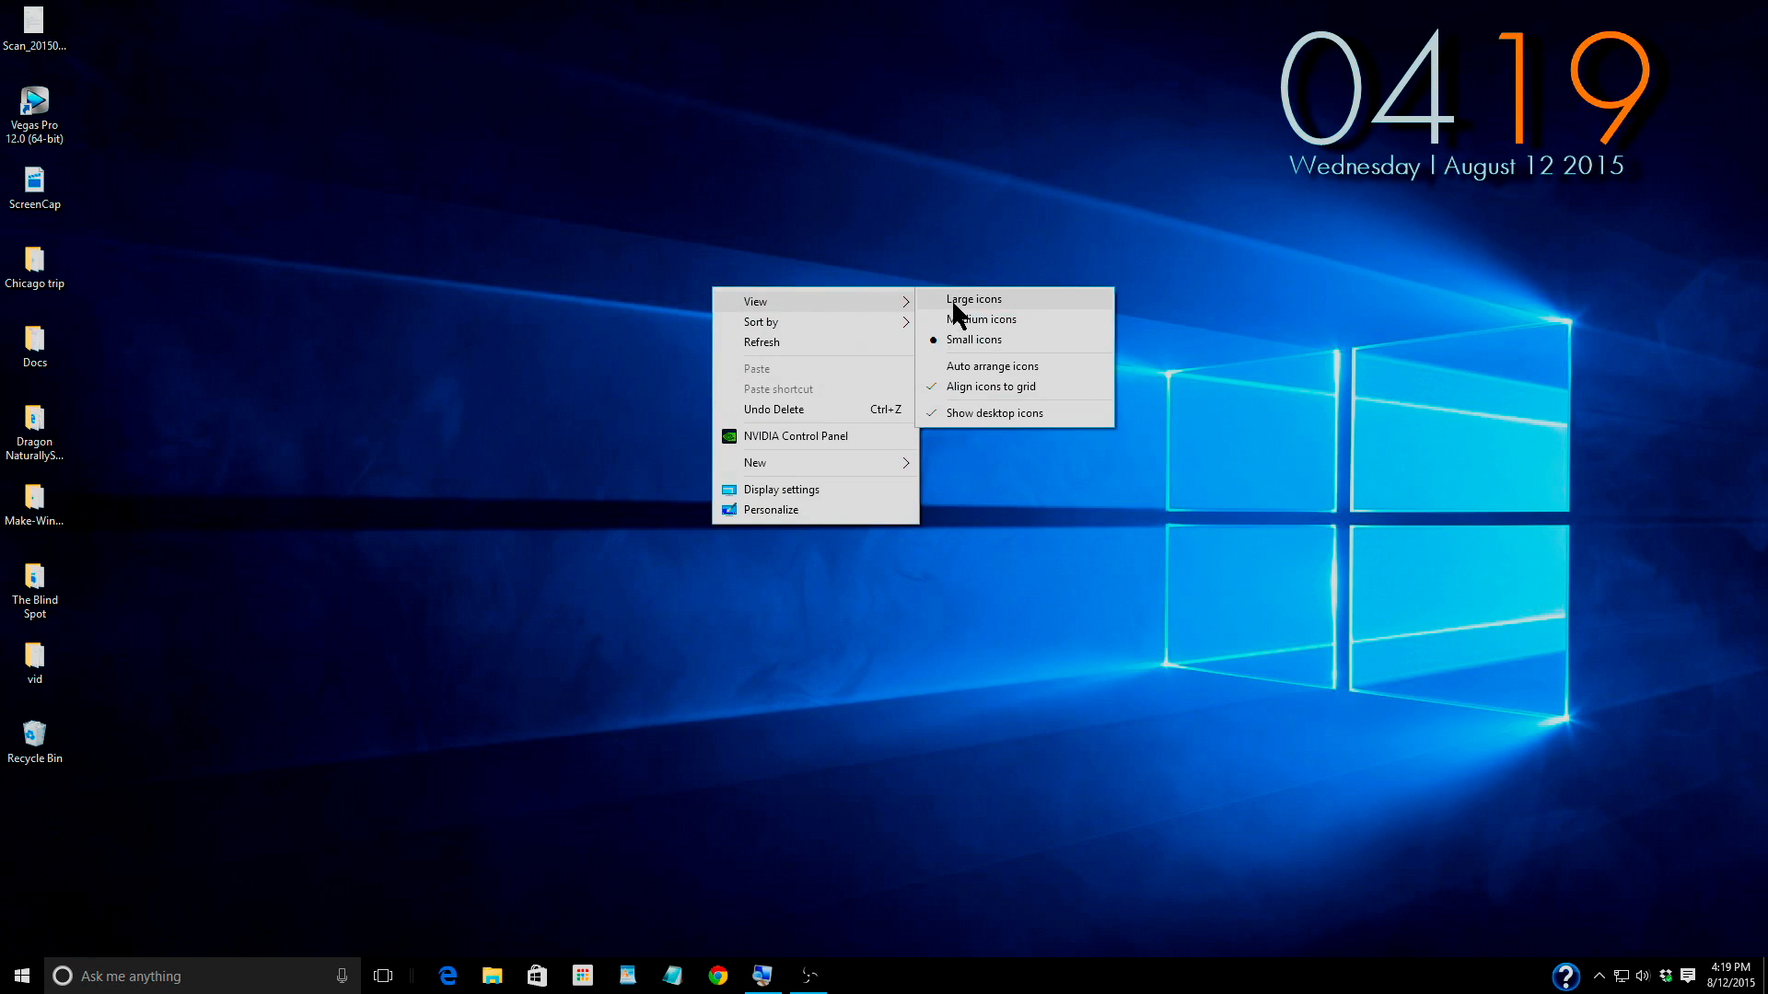
click(17, 976)
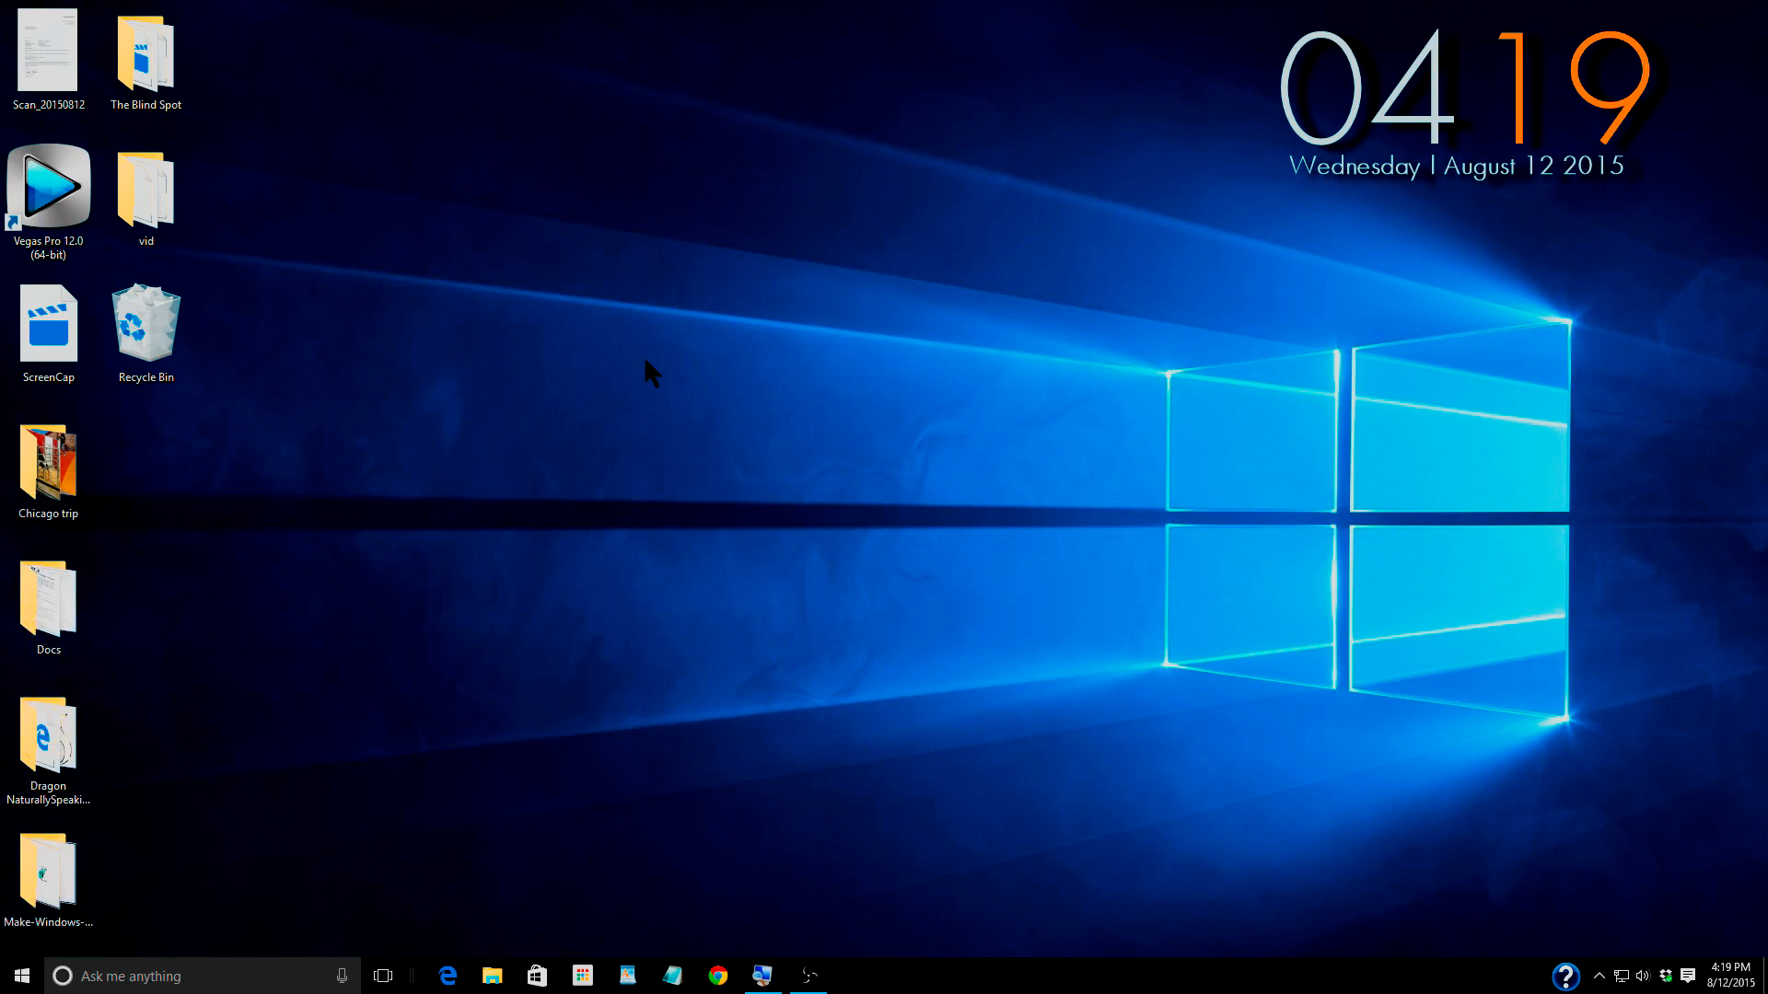
click(16, 976)
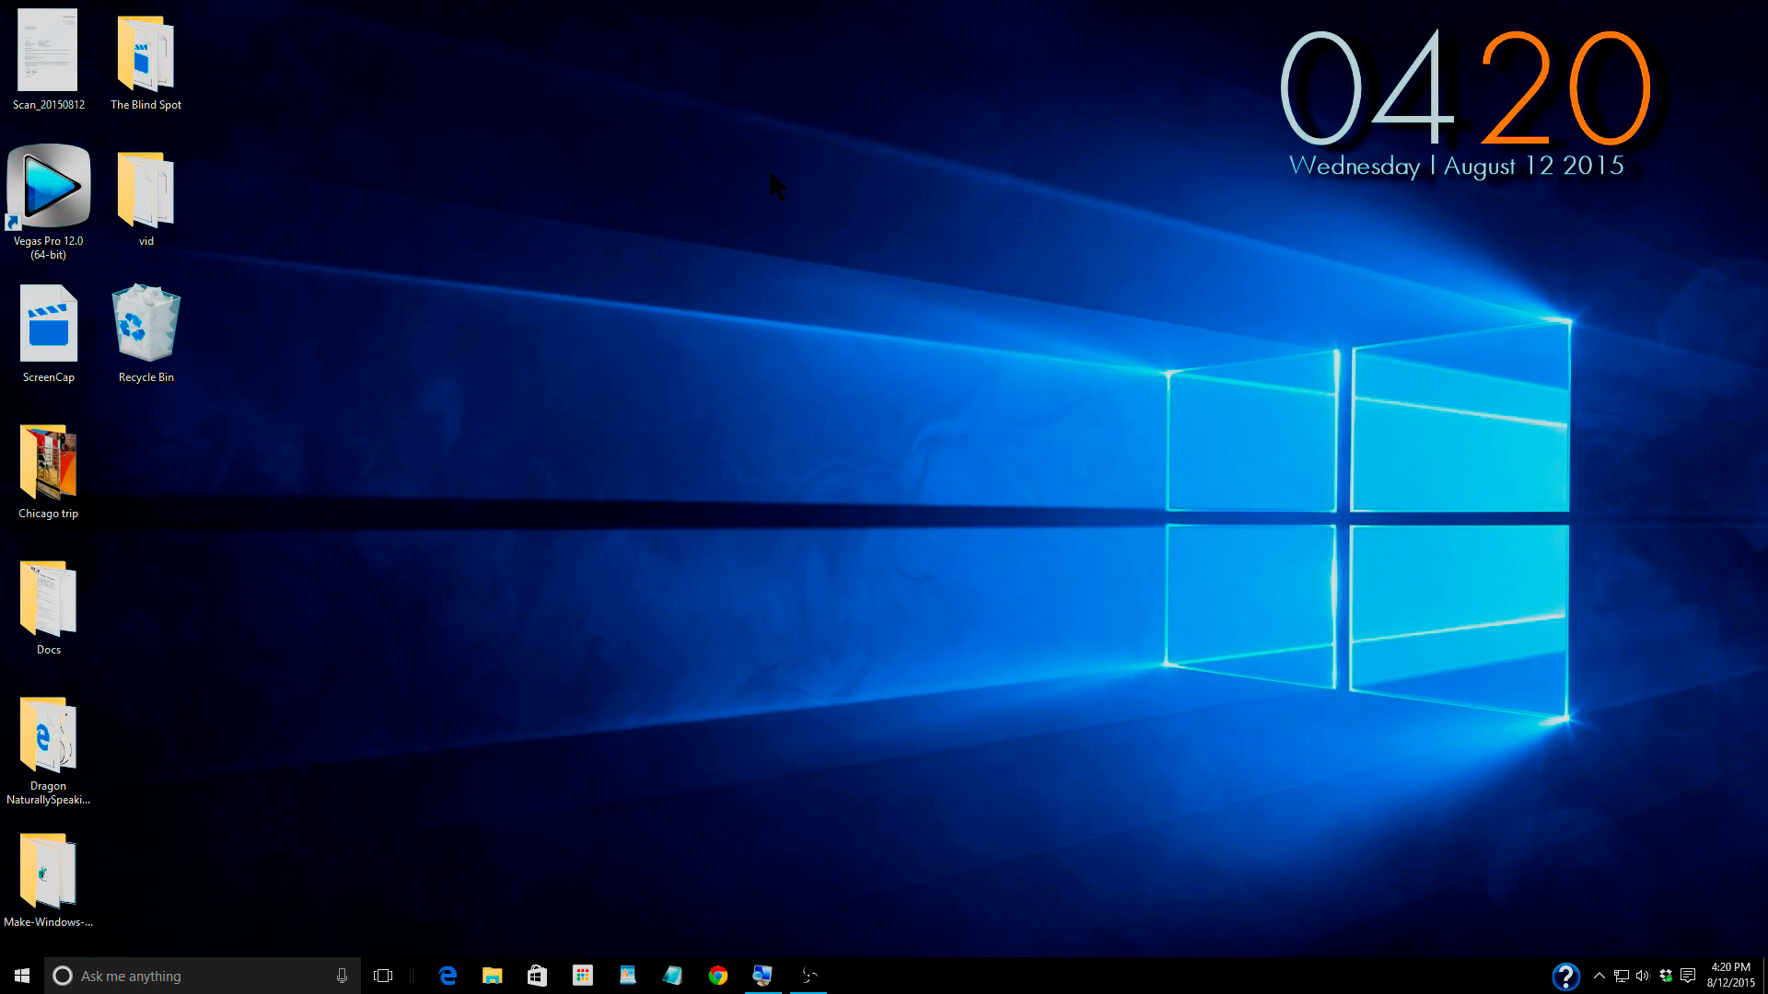
right_click(555, 287)
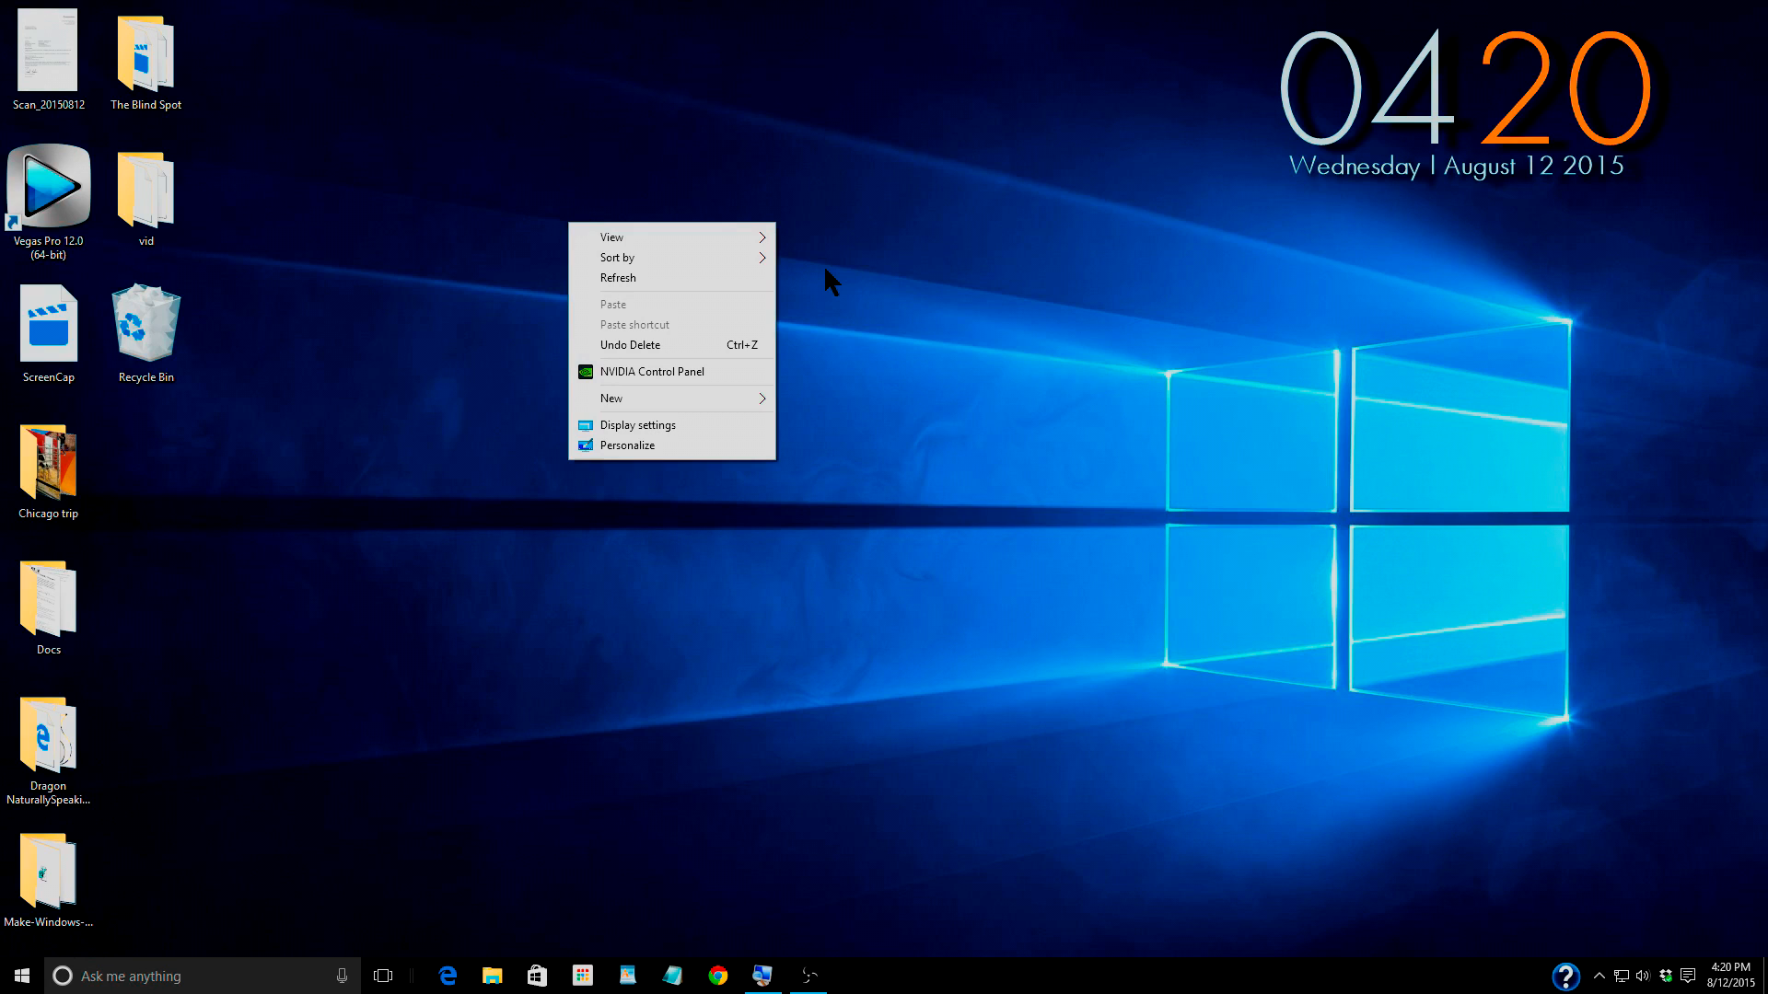
click(829, 282)
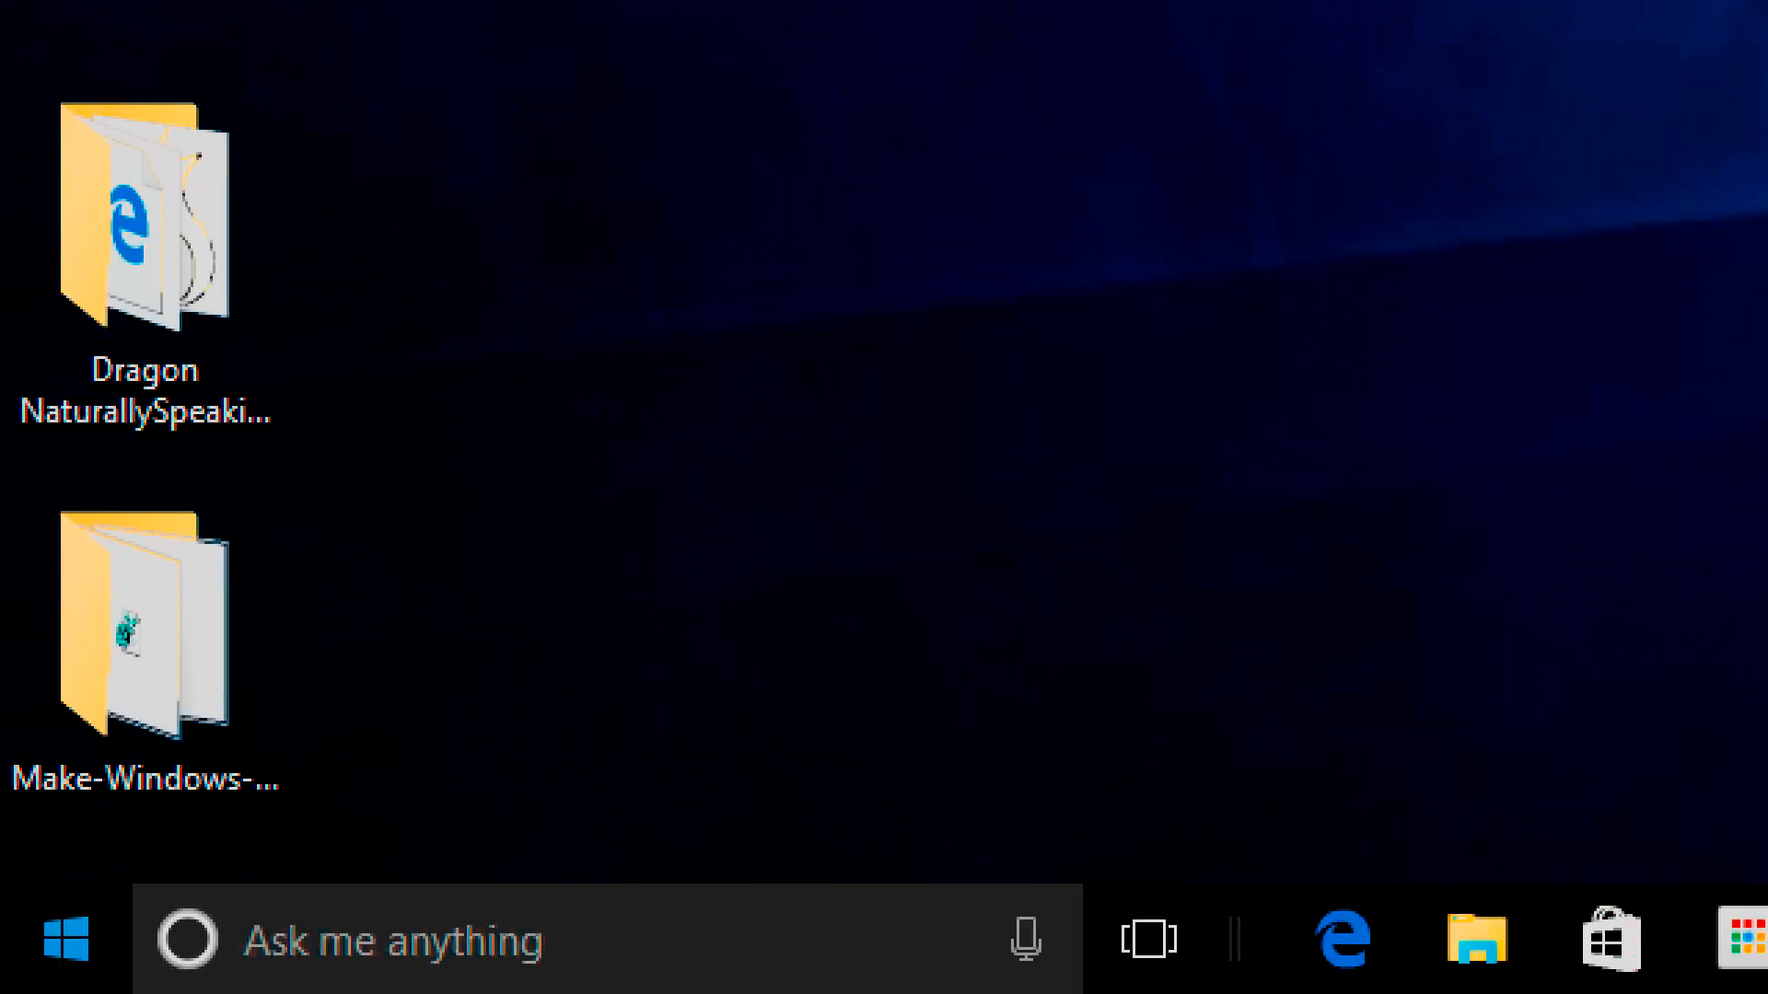
click(65, 939)
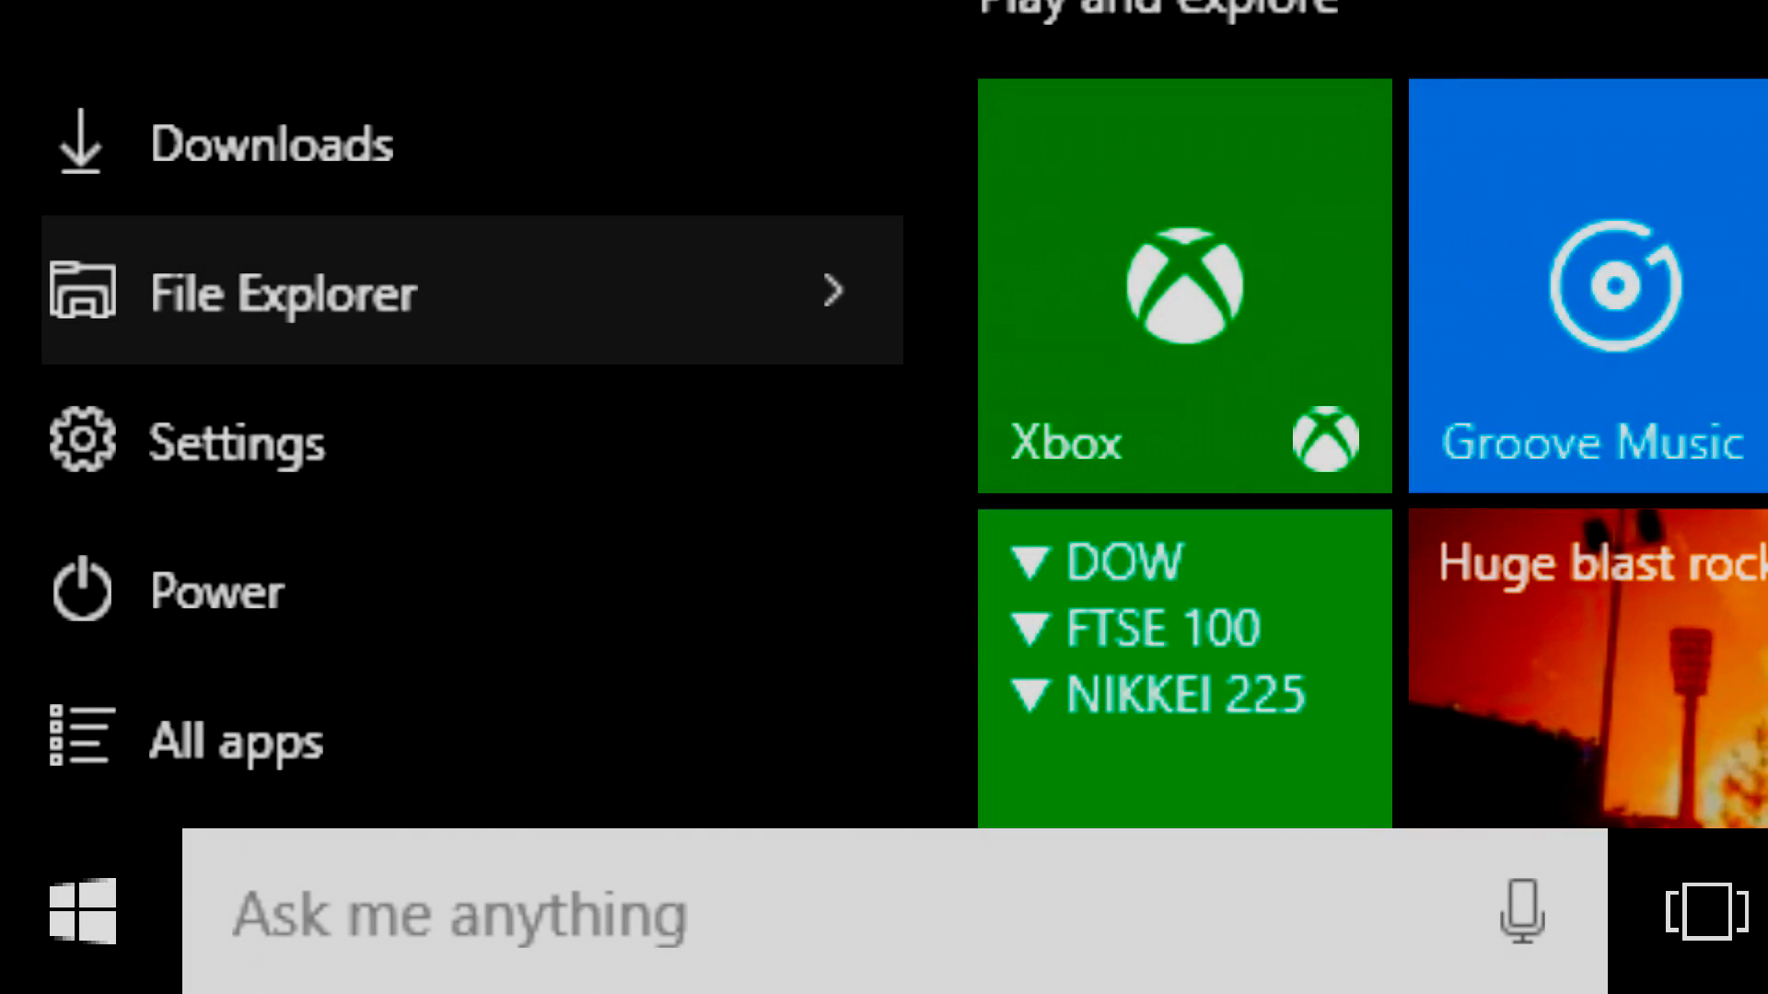
click(284, 292)
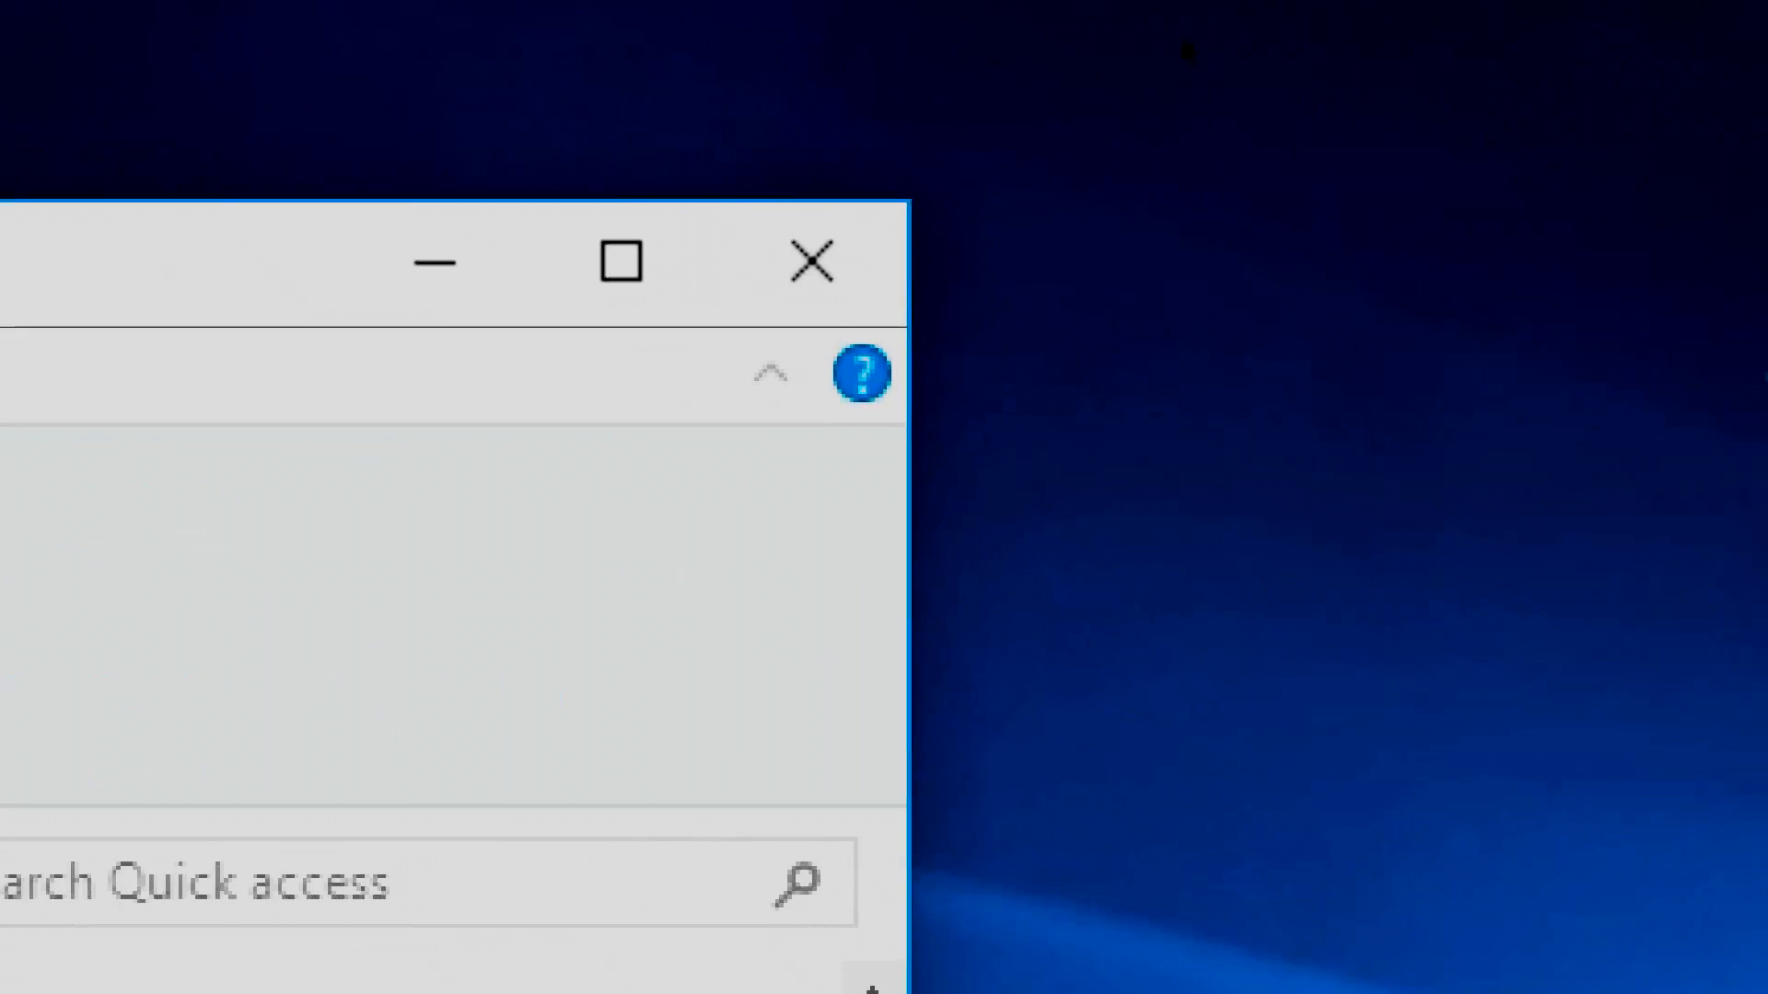
click(811, 262)
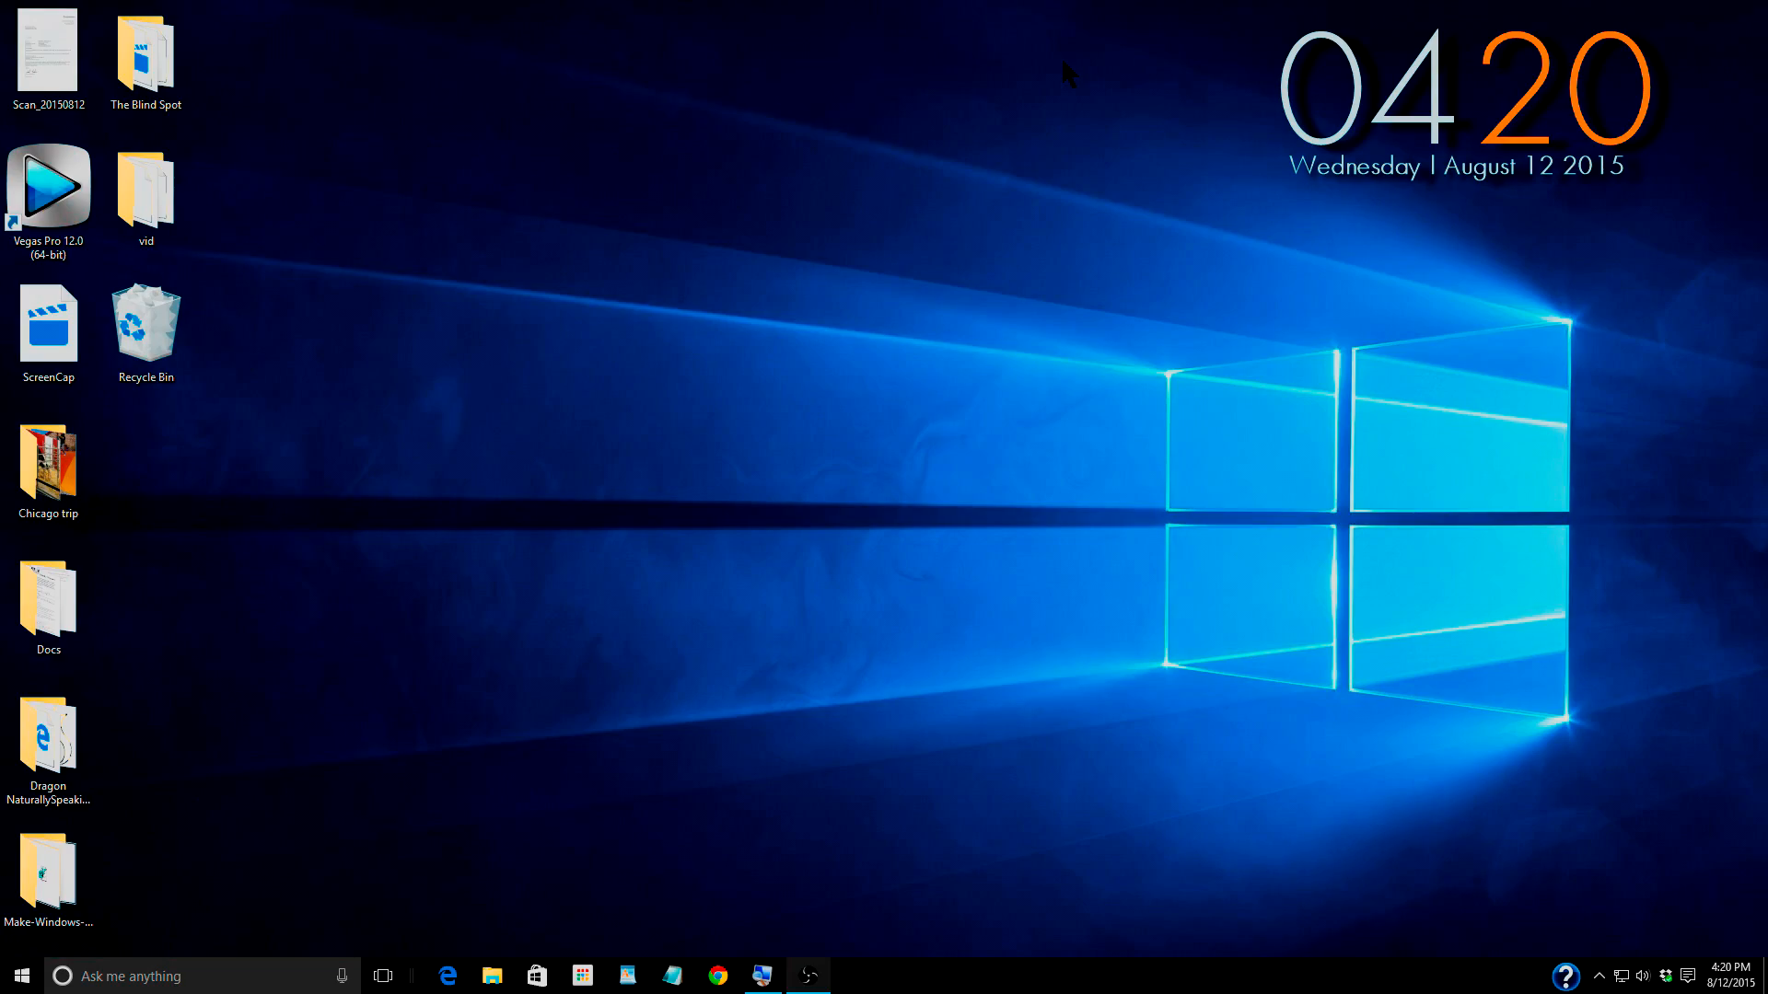
- Reach Control Panel's Display page via 'Advanced sizing of text and other items'
click(17, 976)
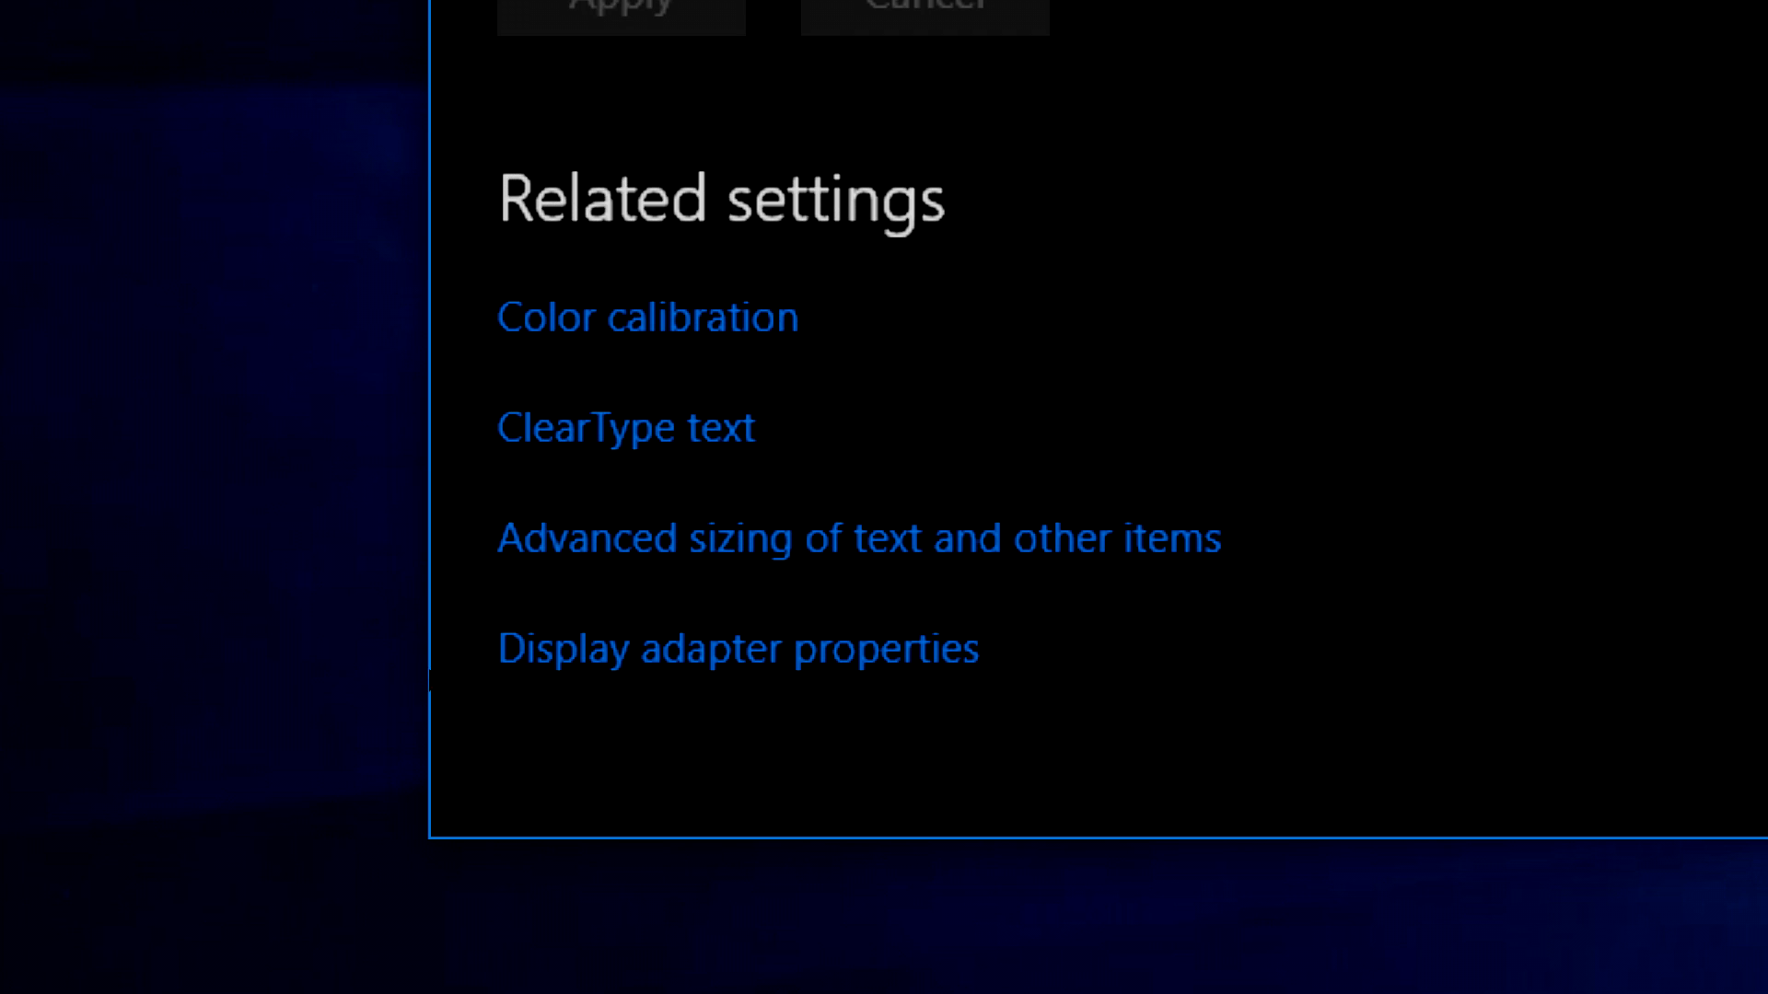
click(856, 538)
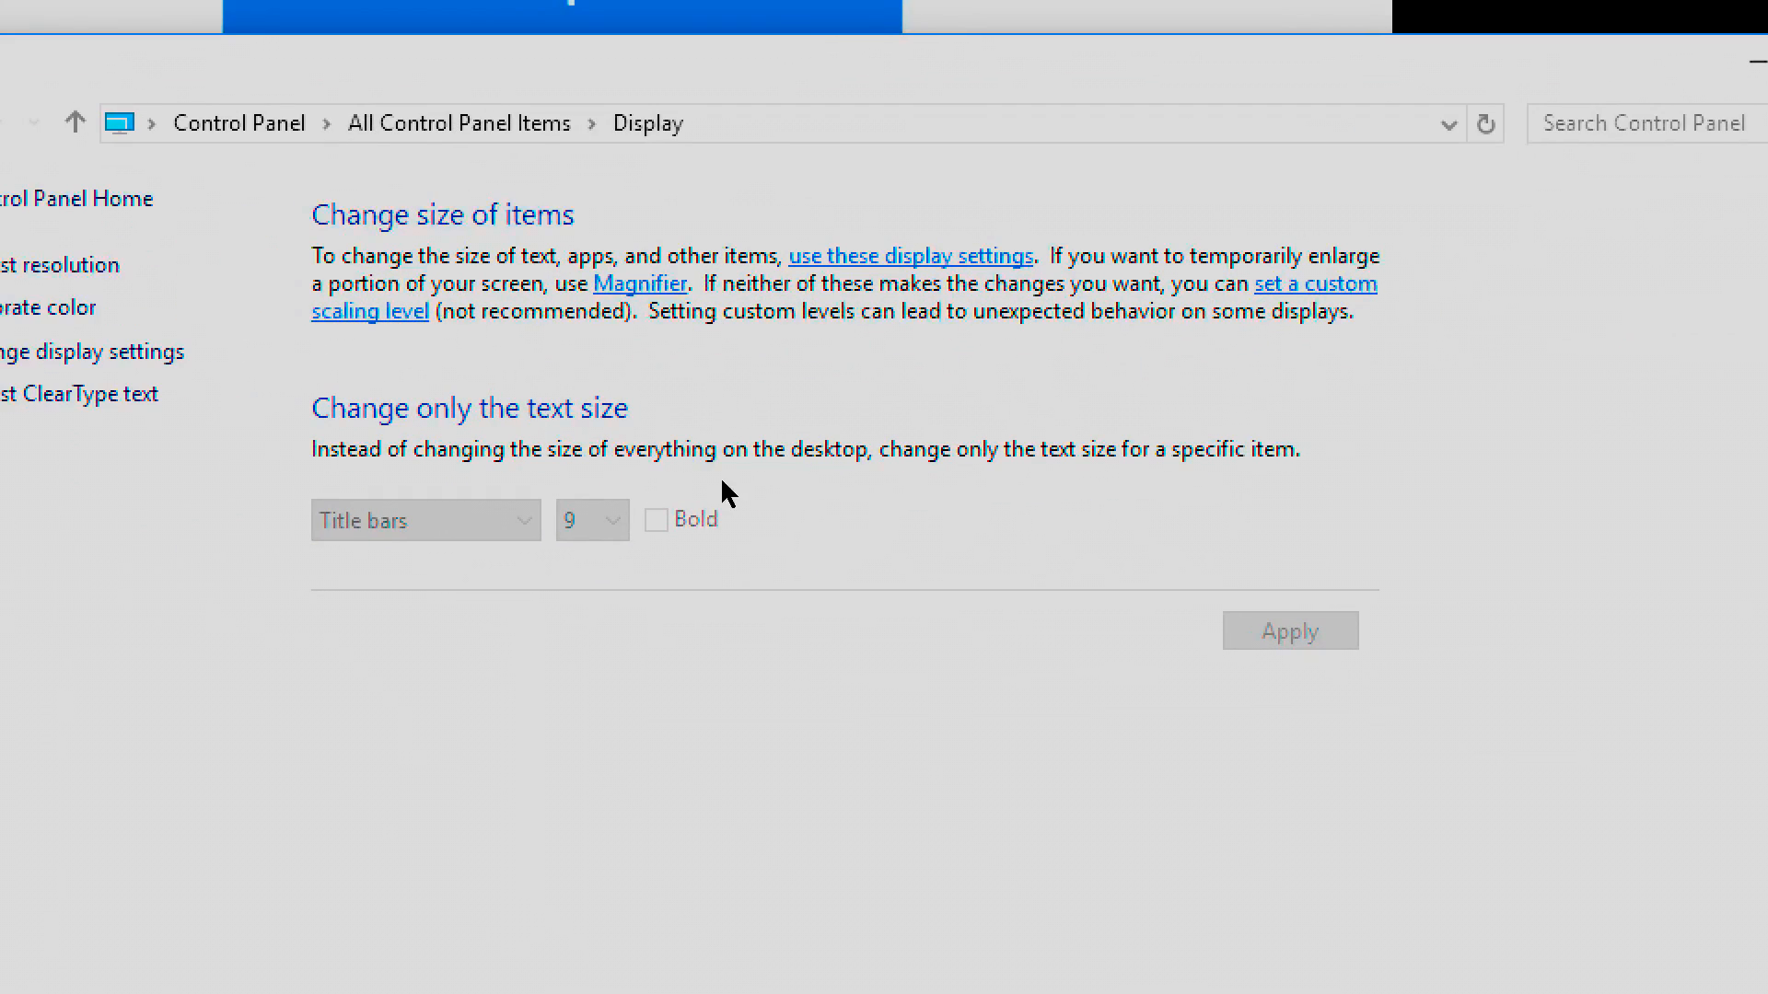
mouse_move(705, 403)
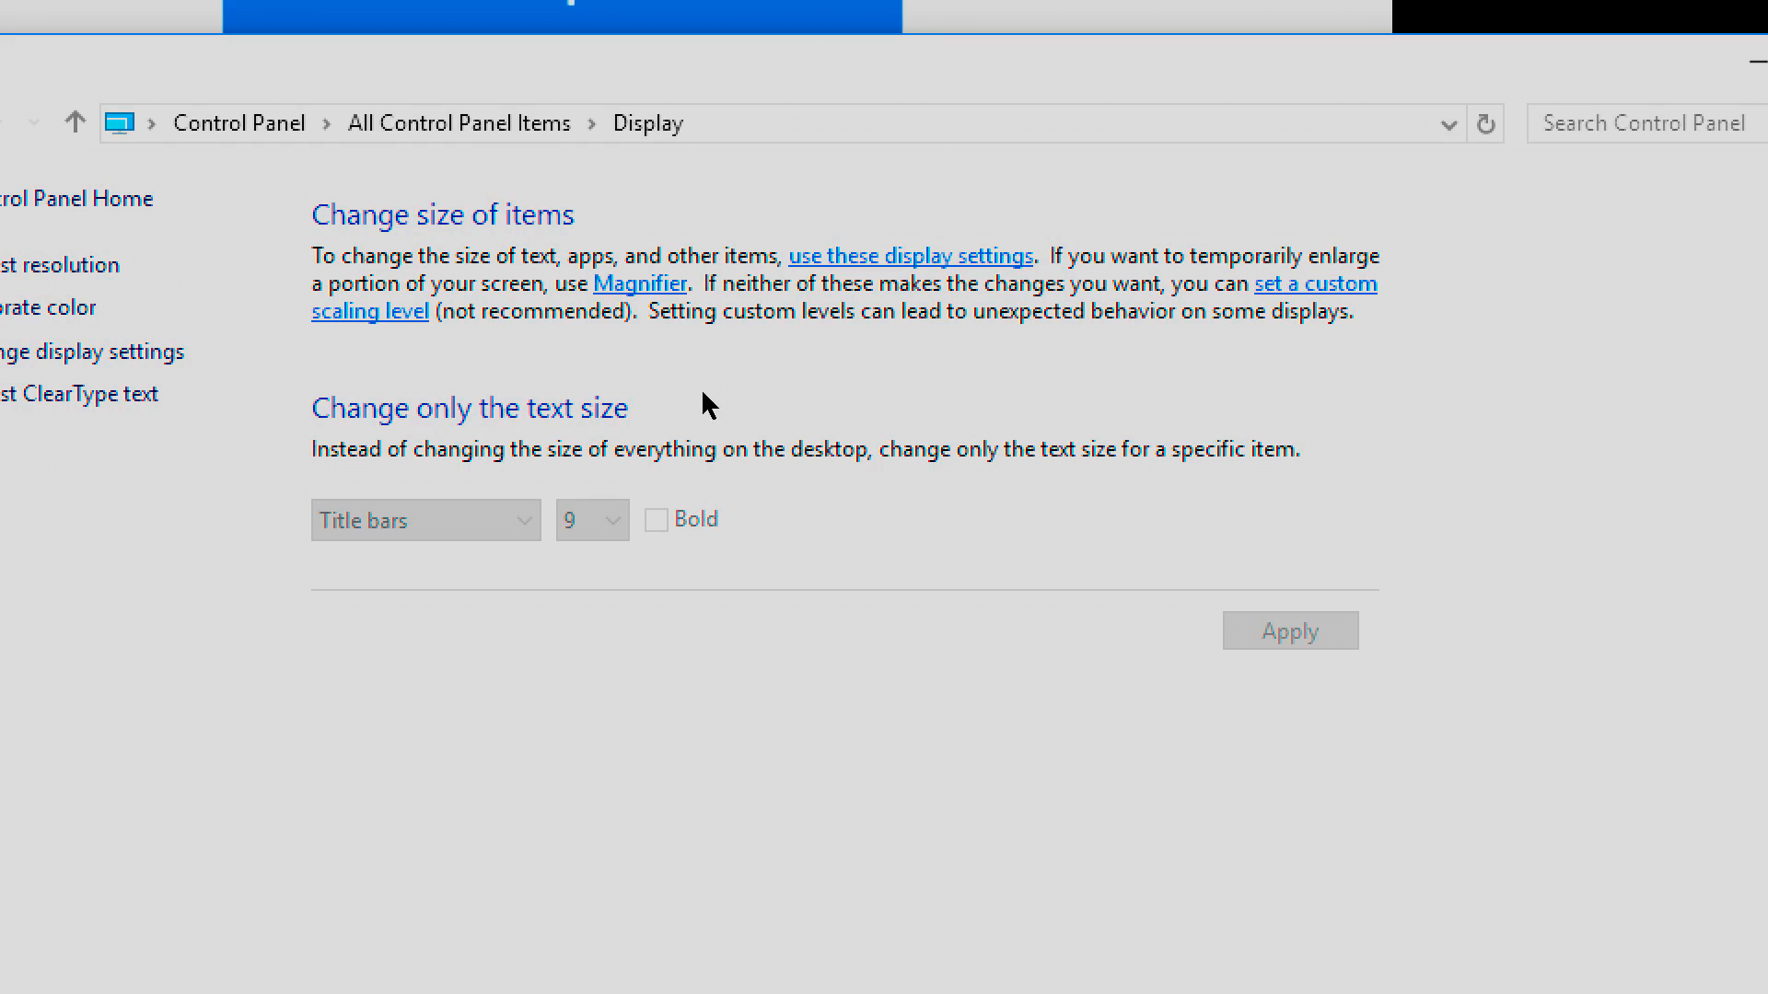
mouse_move(720, 424)
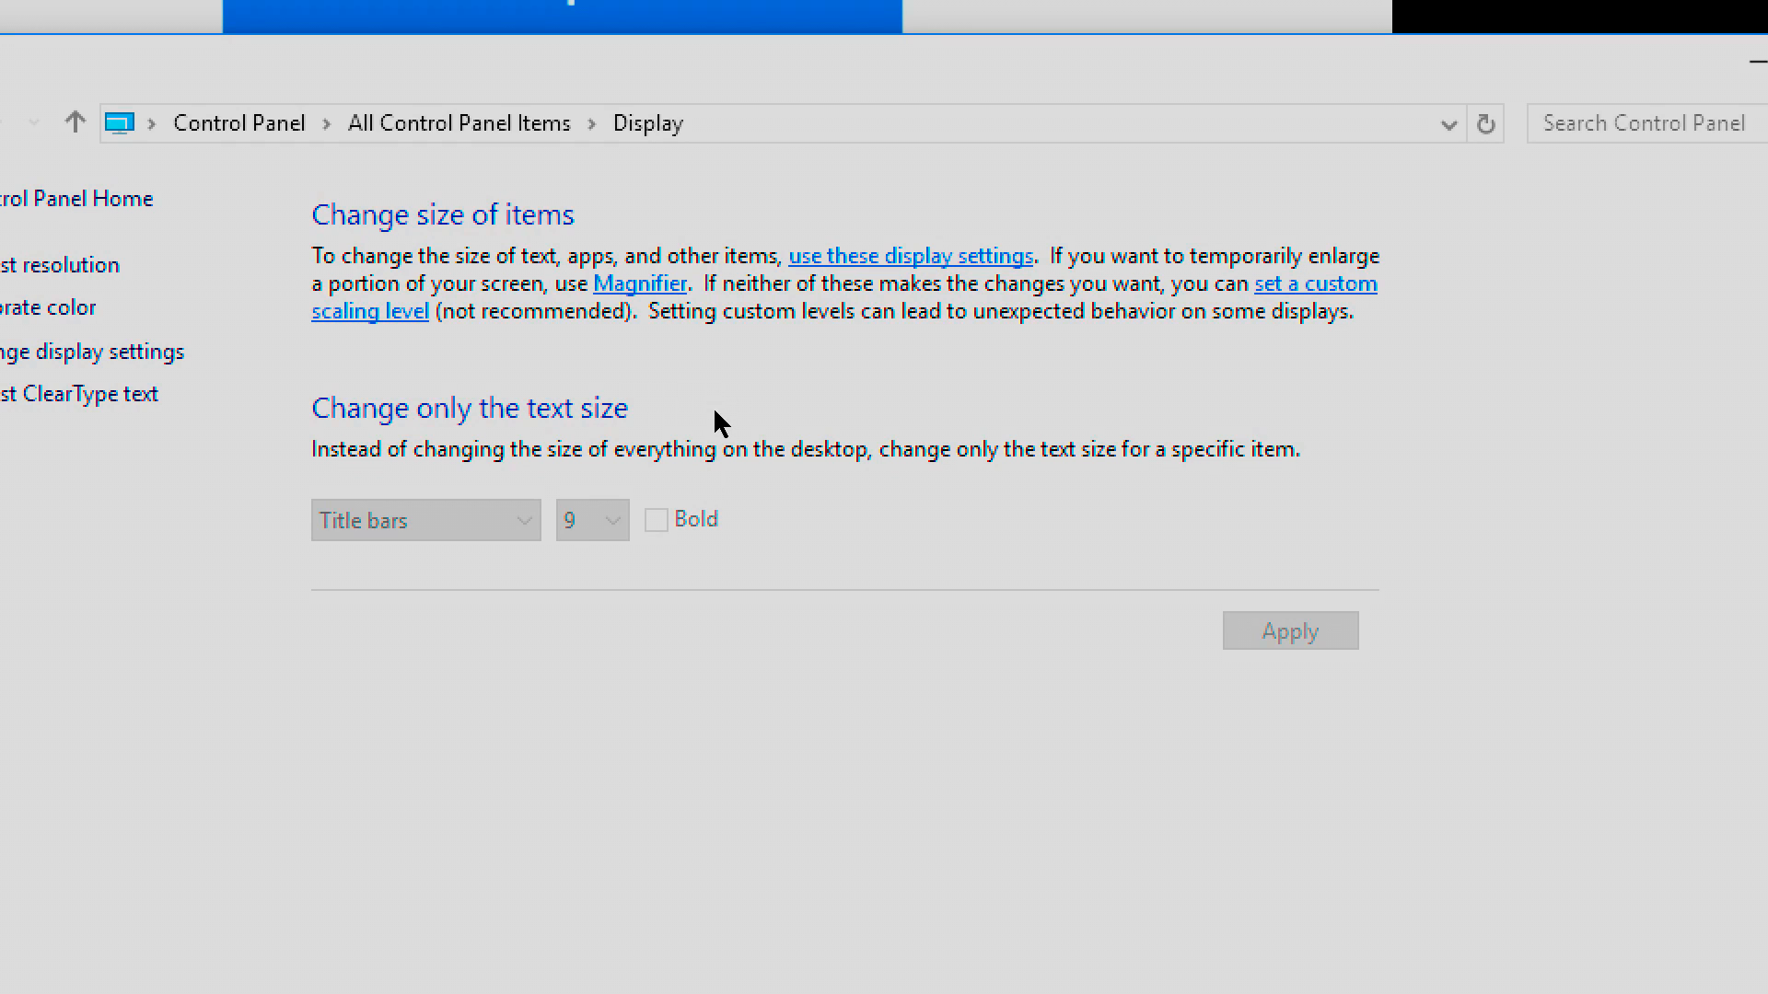
mouse_move(710, 464)
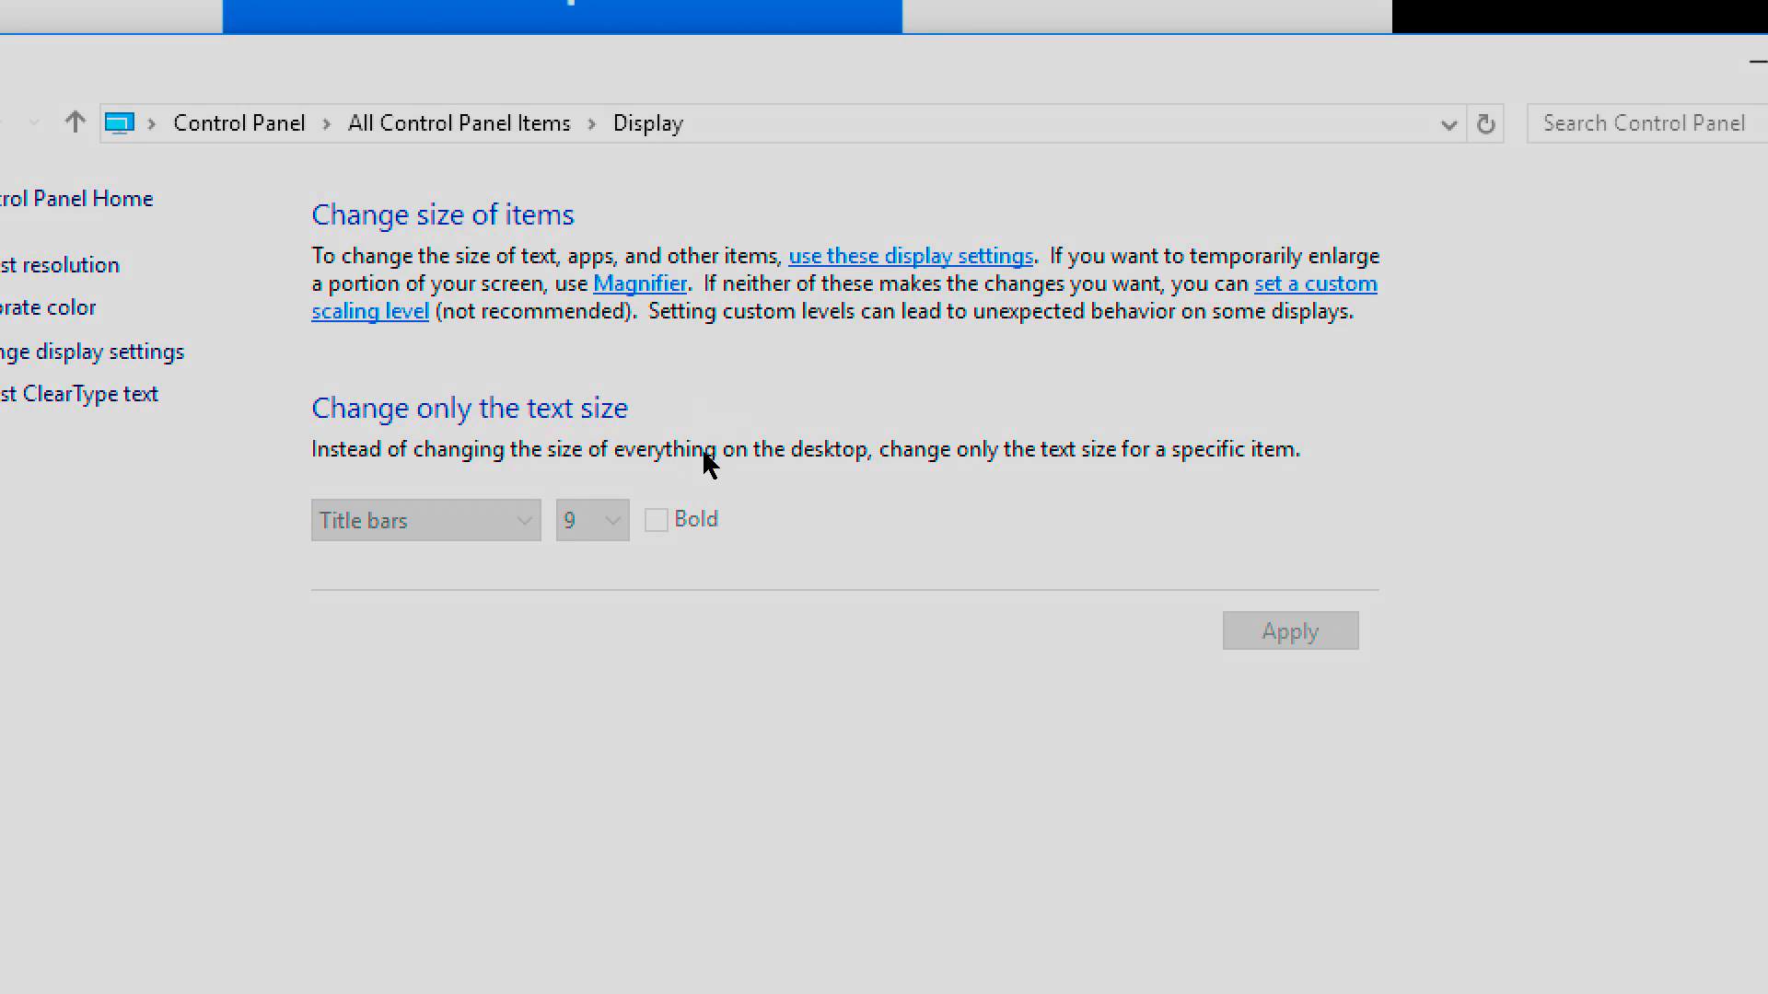
mouse_move(777, 453)
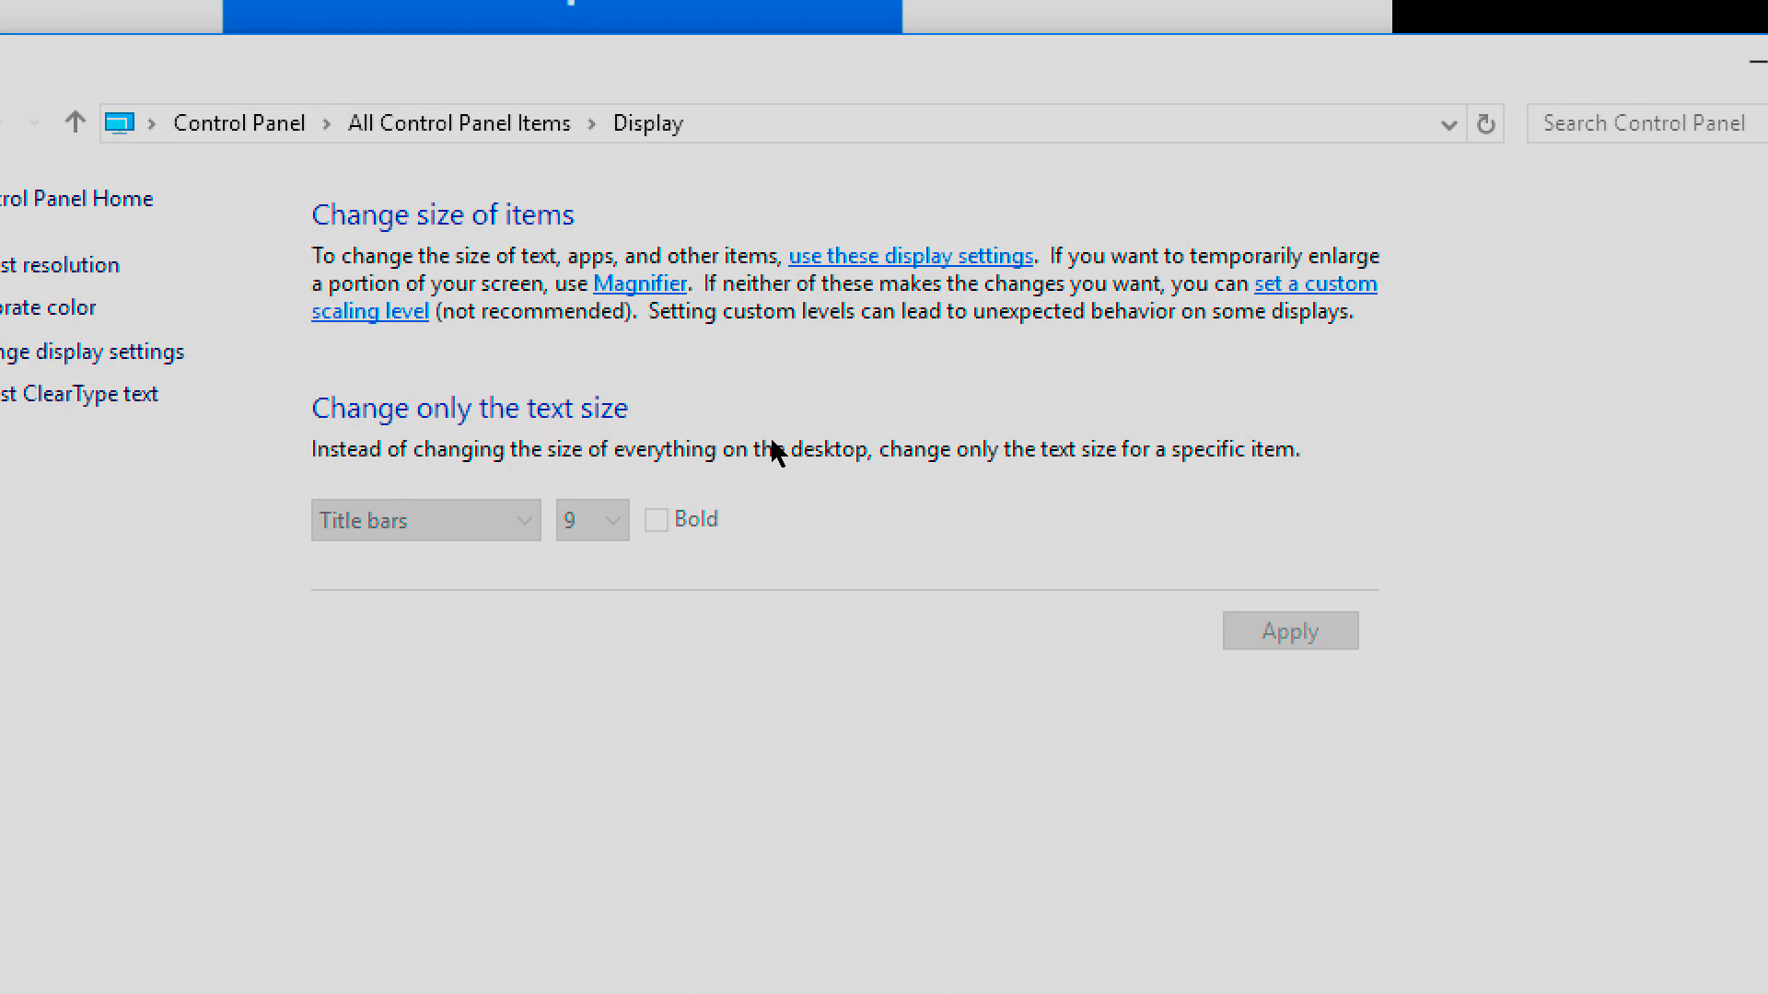
mouse_move(617, 455)
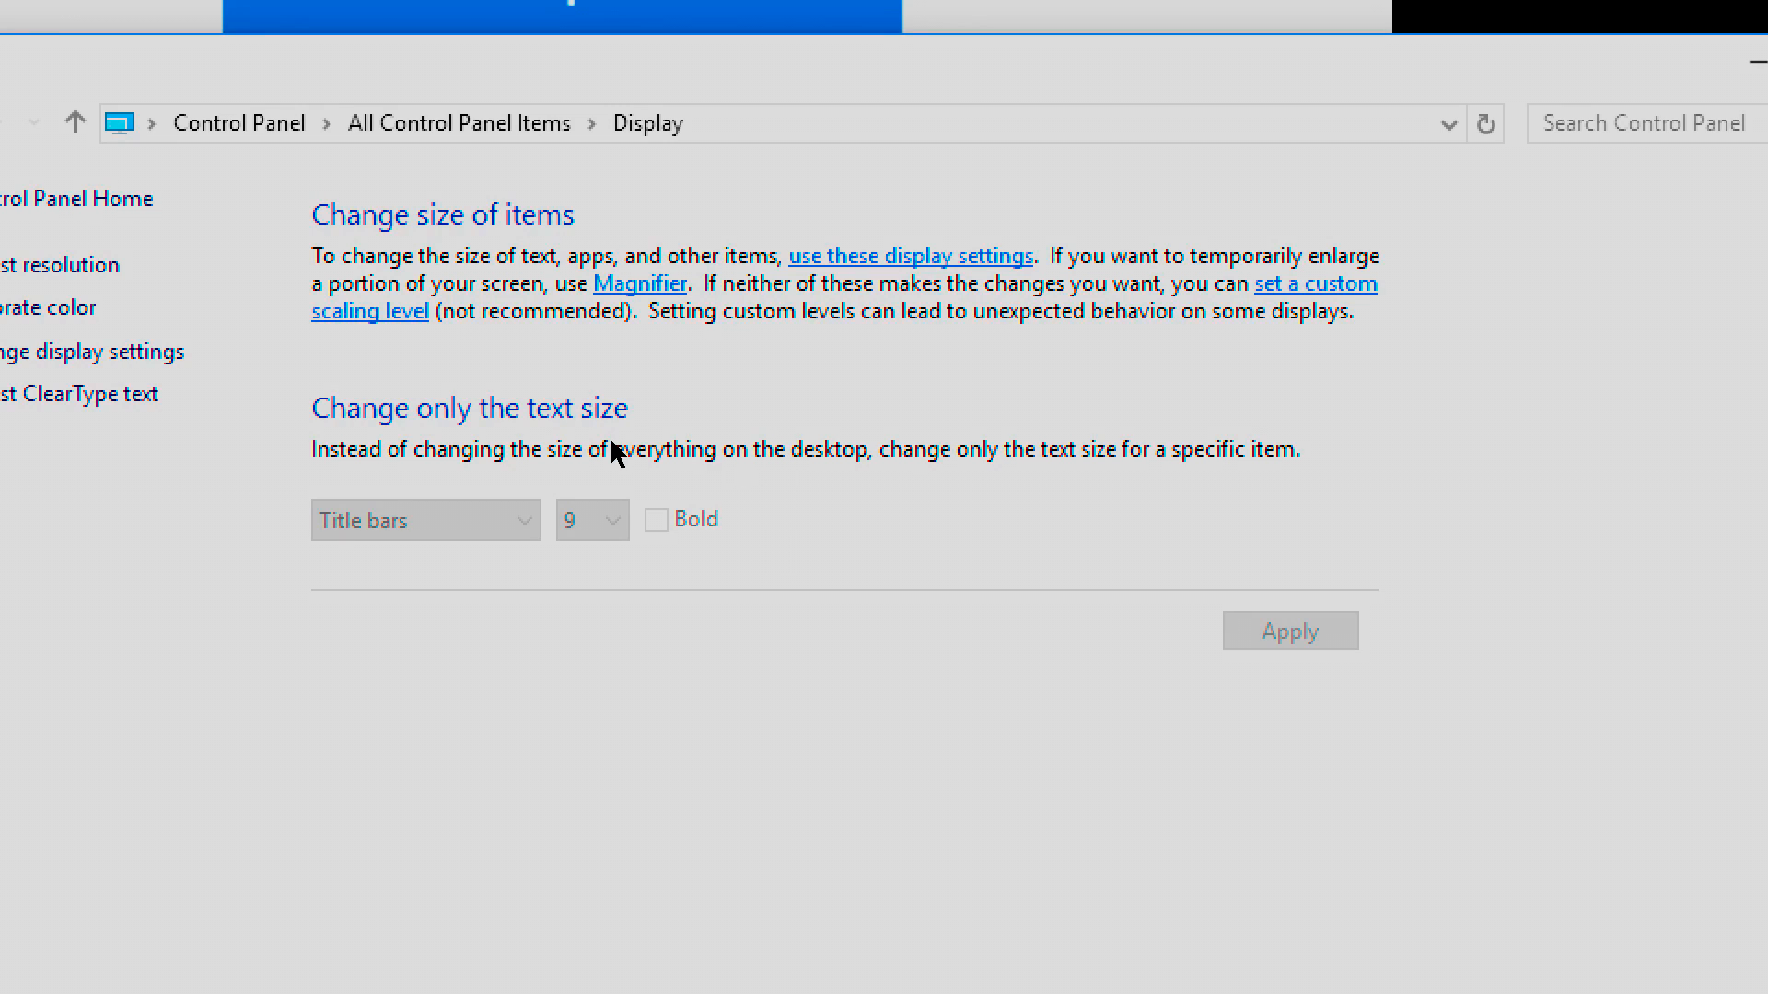
mouse_move(676, 479)
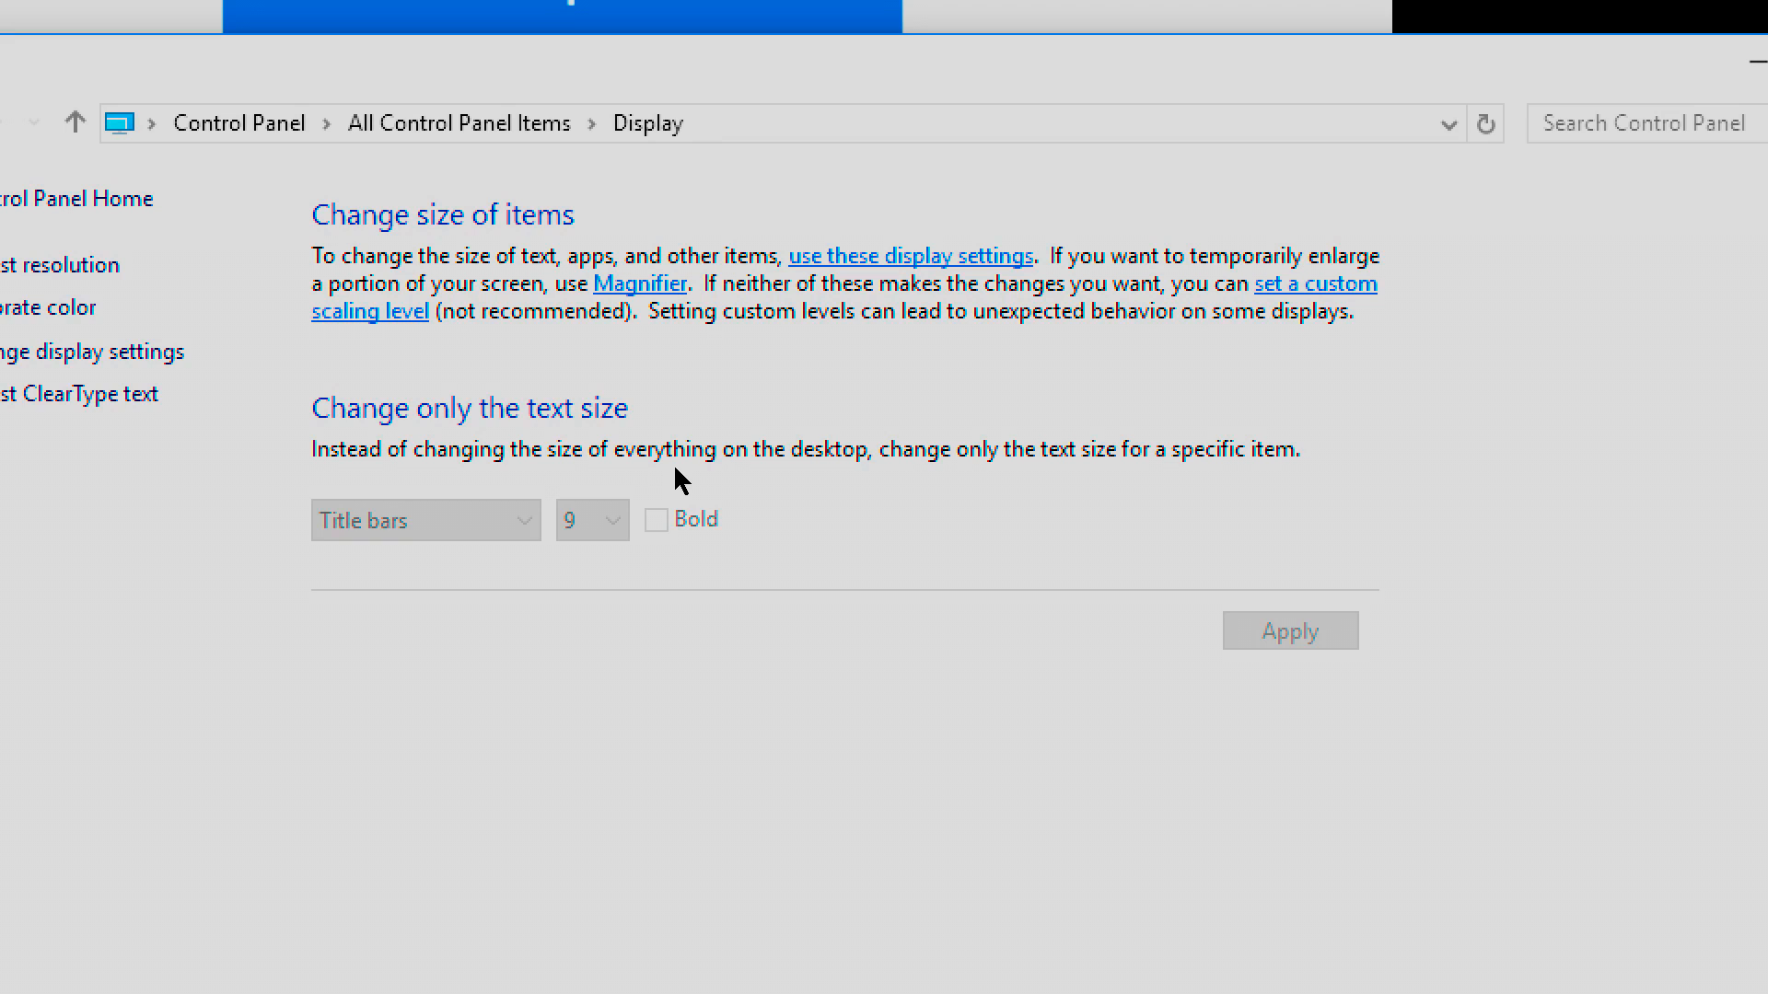
mouse_move(694, 474)
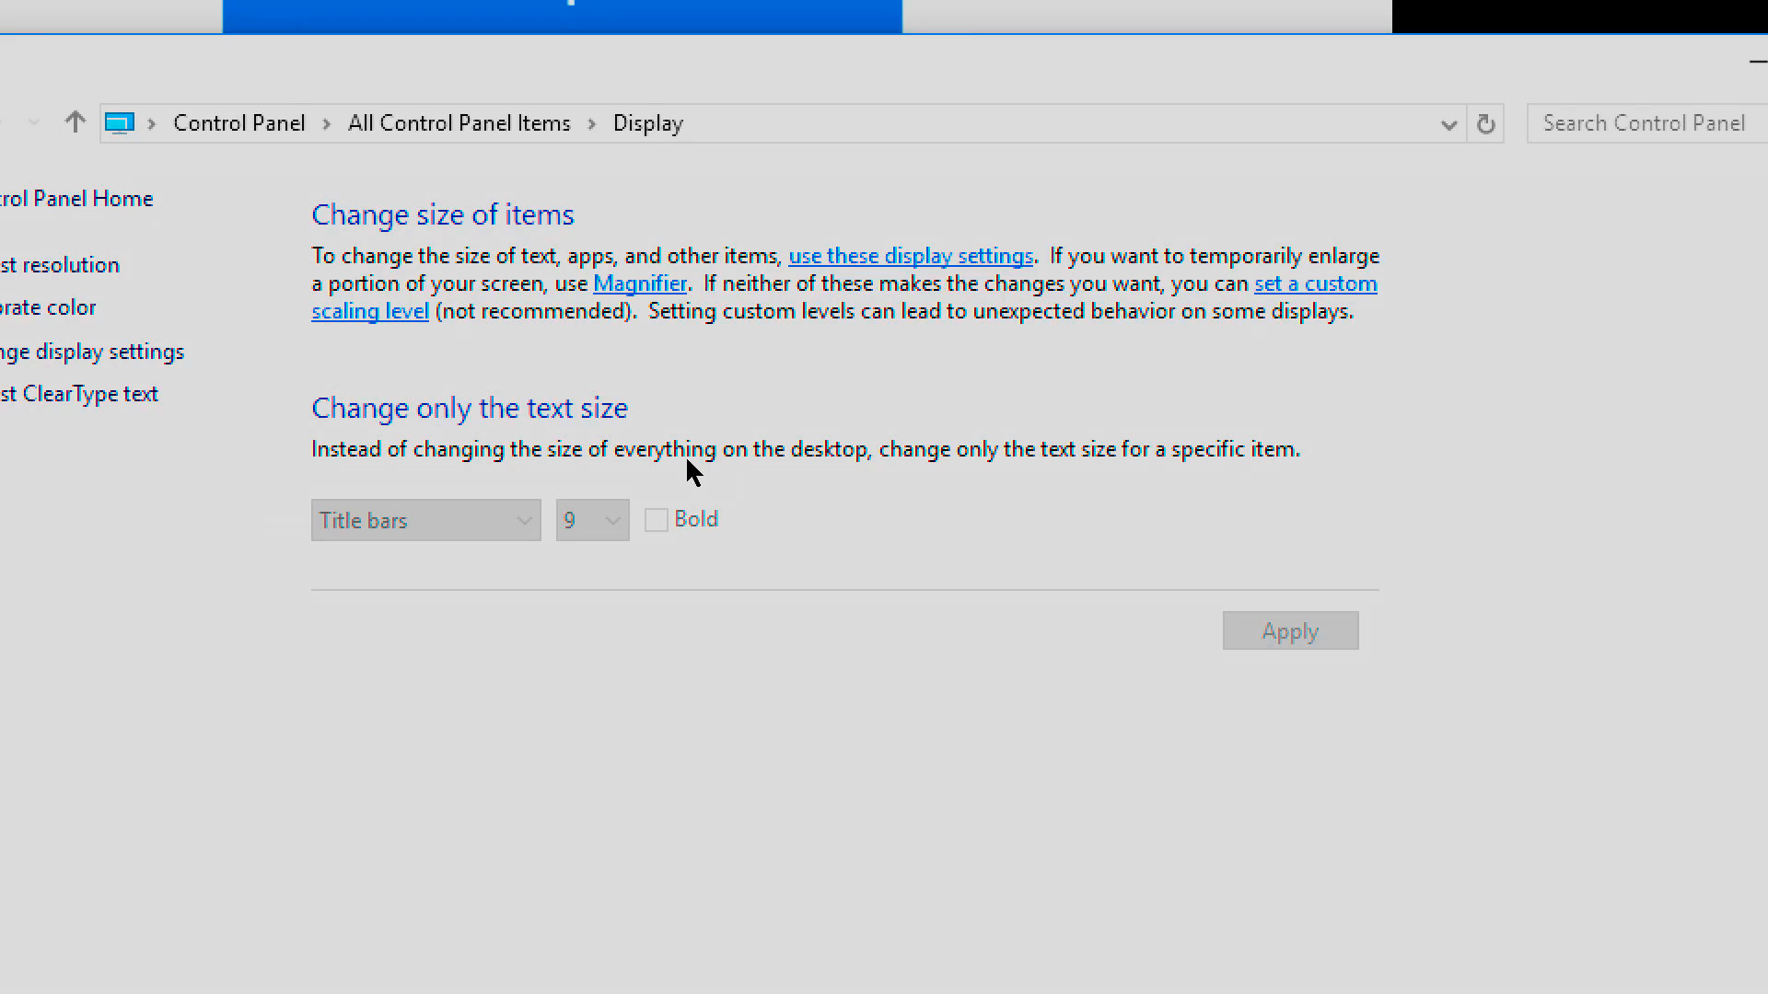
mouse_move(678, 455)
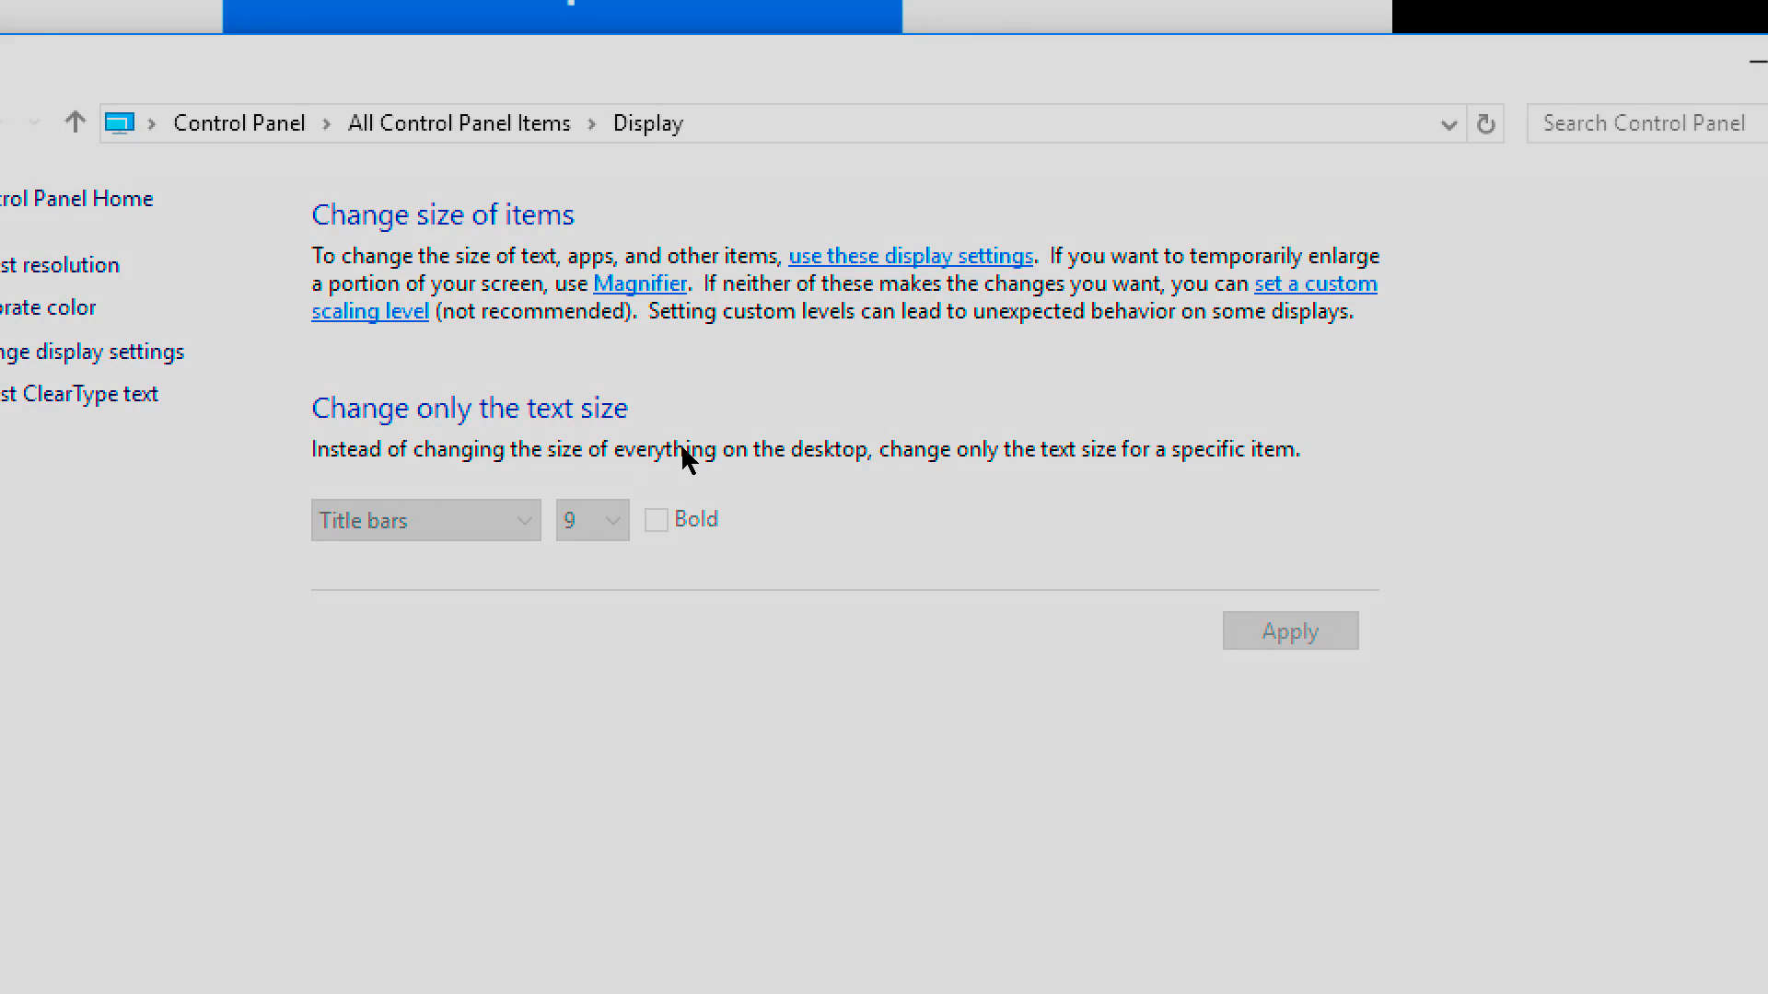
mouse_move(693, 462)
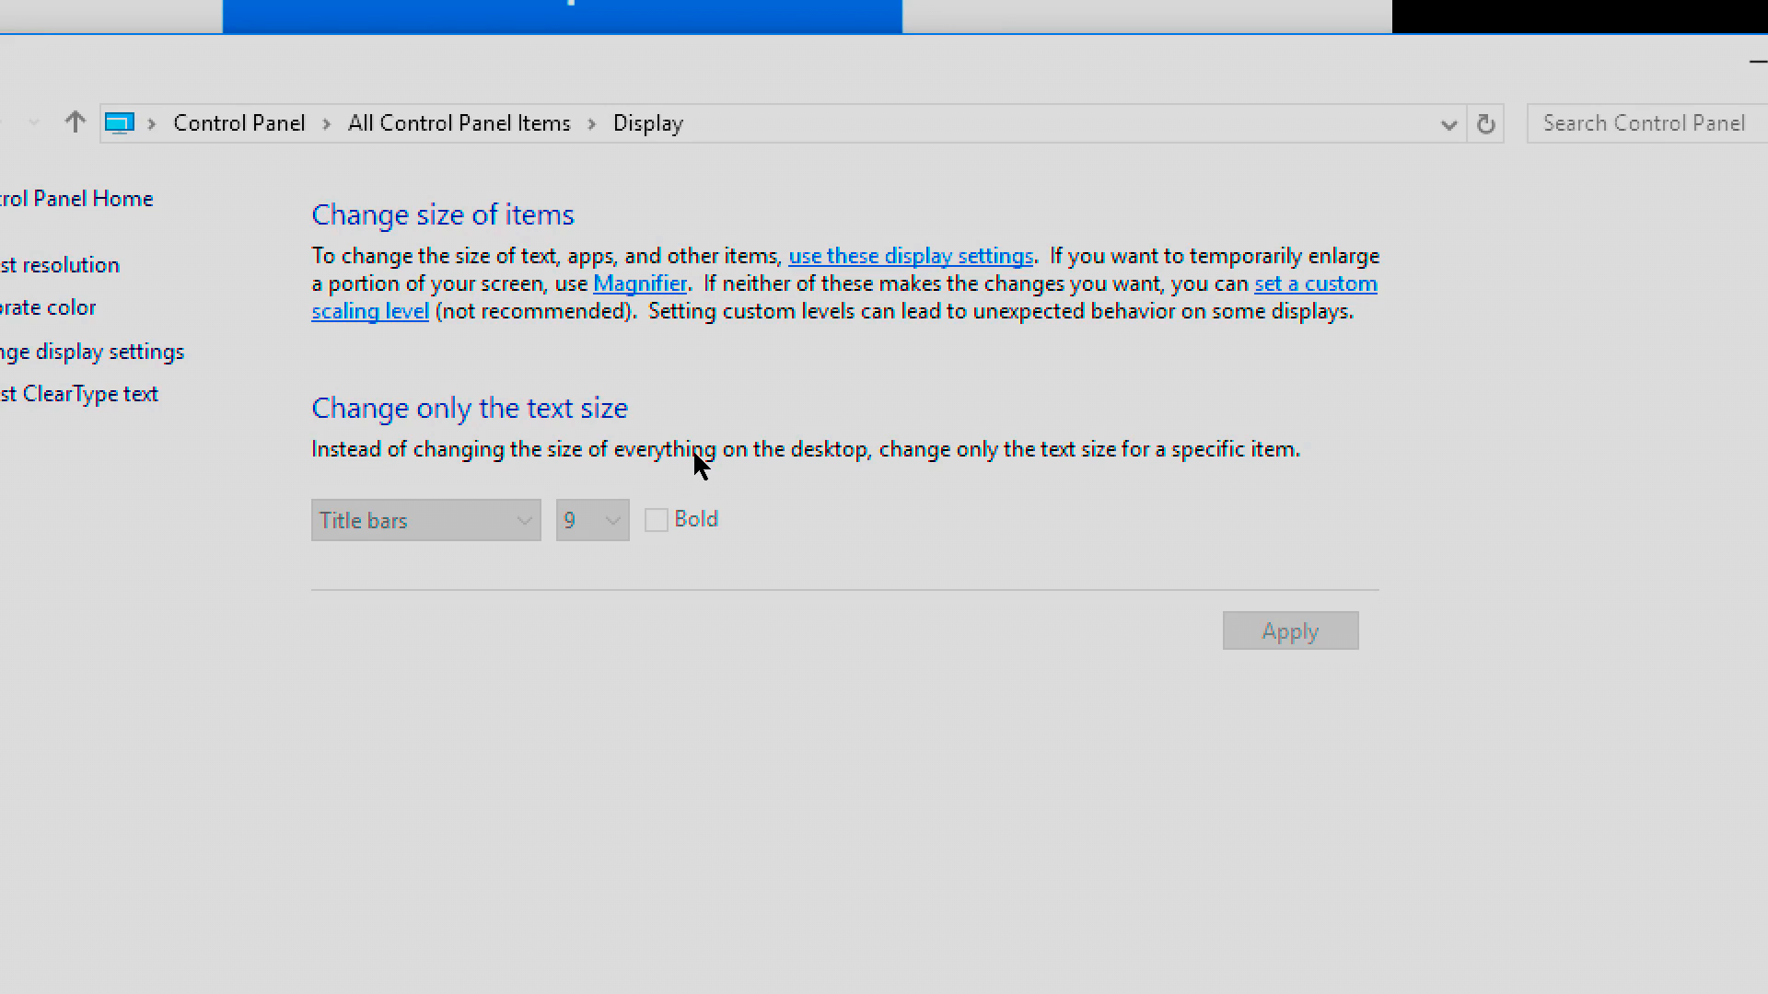
mouse_move(771, 460)
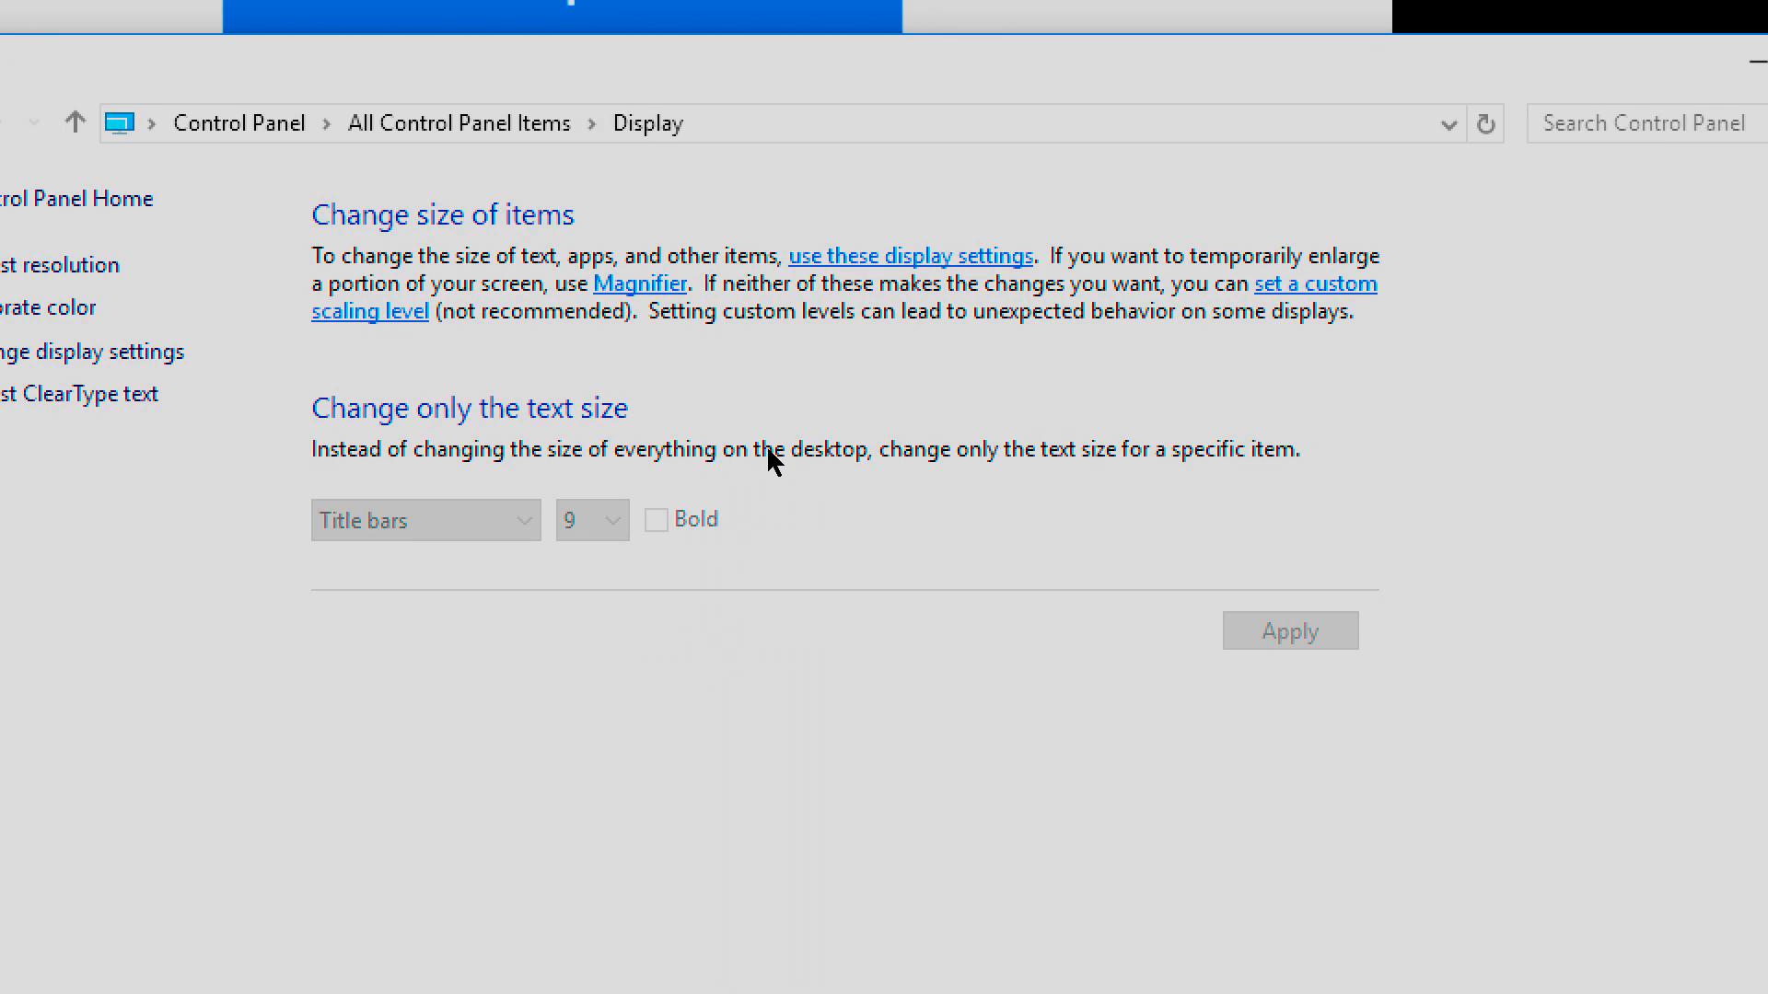
mouse_move(812, 462)
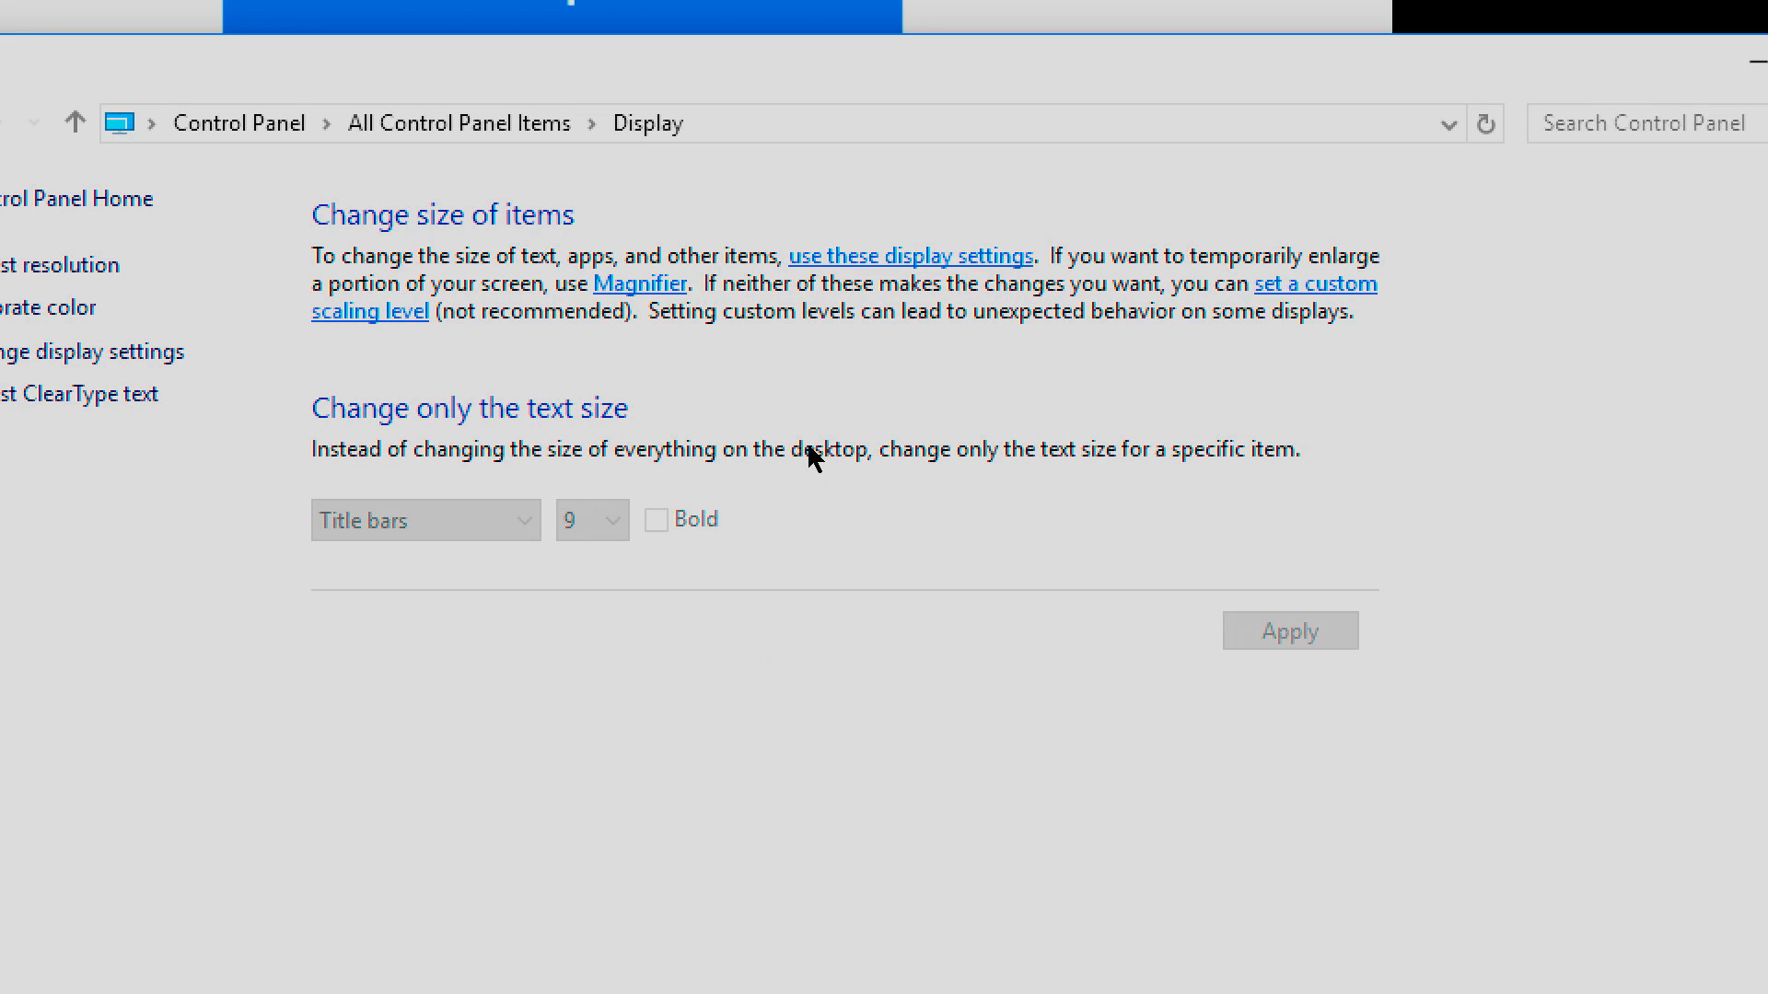
mouse_move(1205, 521)
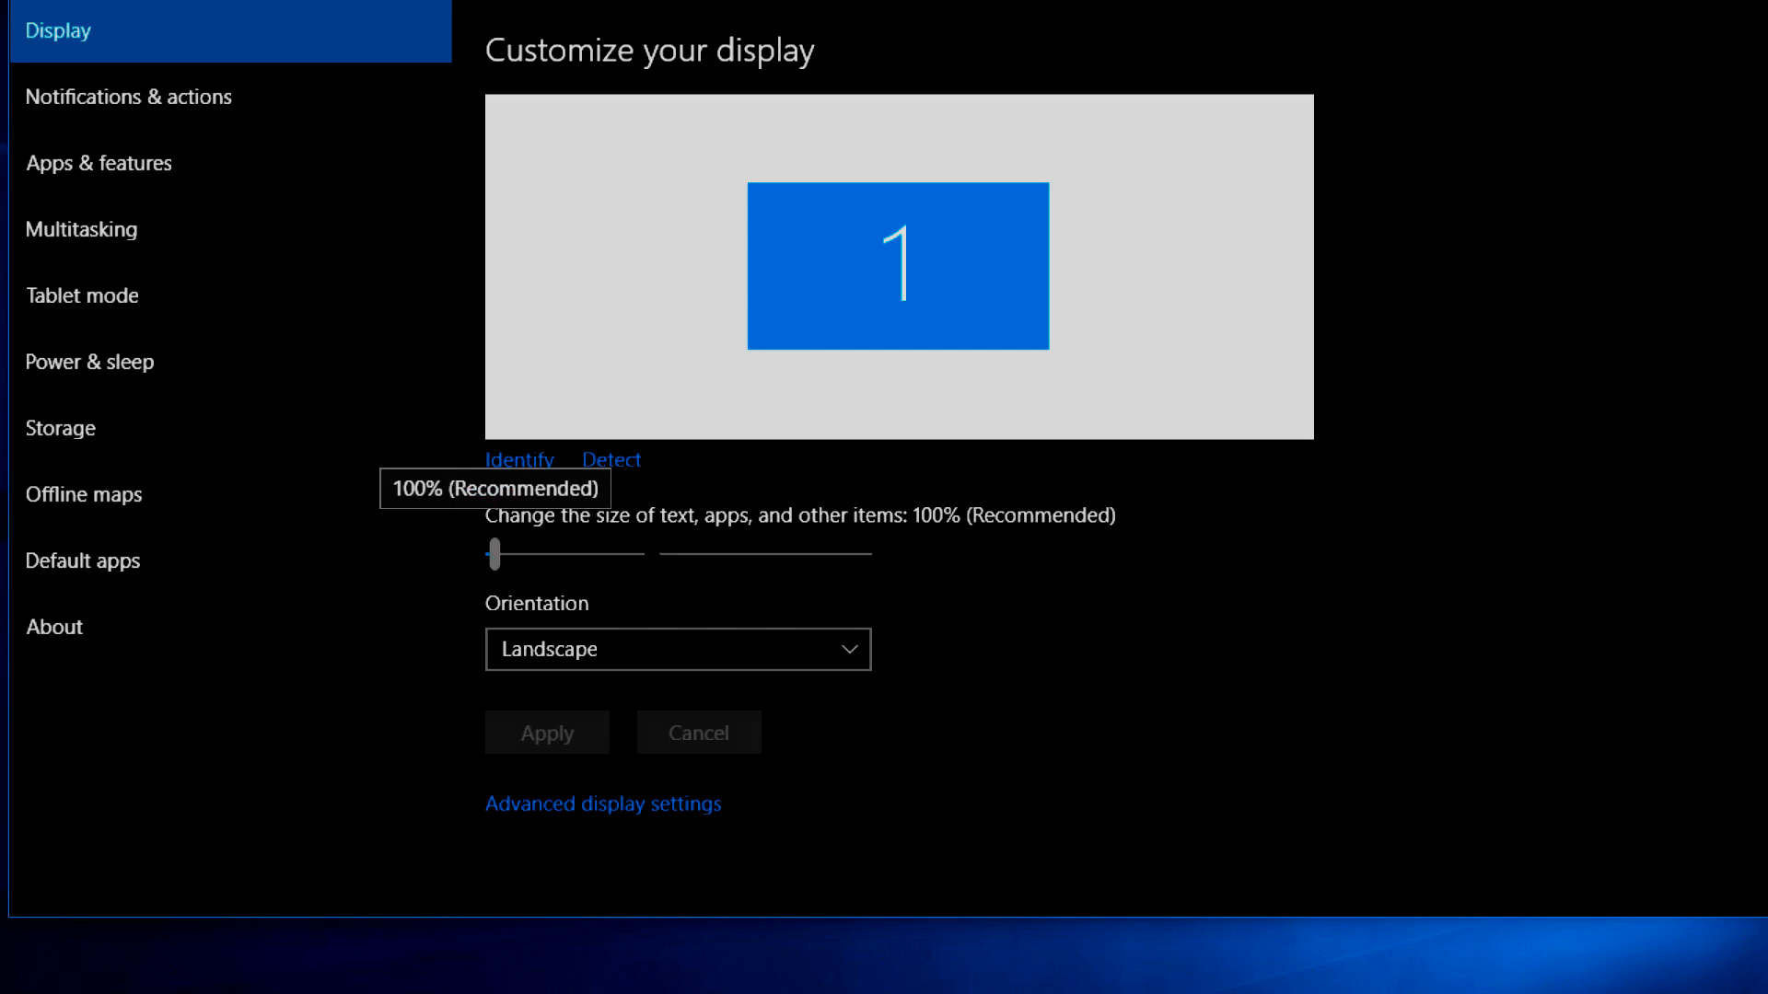
- Slide the text and apps size through 125% and 175%, settling on 150%
drag(493, 554, 573, 555)
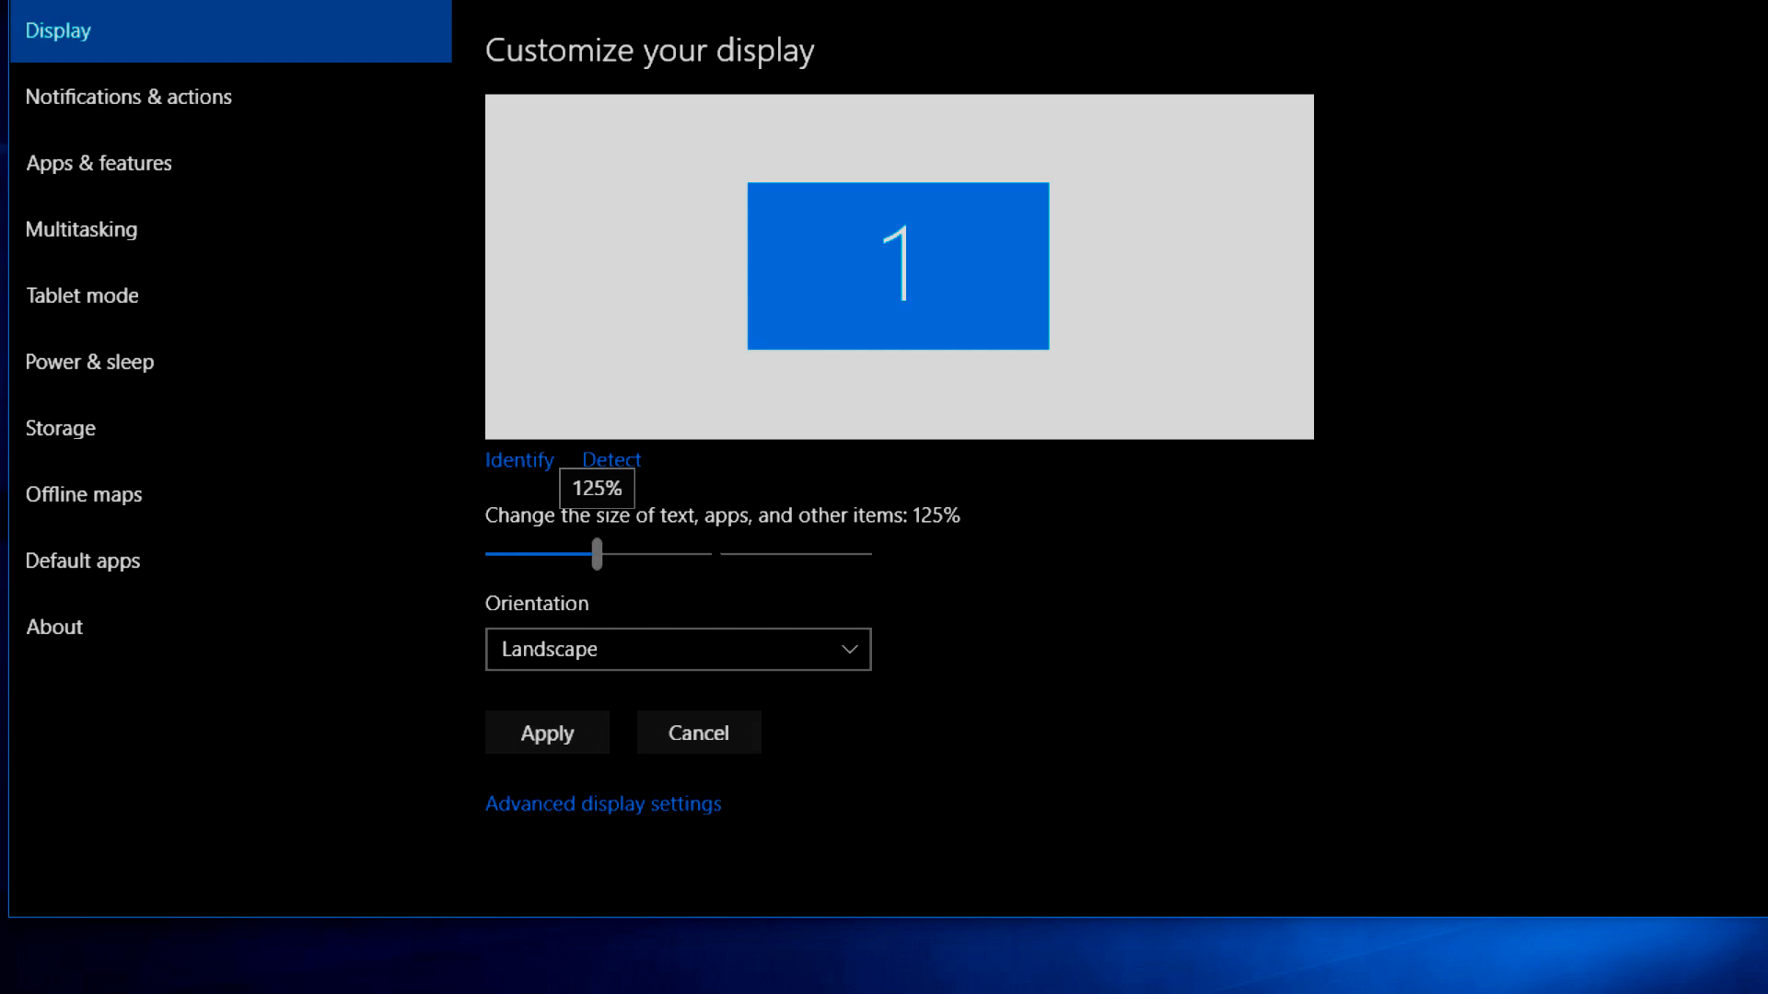
drag(600, 554, 681, 555)
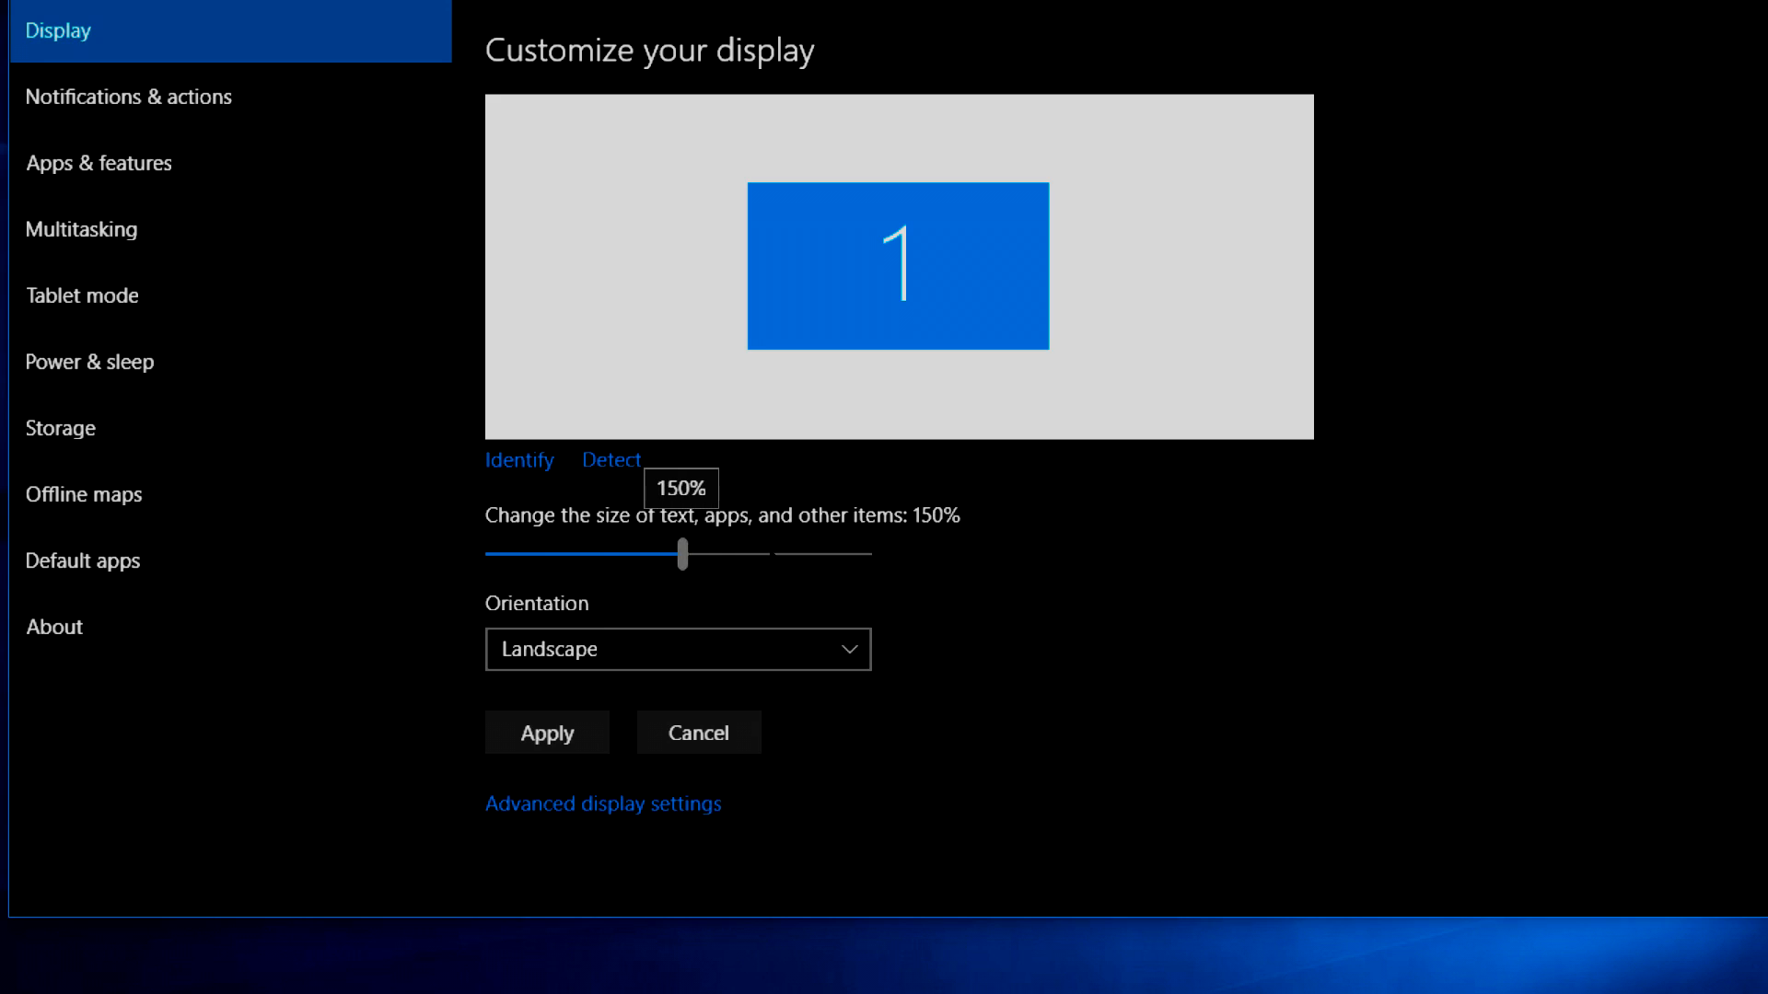
drag(682, 556, 808, 557)
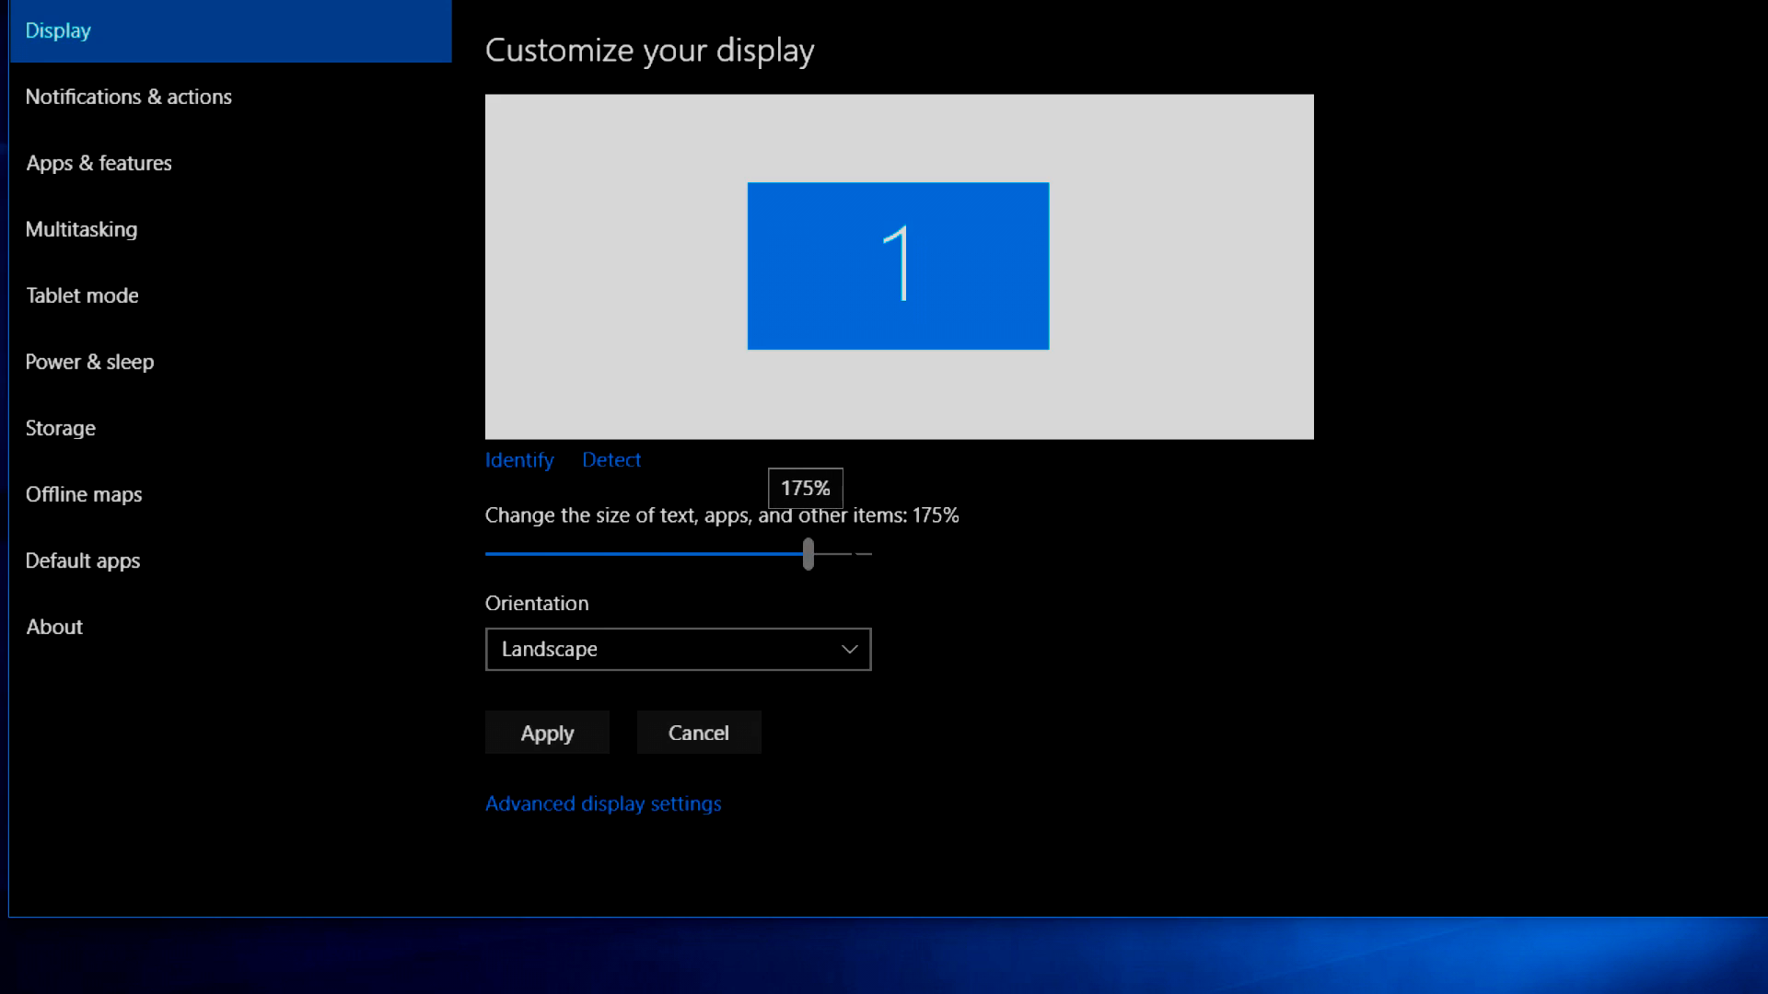
drag(809, 555, 739, 555)
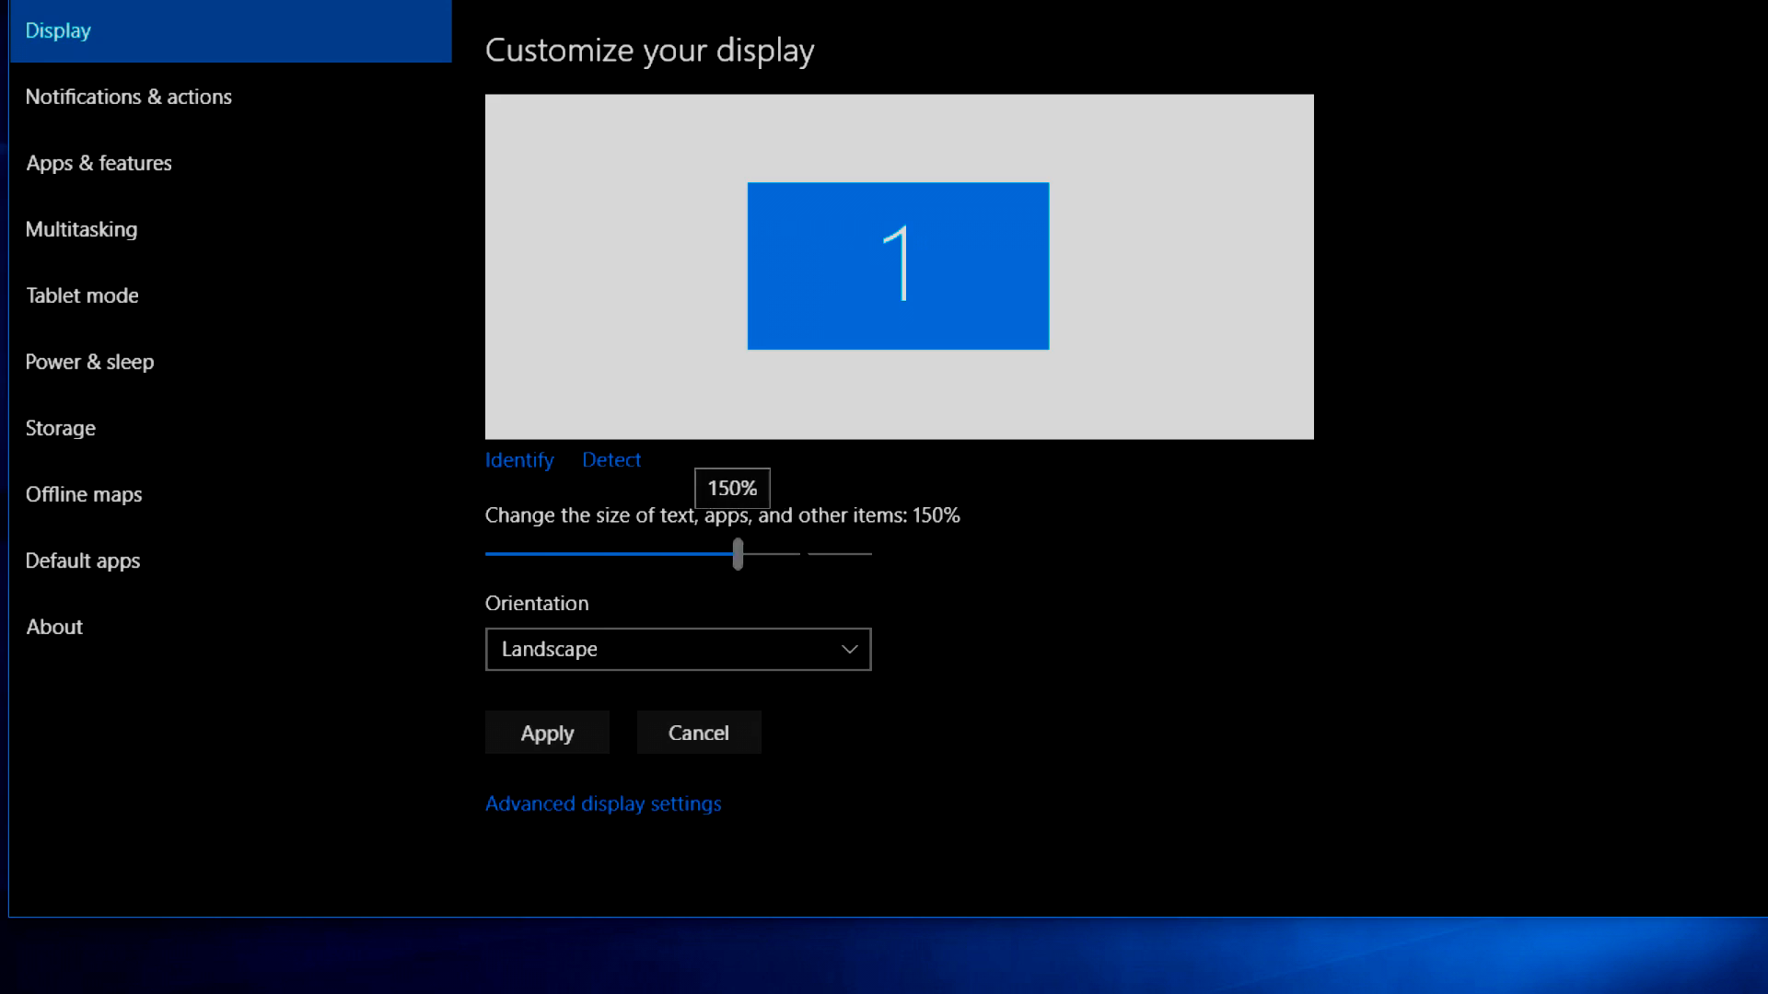
drag(738, 555, 617, 554)
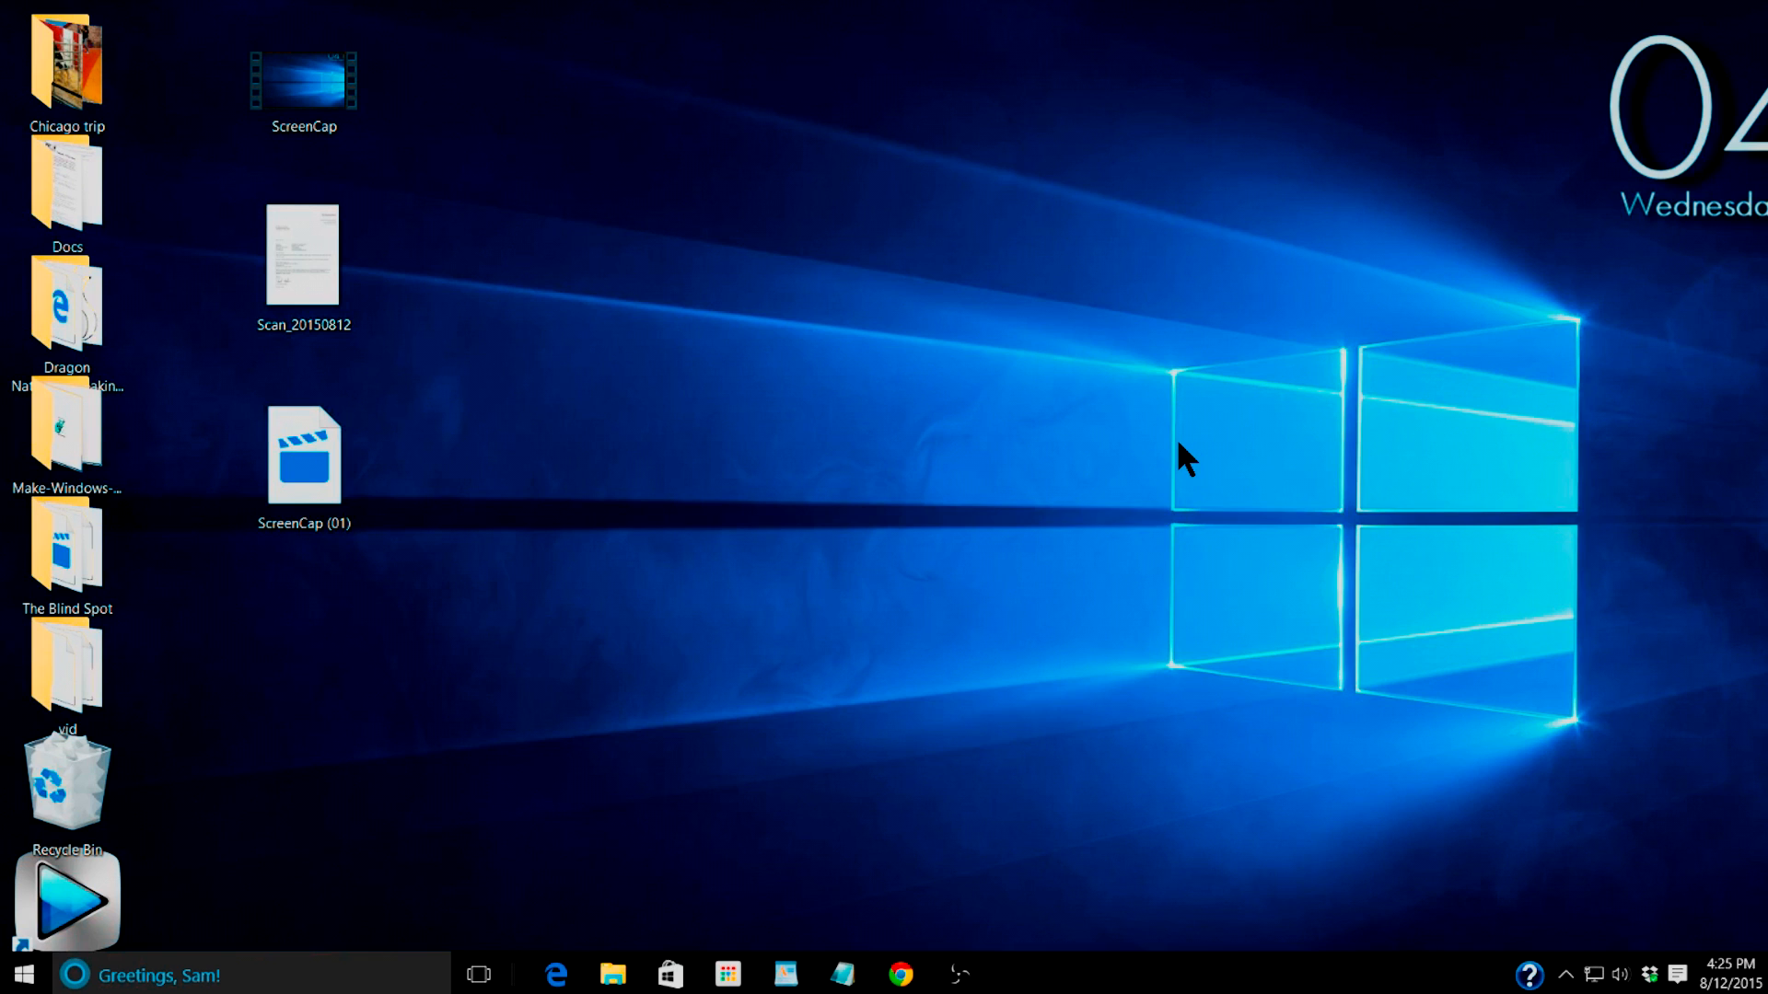
mouse_move(1037, 411)
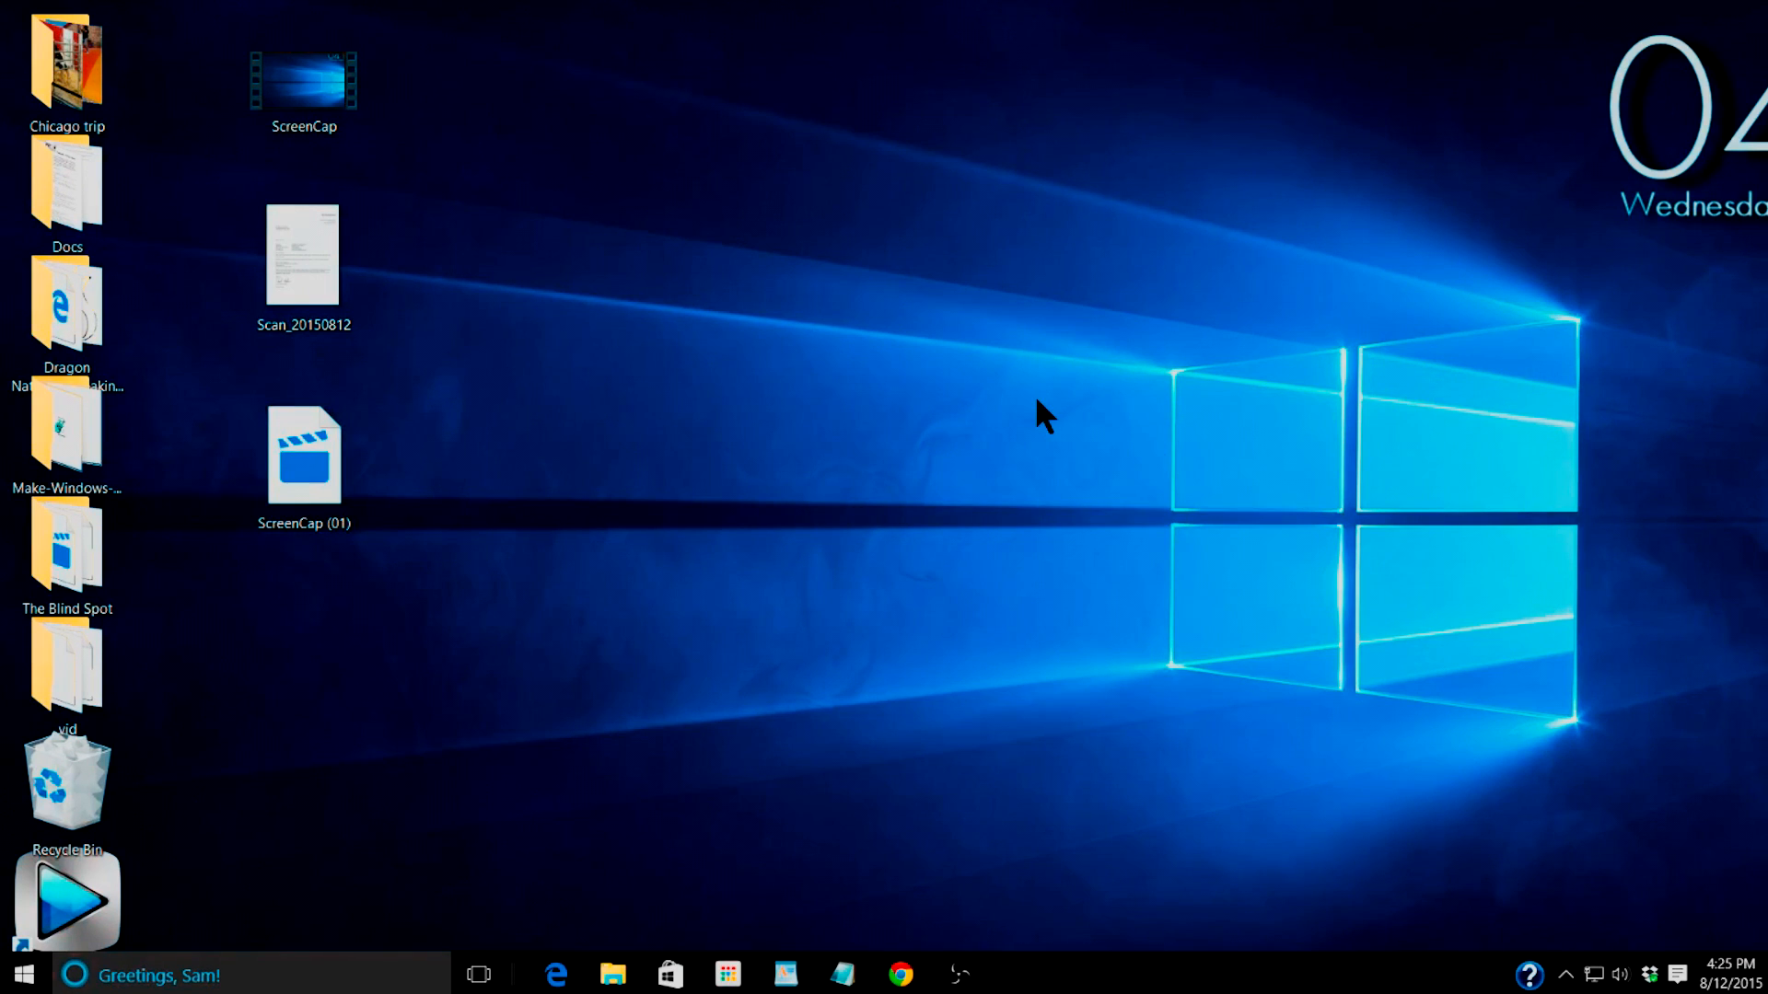
mouse_move(957, 434)
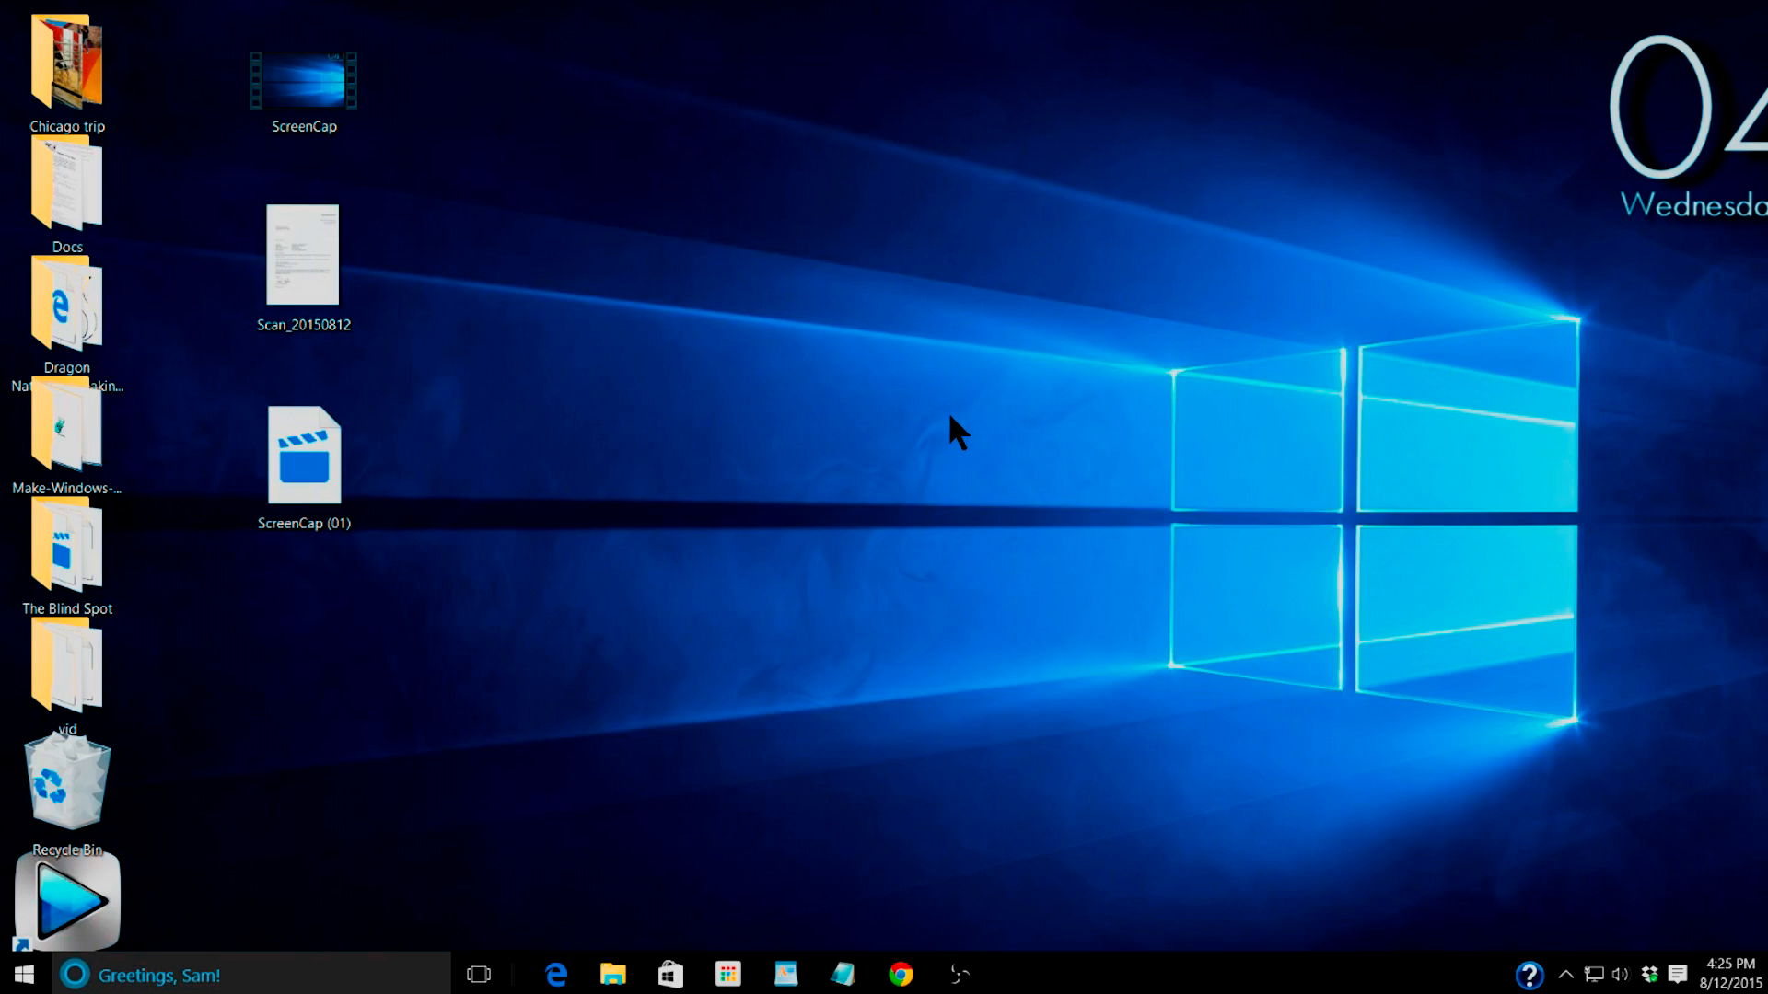
mouse_move(763, 632)
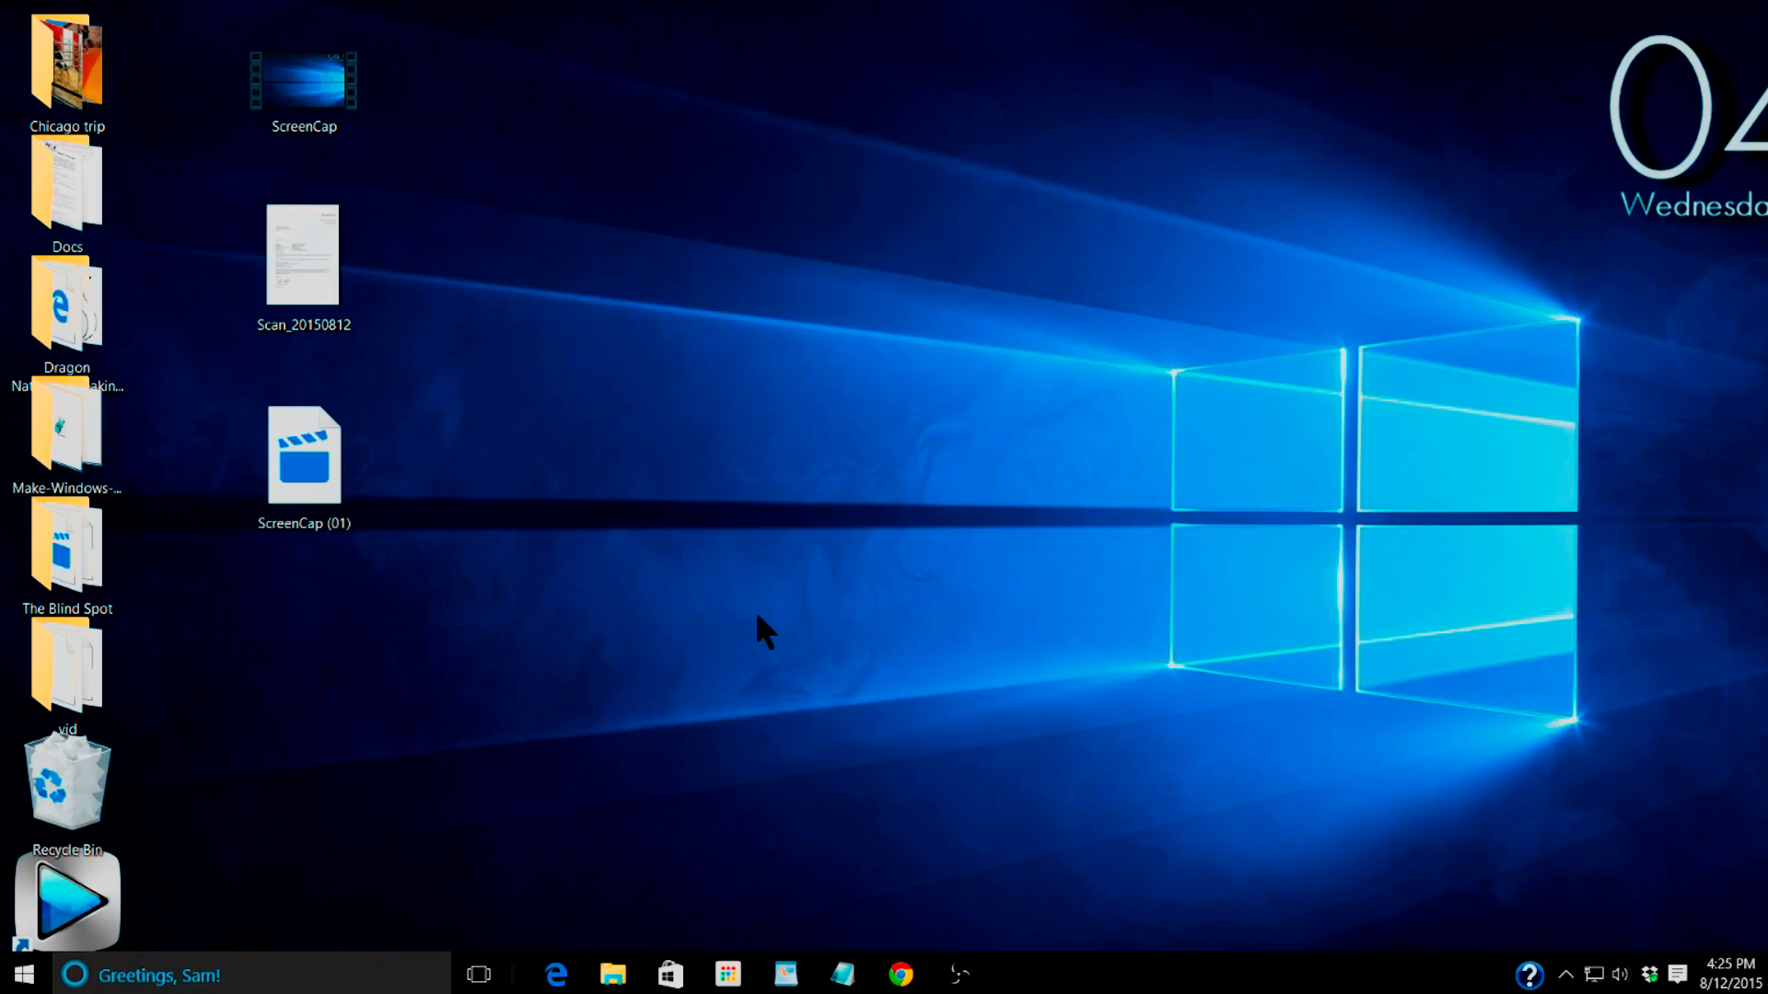
mouse_move(574, 621)
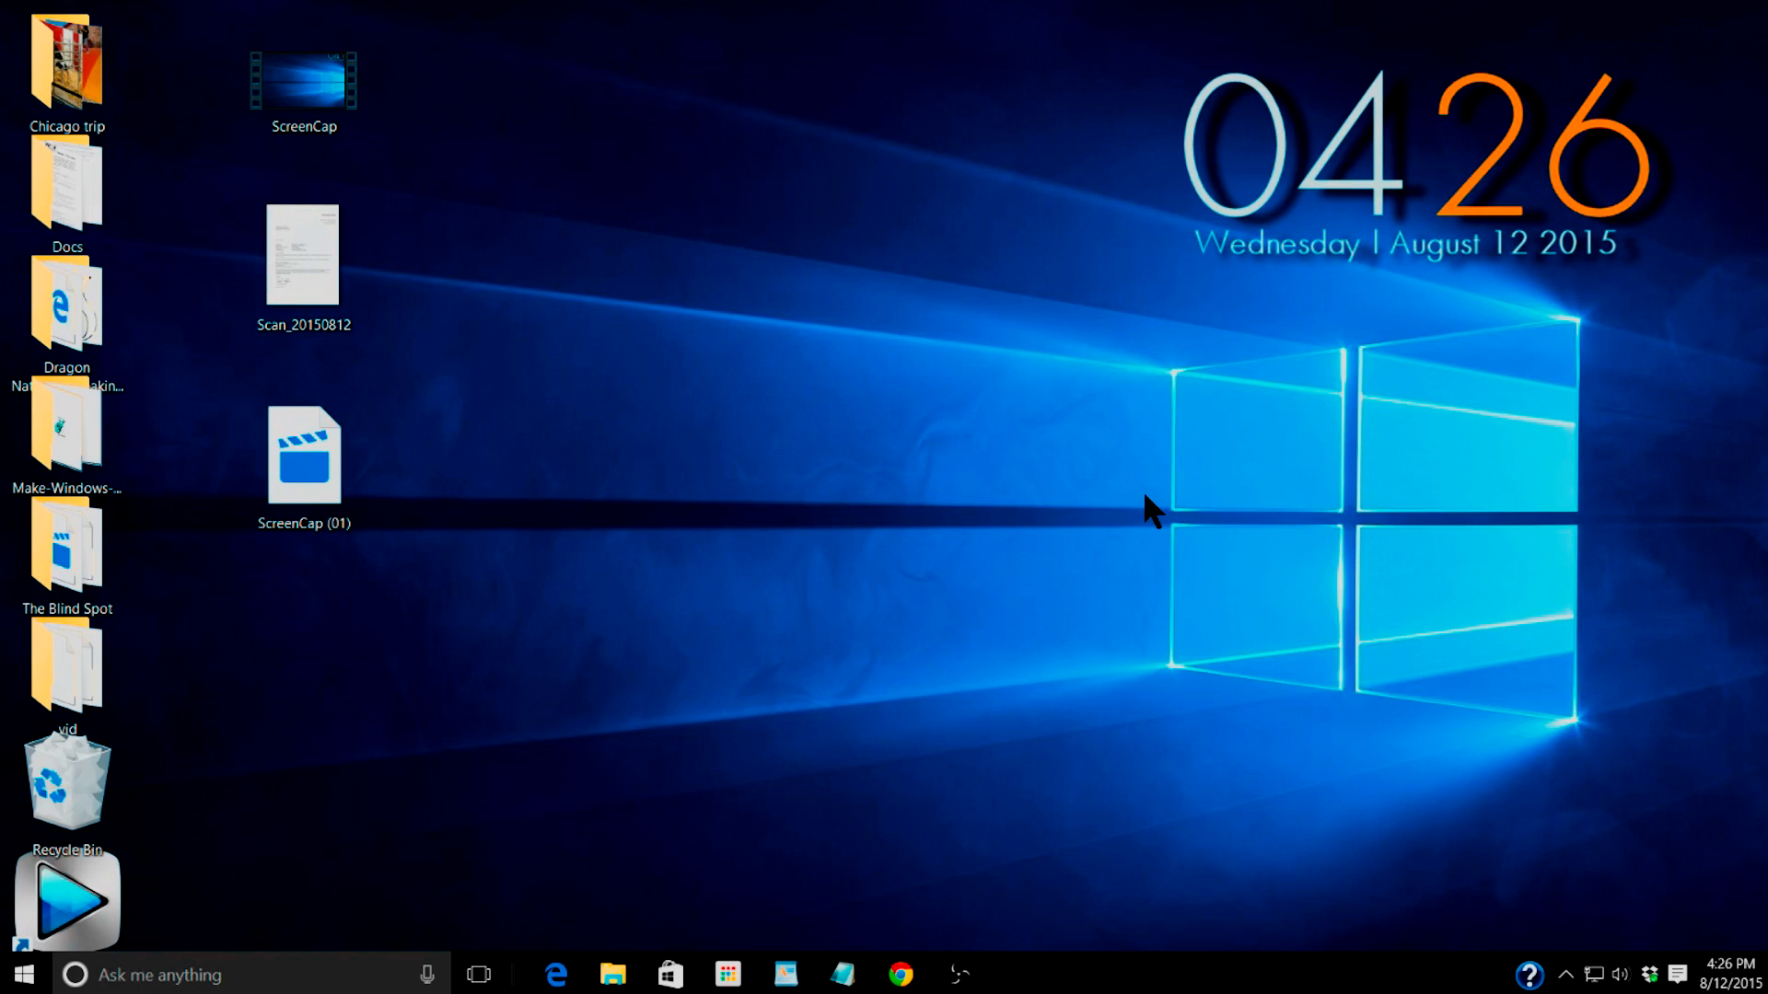
mouse_move(493, 302)
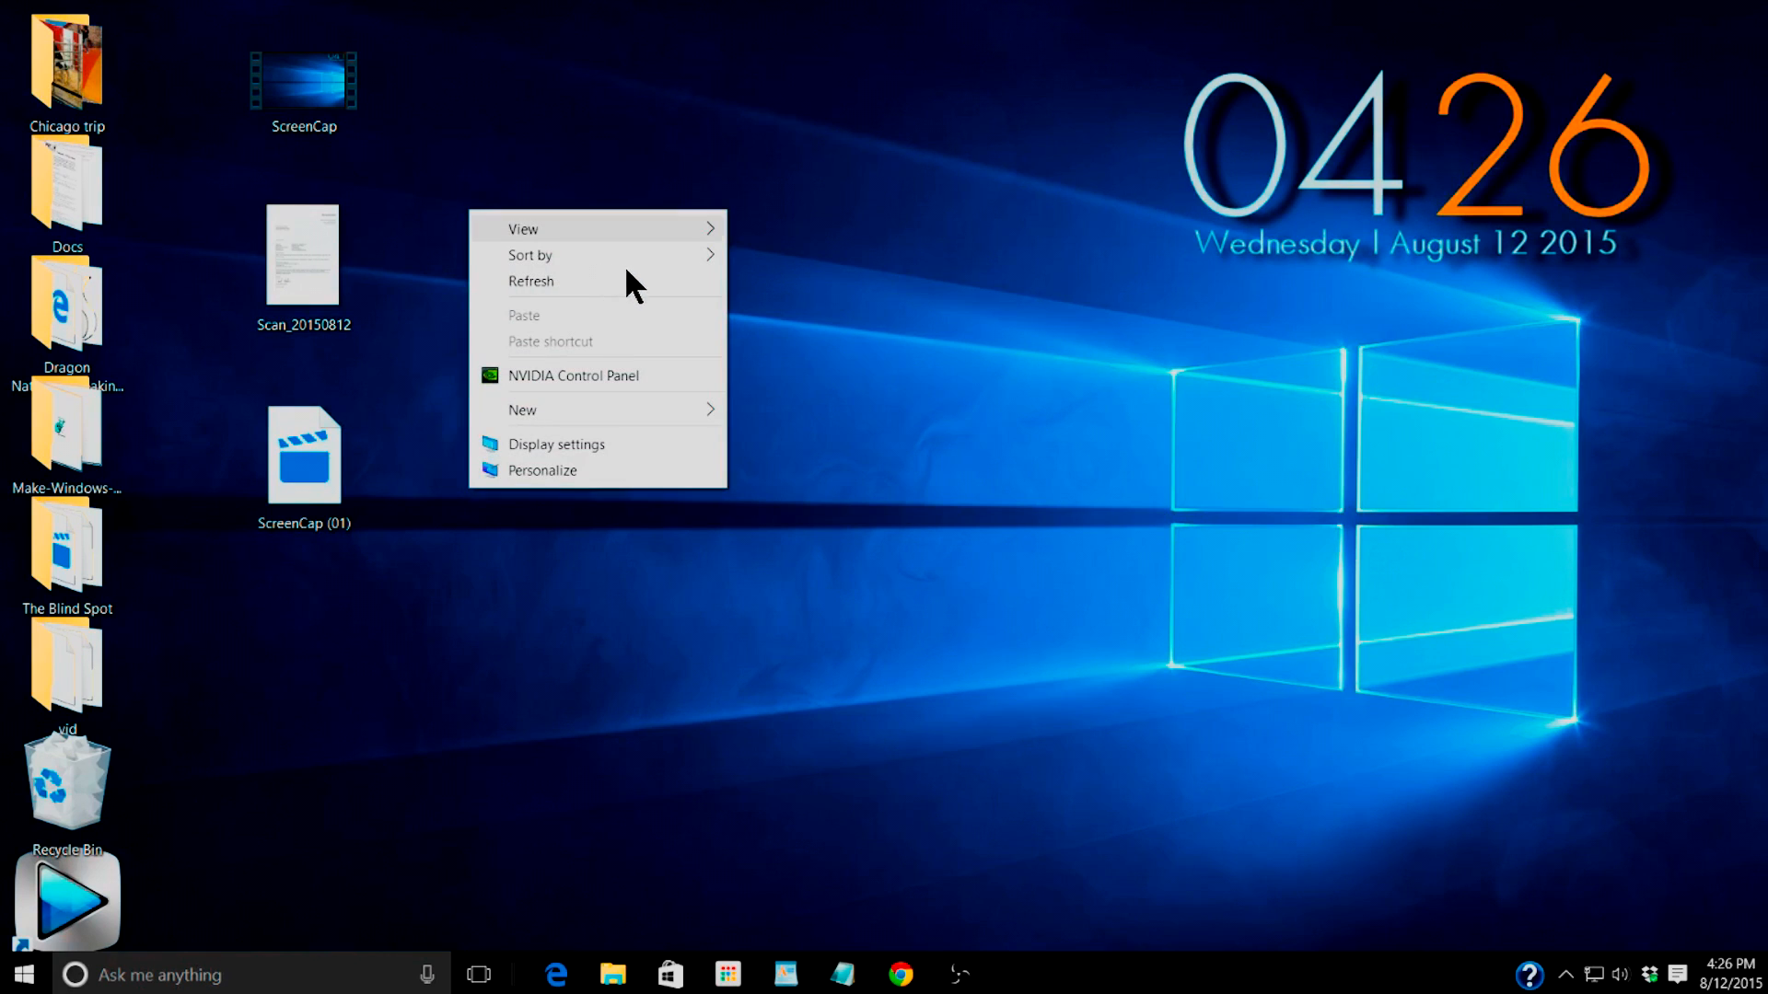
mouse_move(531, 254)
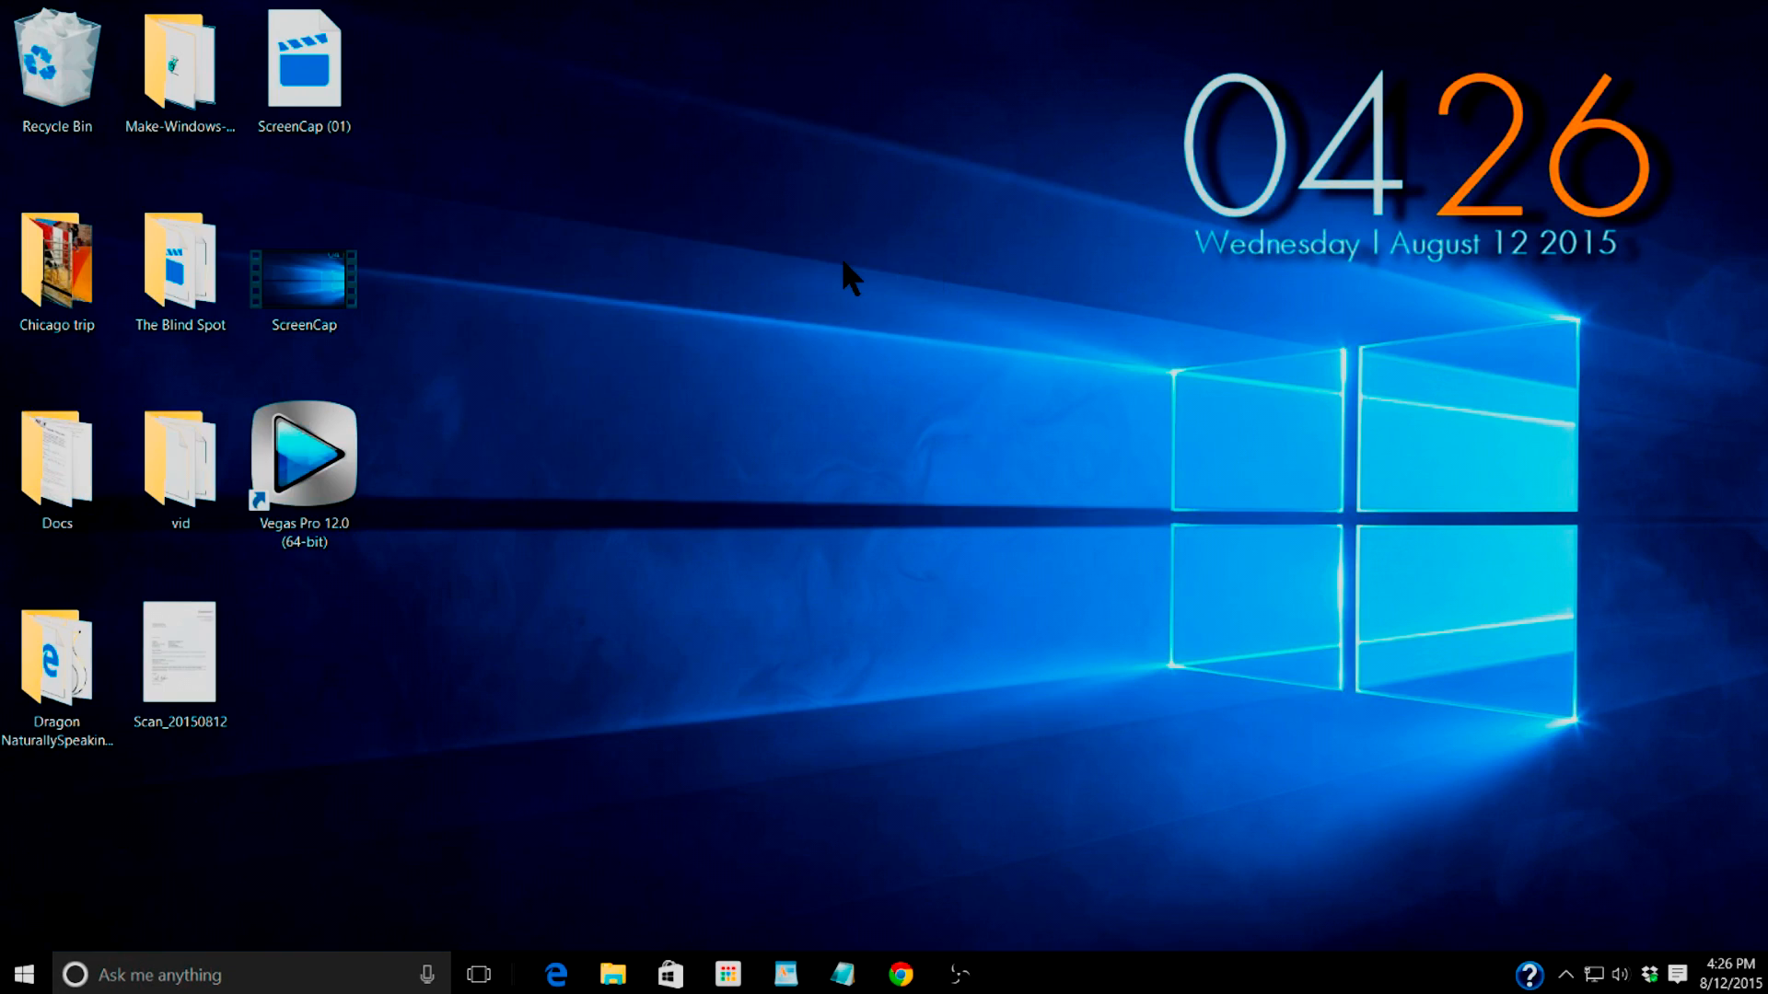
- Show desktop icons at medium, then large again, and dismiss the desktop menu
right_click(851, 276)
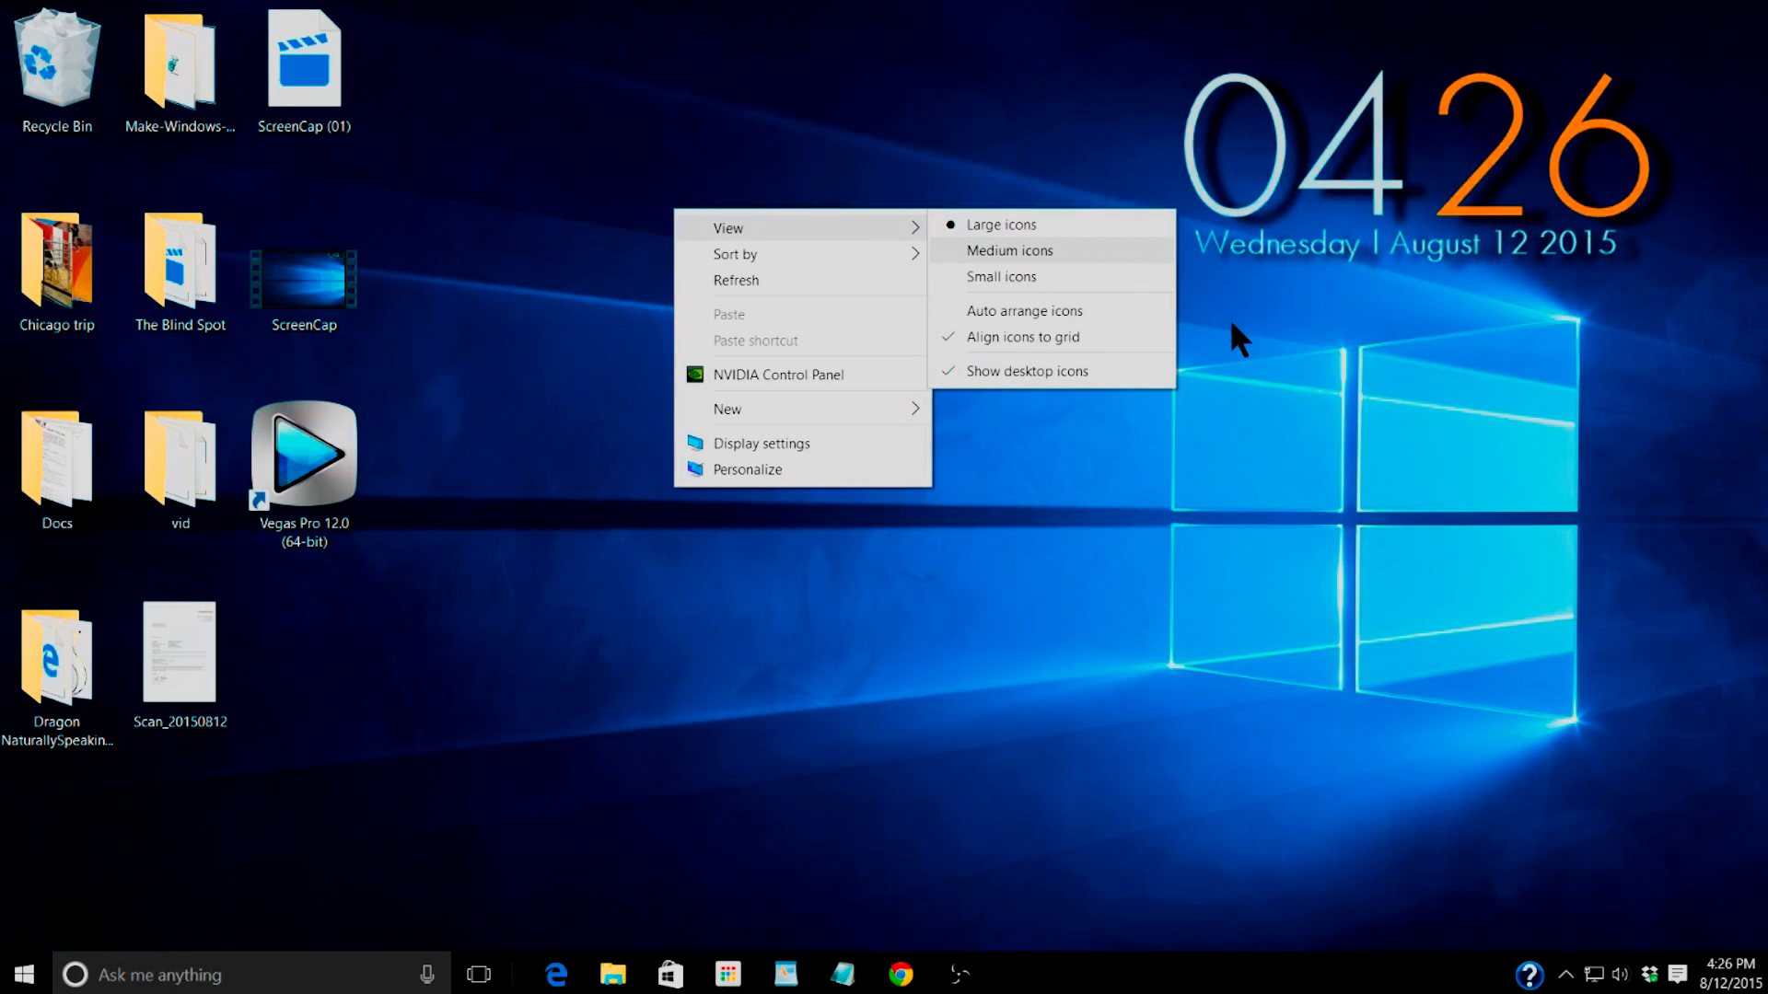
click(1009, 250)
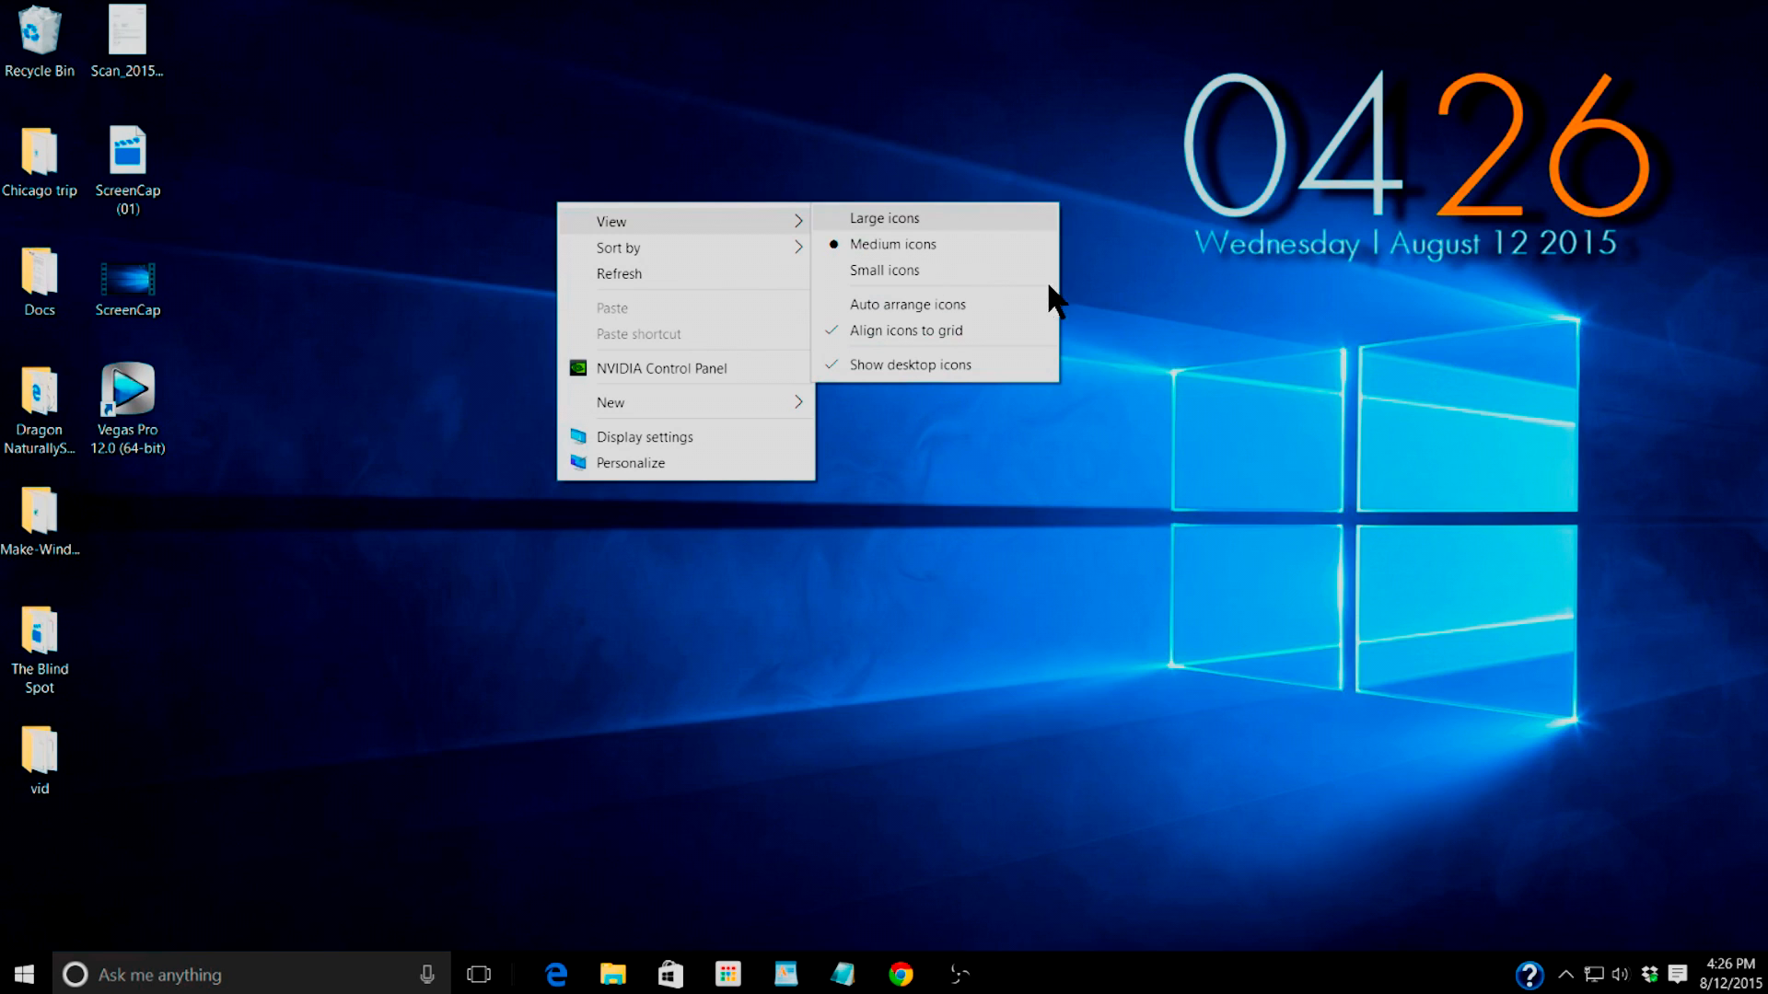
click(906, 304)
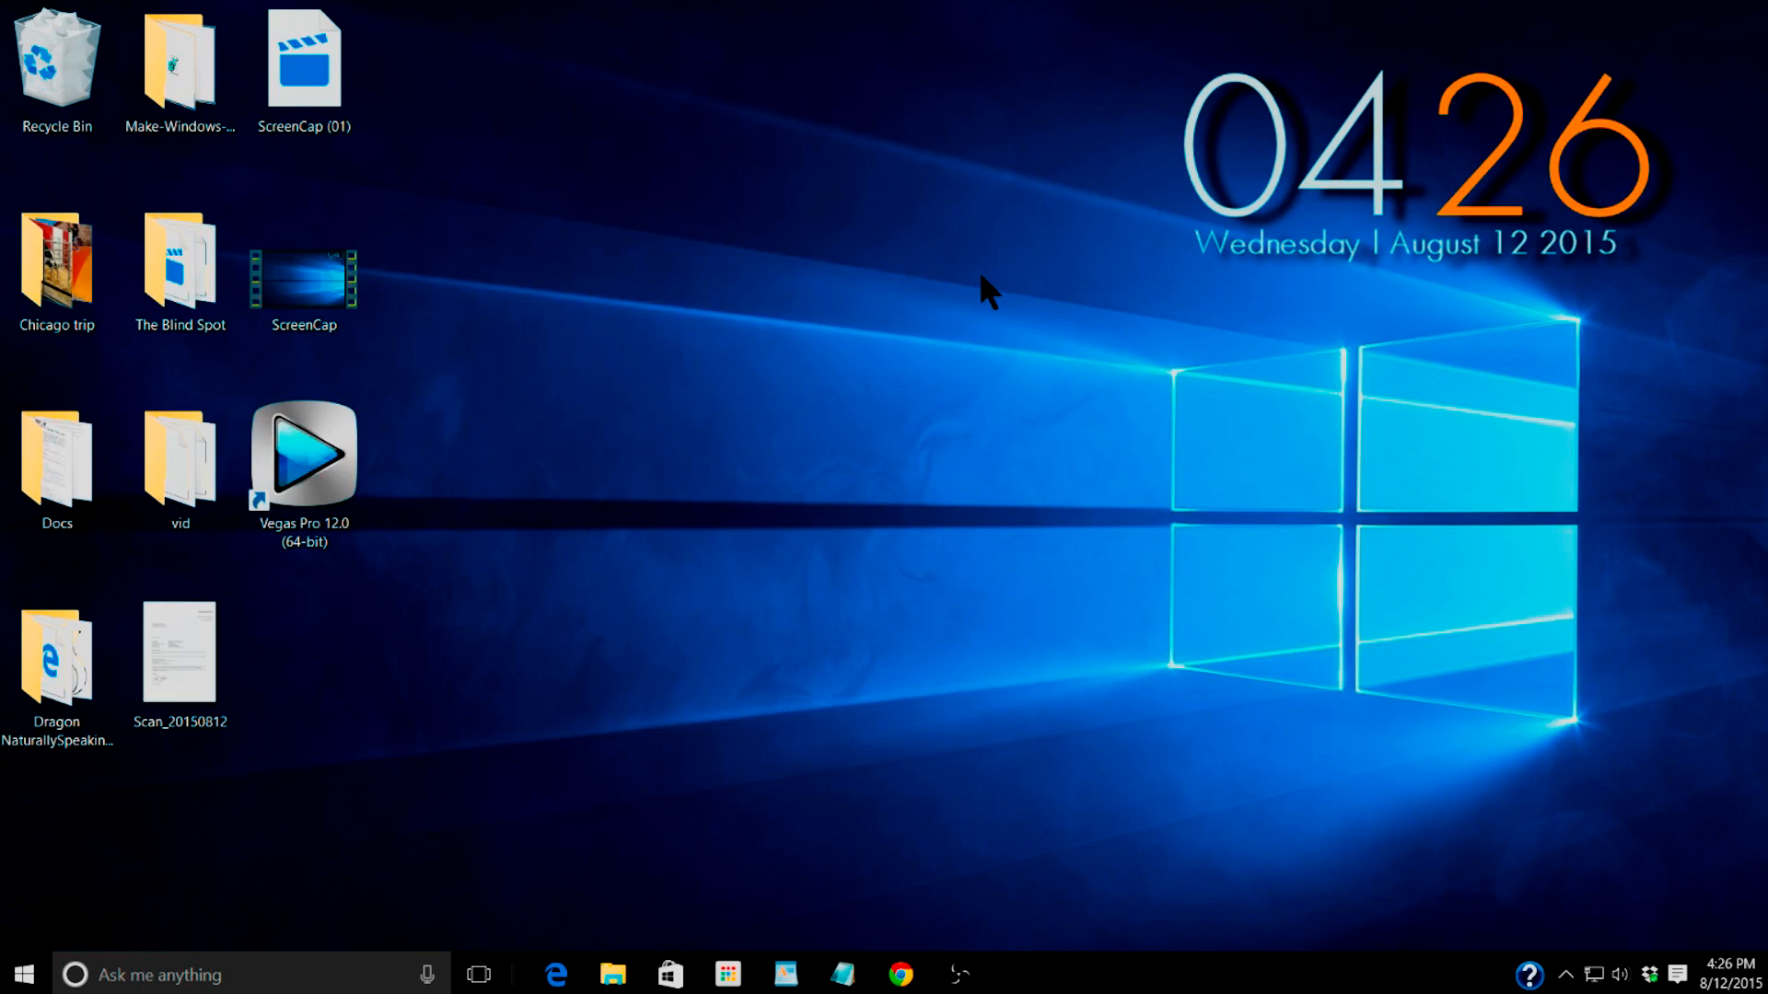
right_click(728, 280)
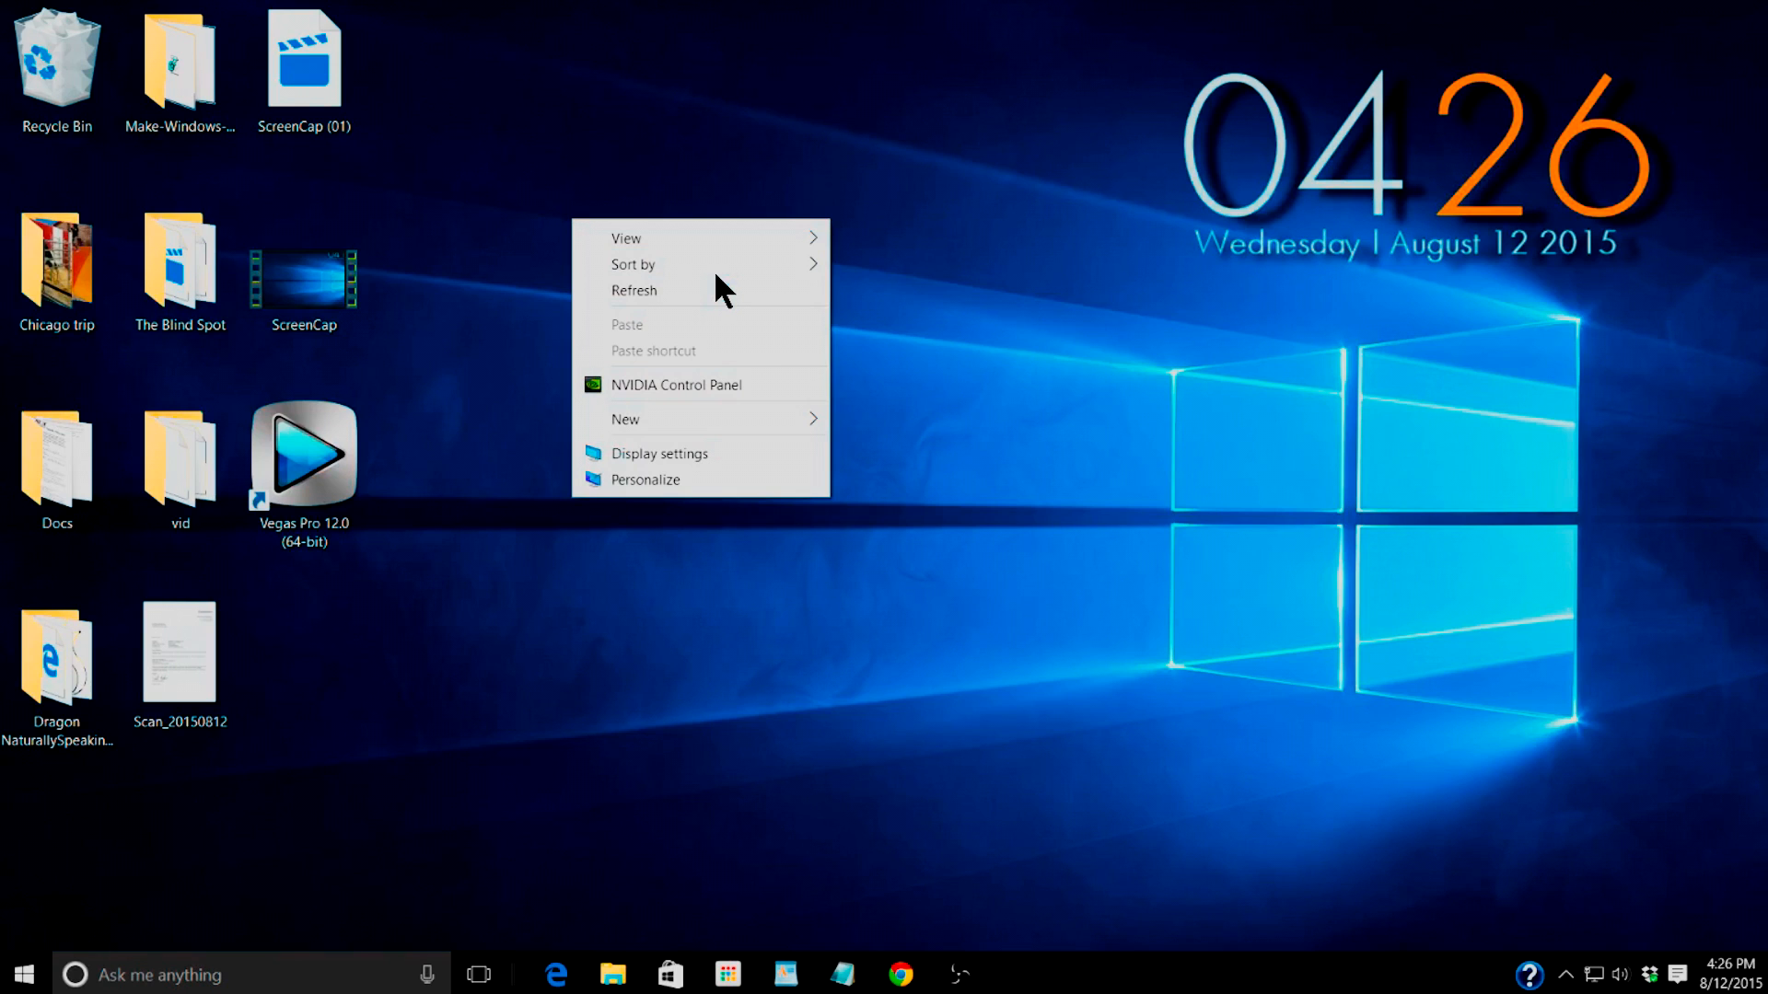
click(20, 974)
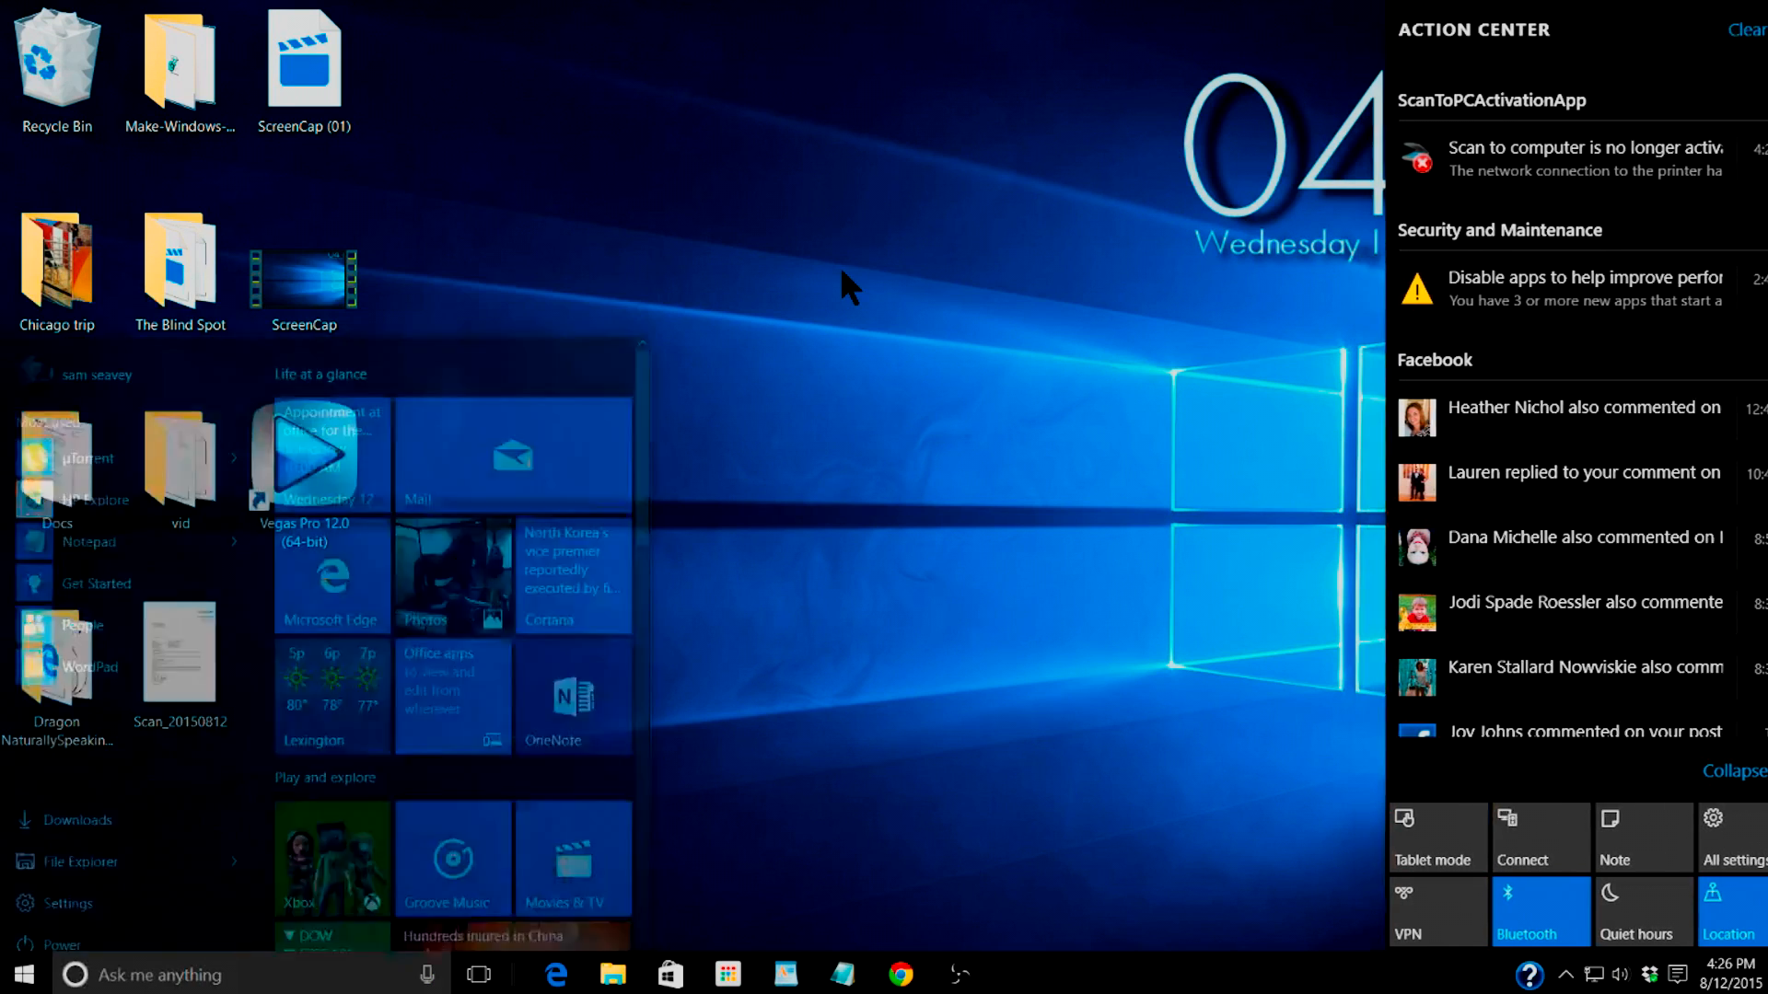
click(1731, 836)
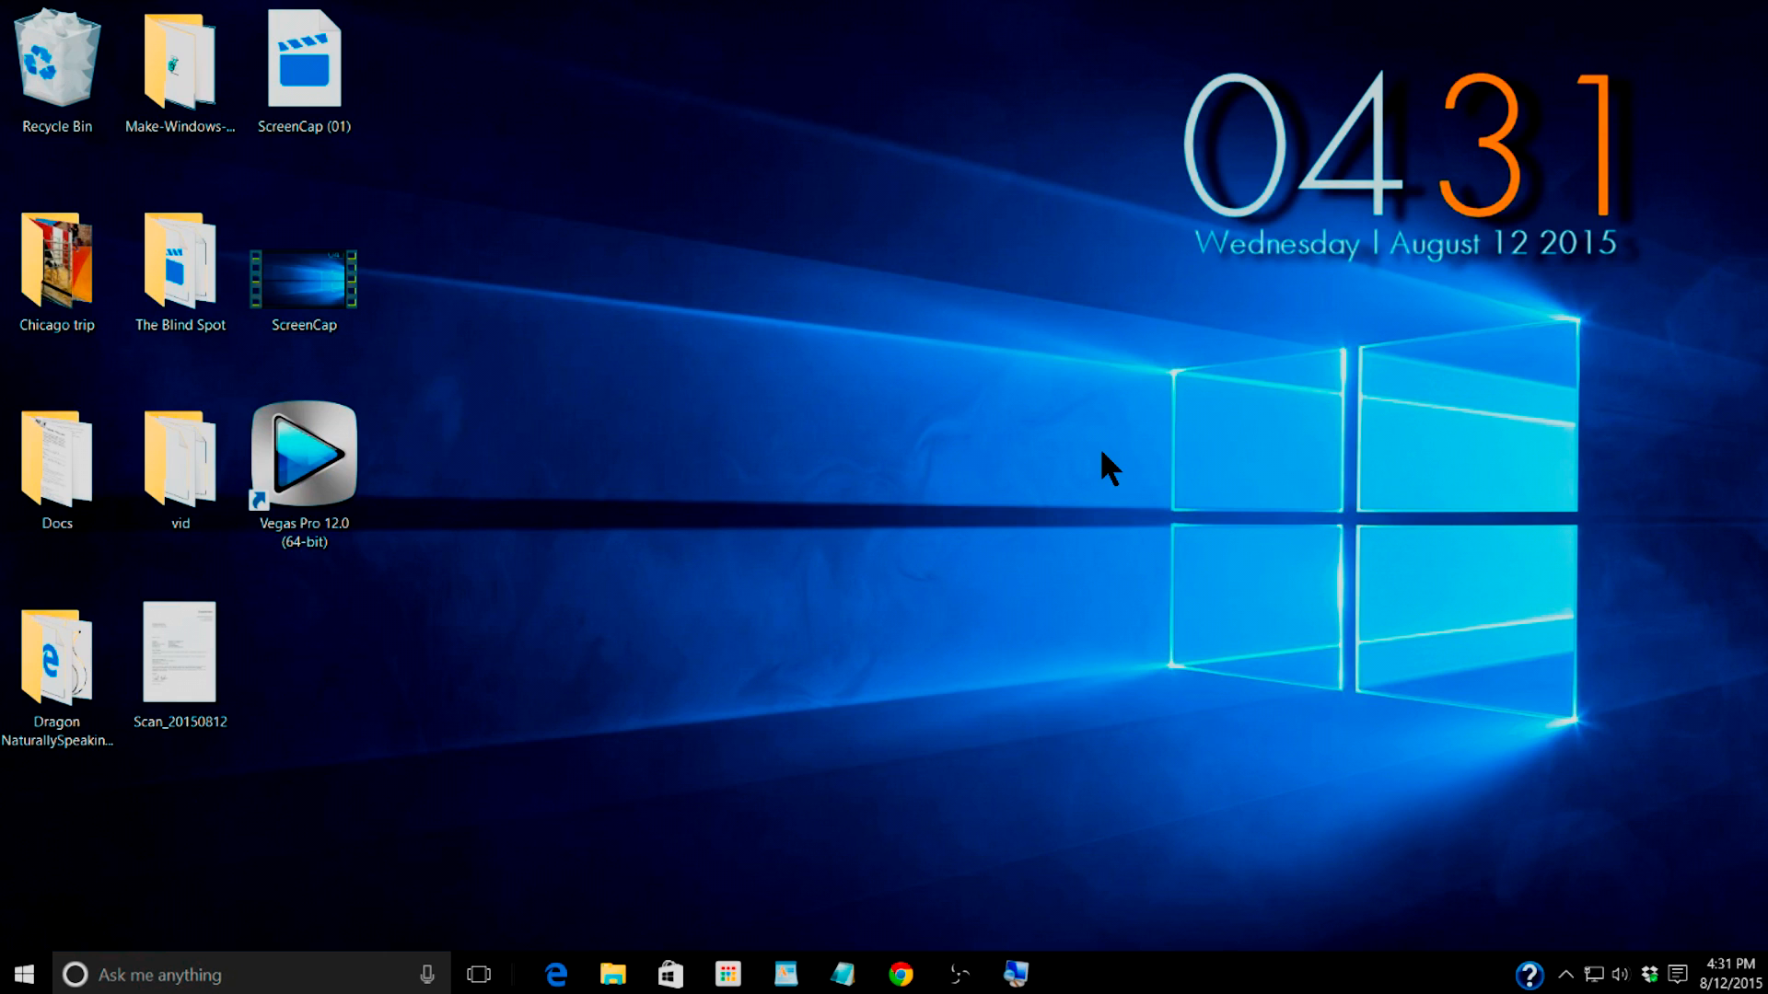
mouse_move(812, 440)
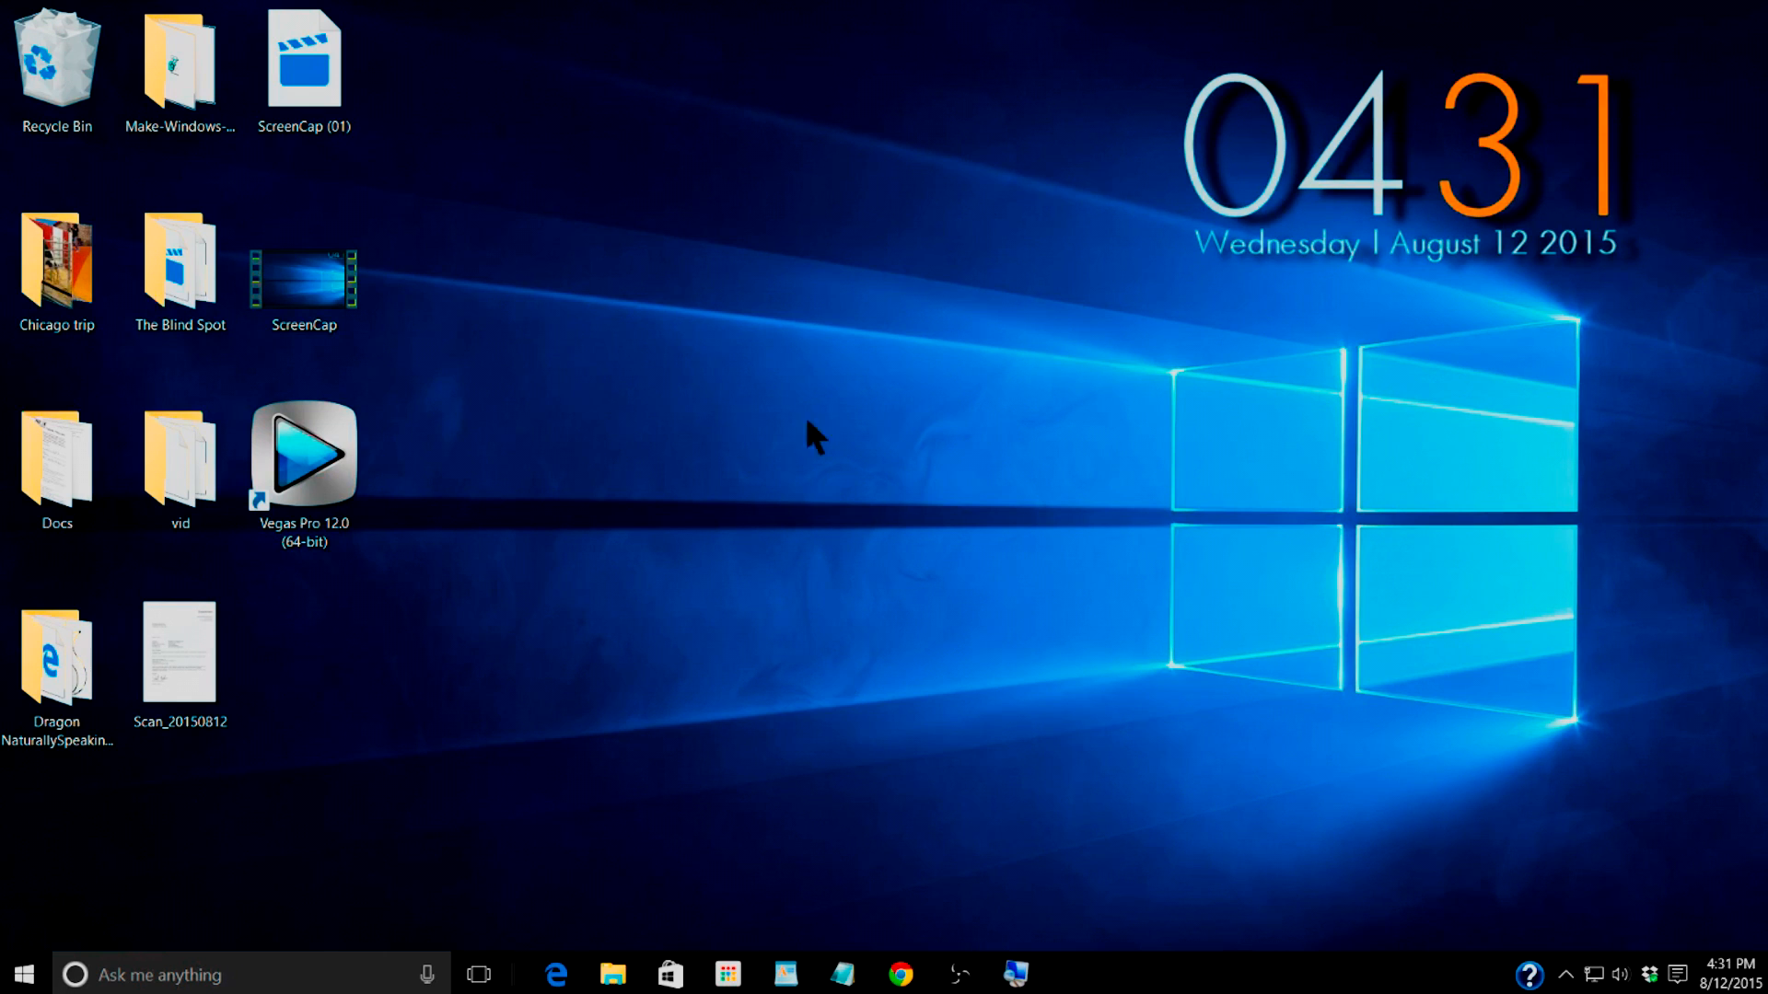
- Reach the Ease of Access category from Start > Settings
click(22, 974)
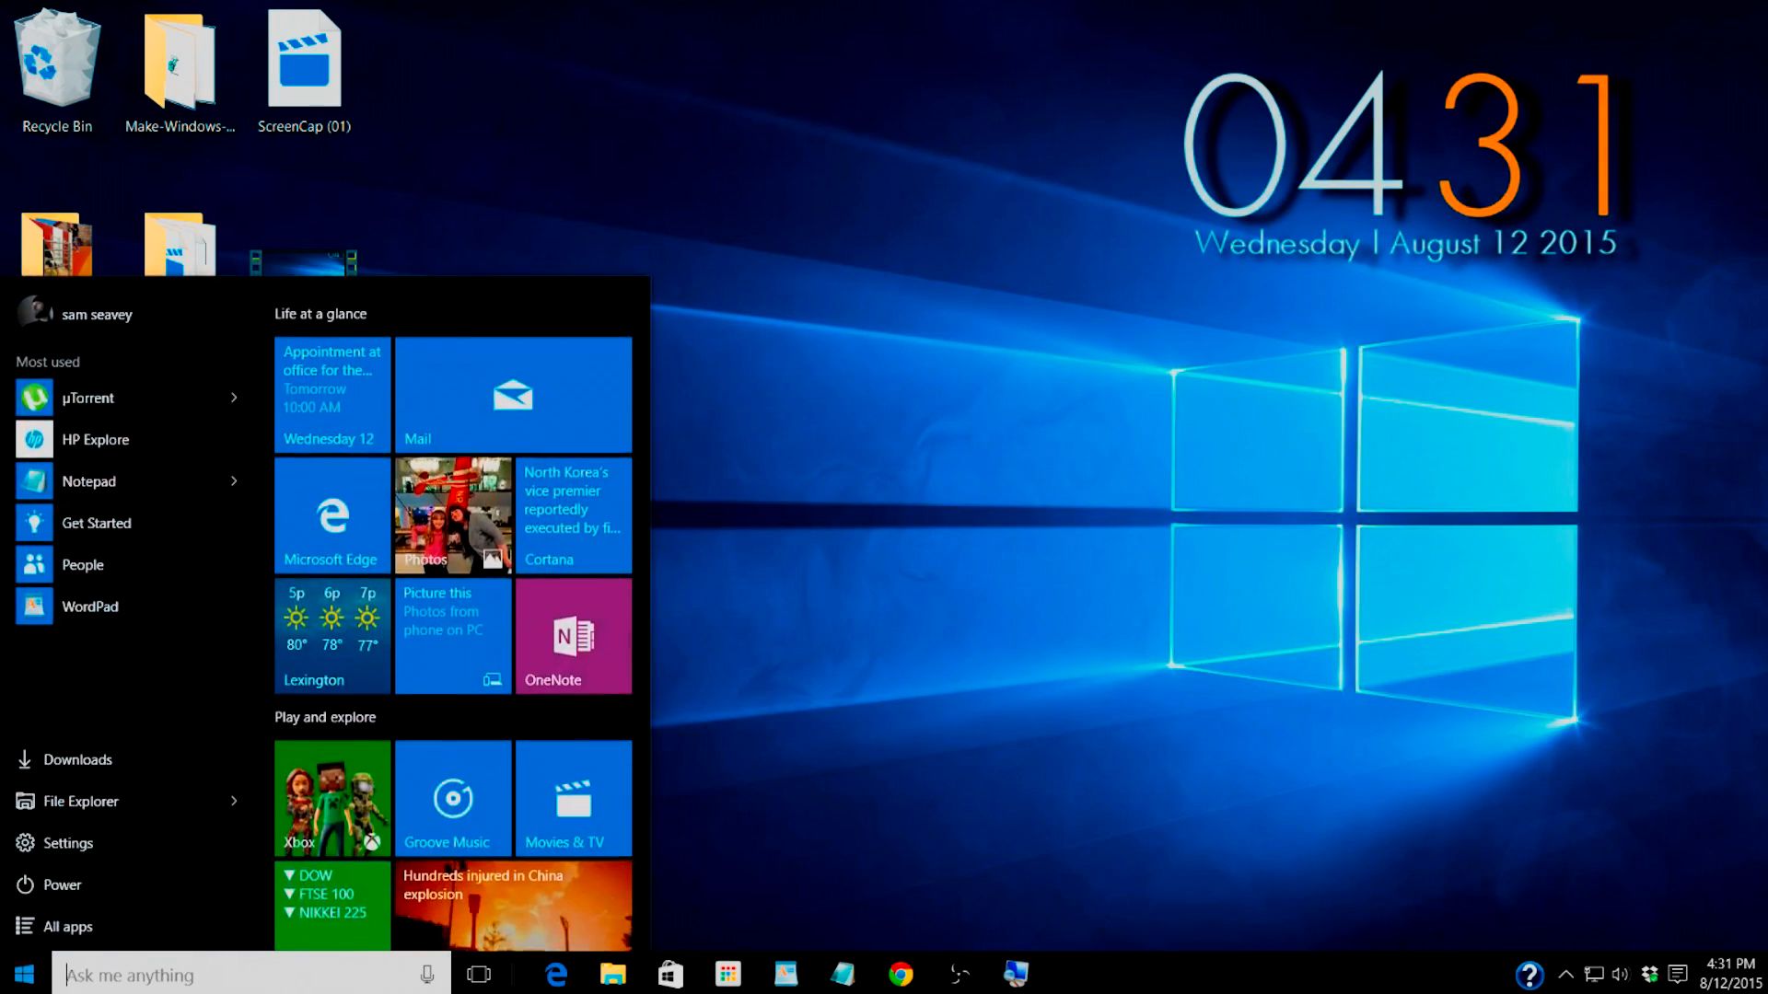
click(68, 843)
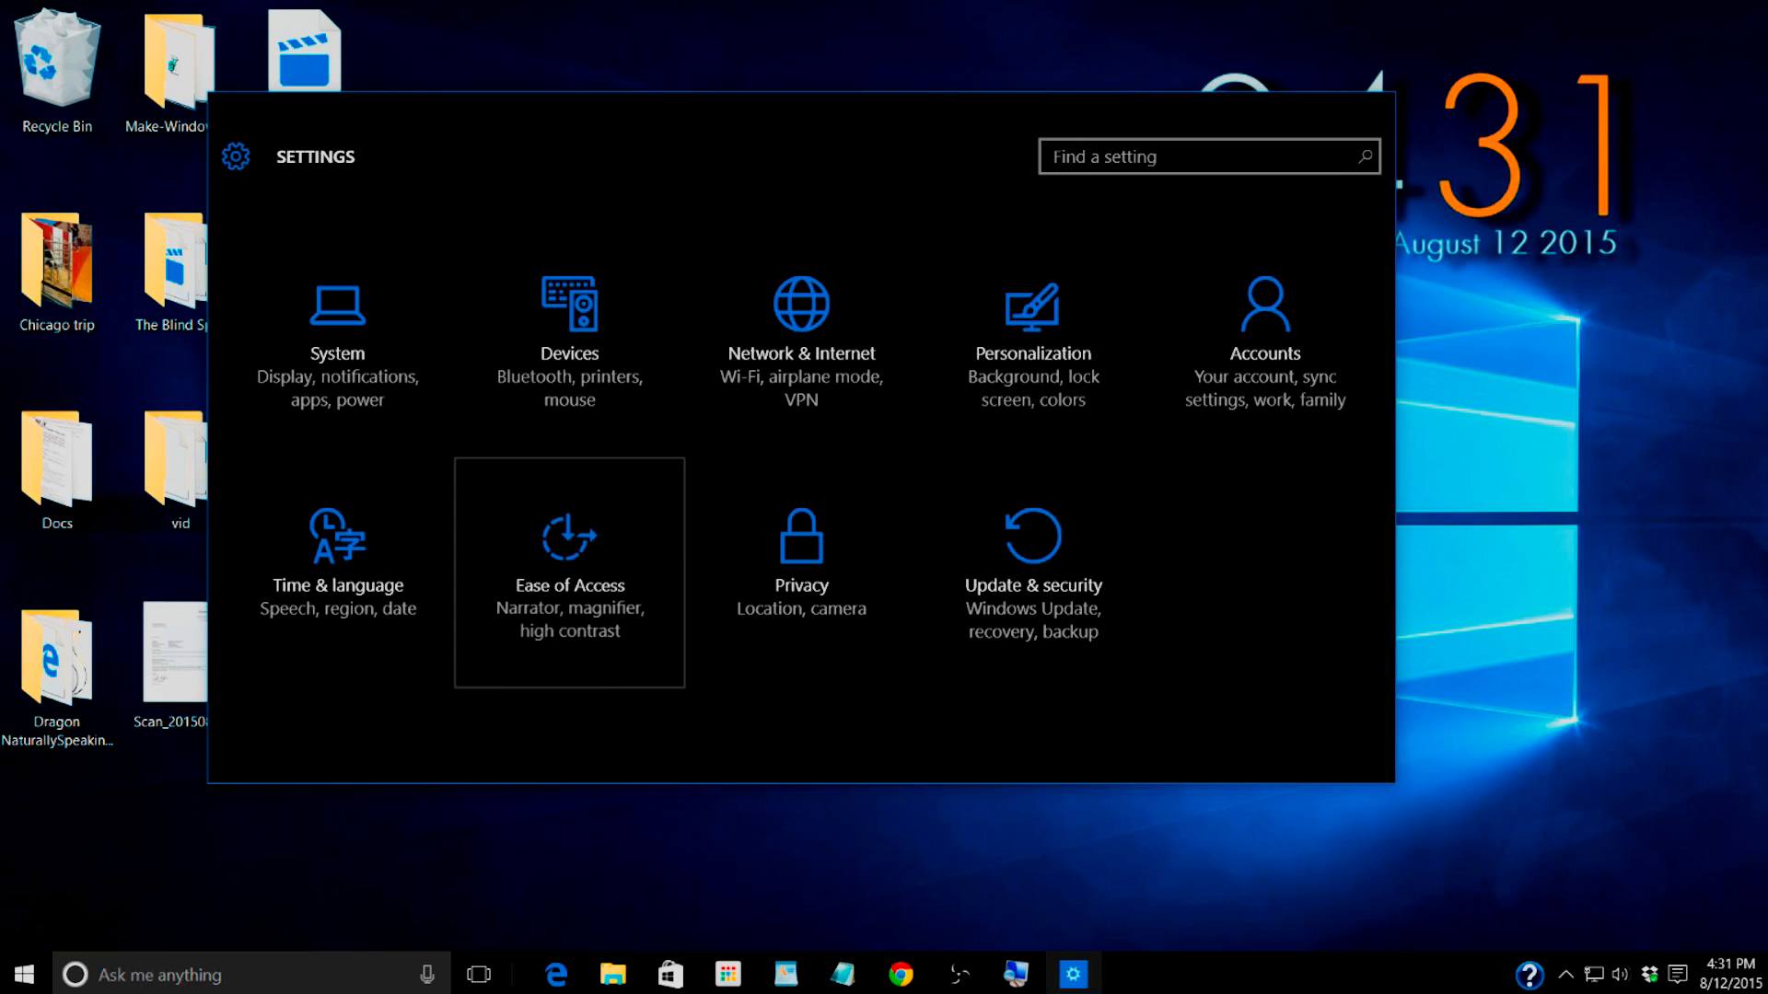
click(569, 569)
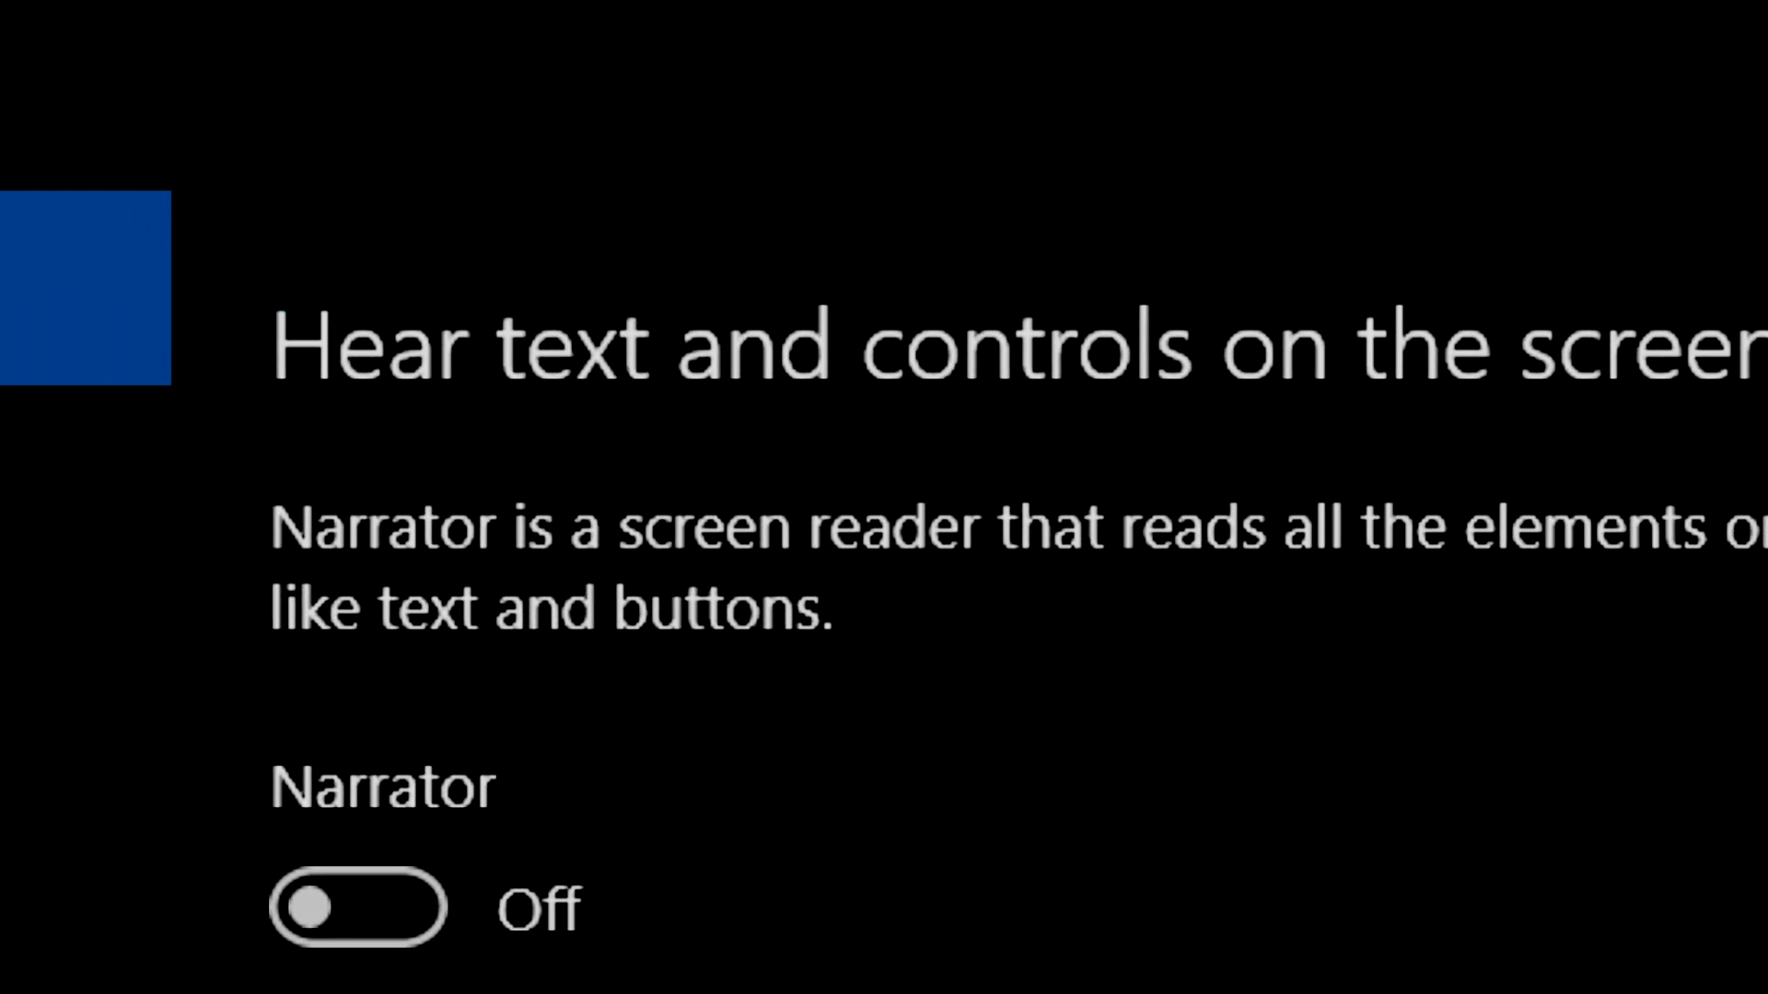
- Reach the Other options visual settings and switch 'Play animations in Windows' off
scroll(down, 3)
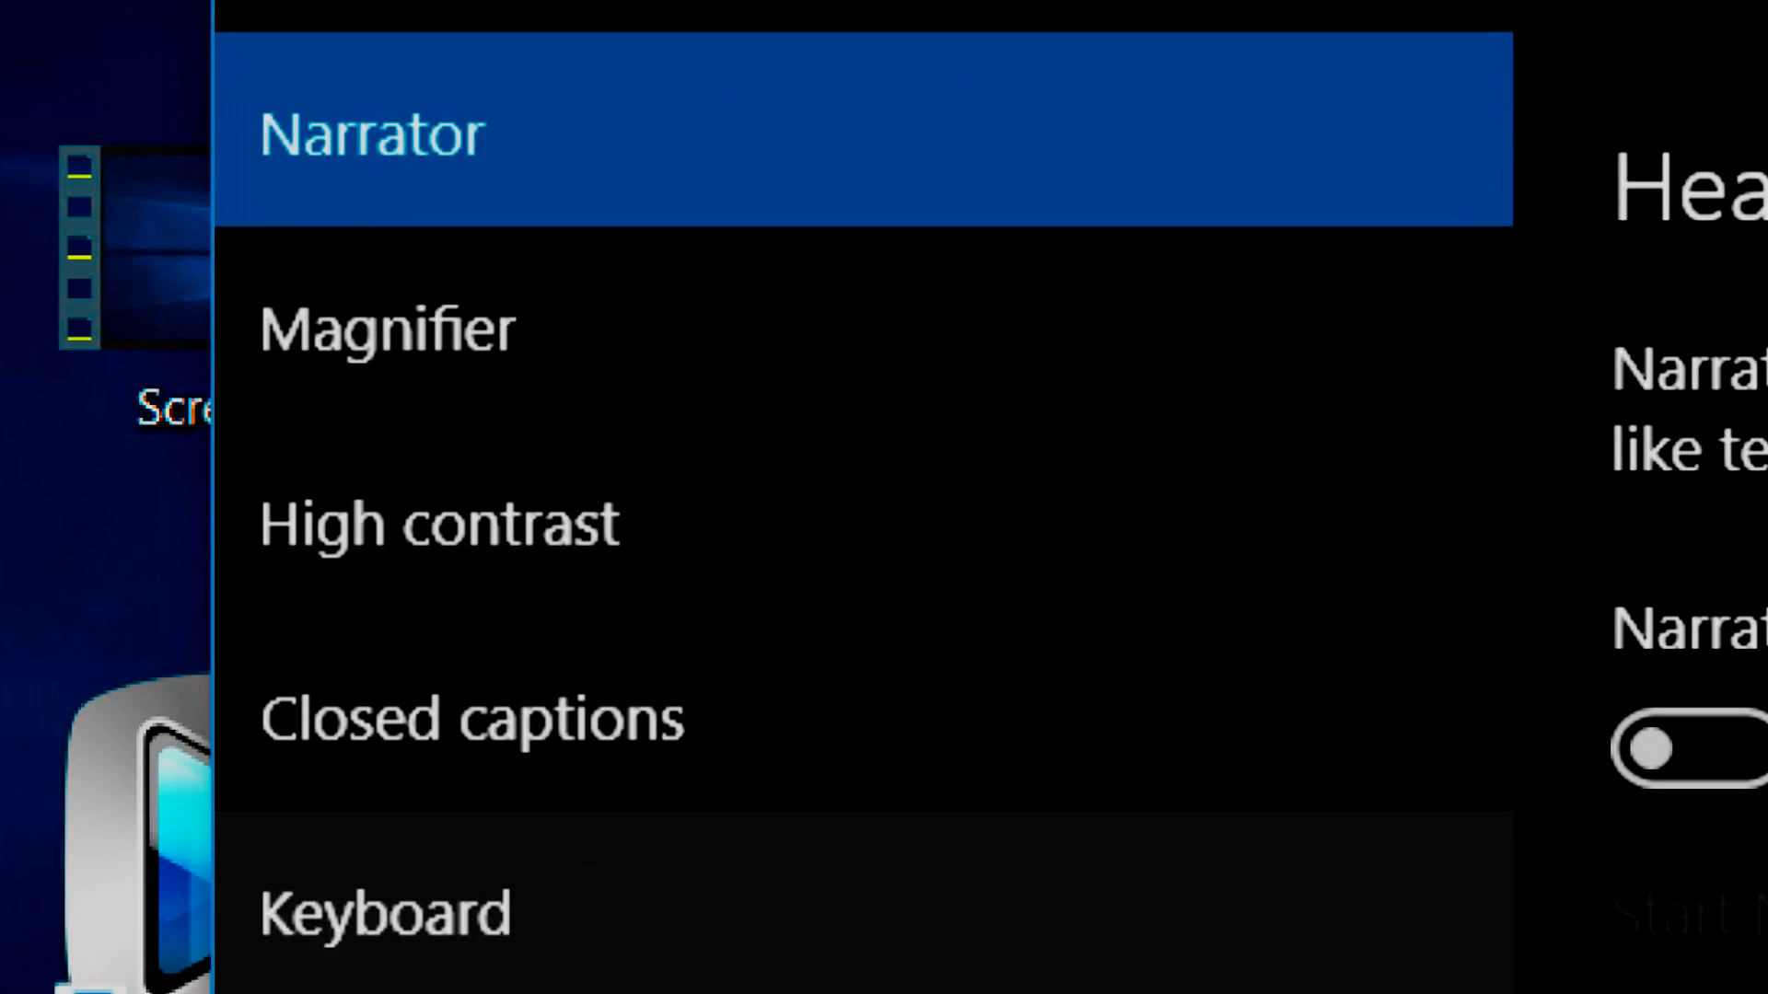
scroll(down, 3)
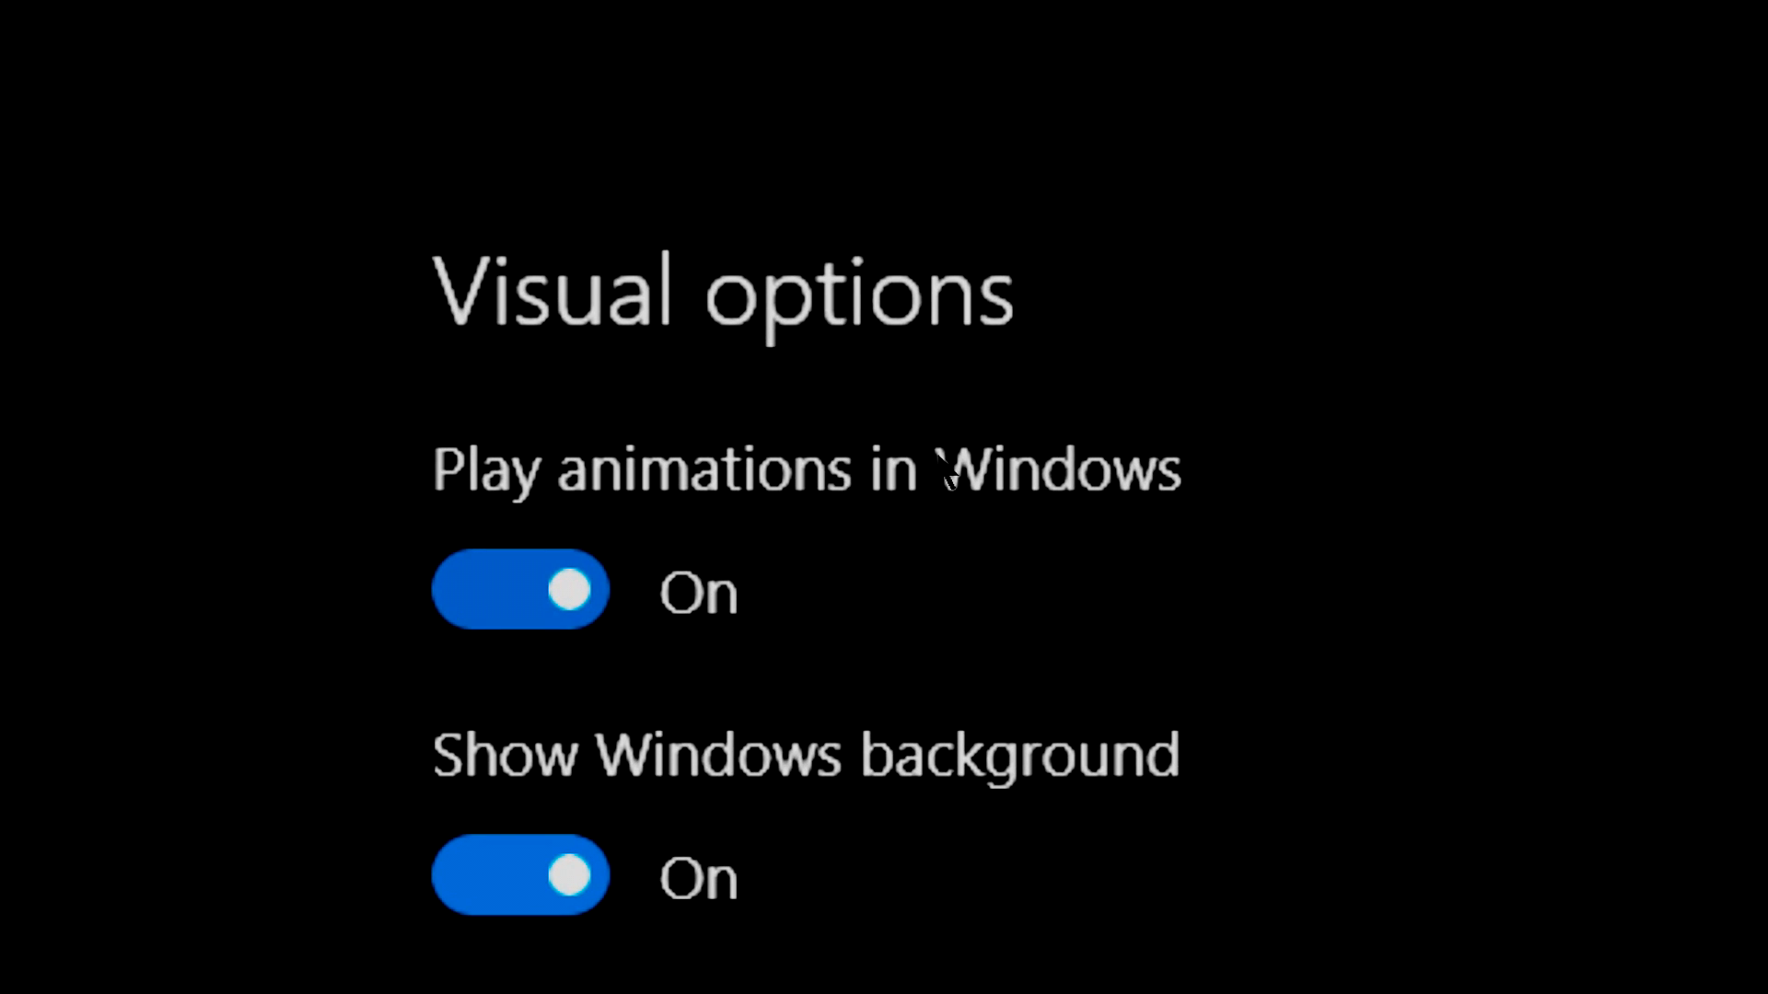
scroll(down, 3)
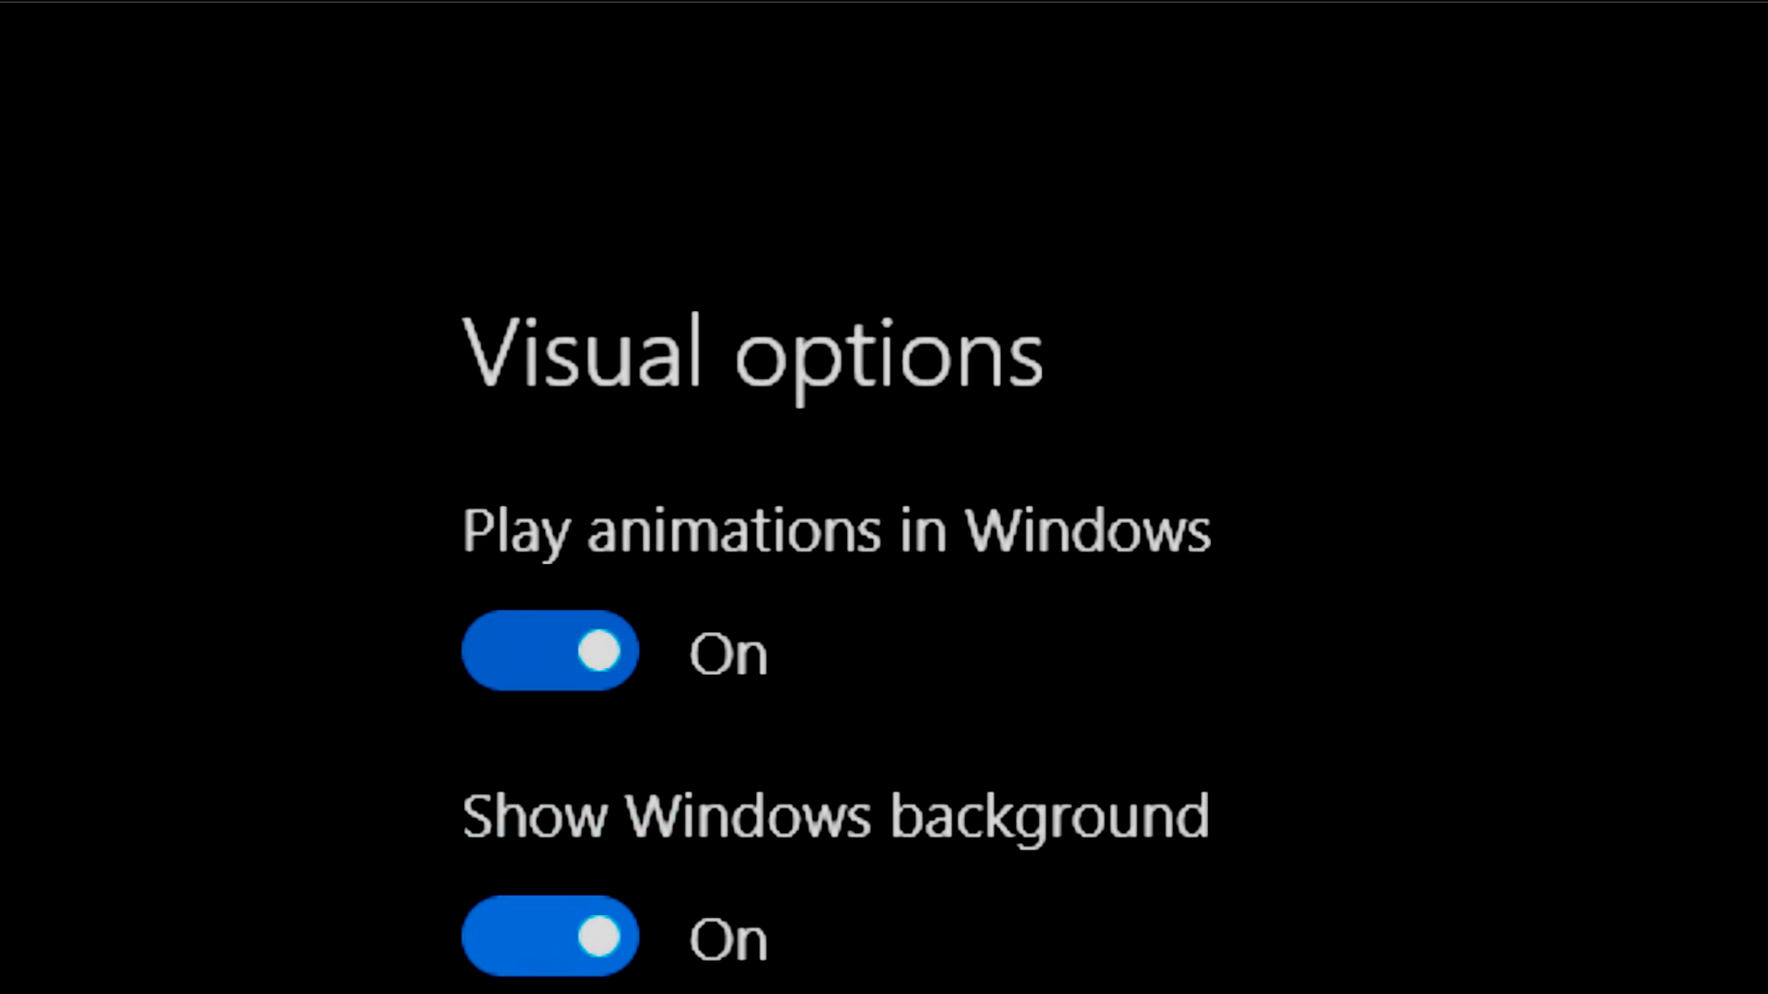
click(548, 650)
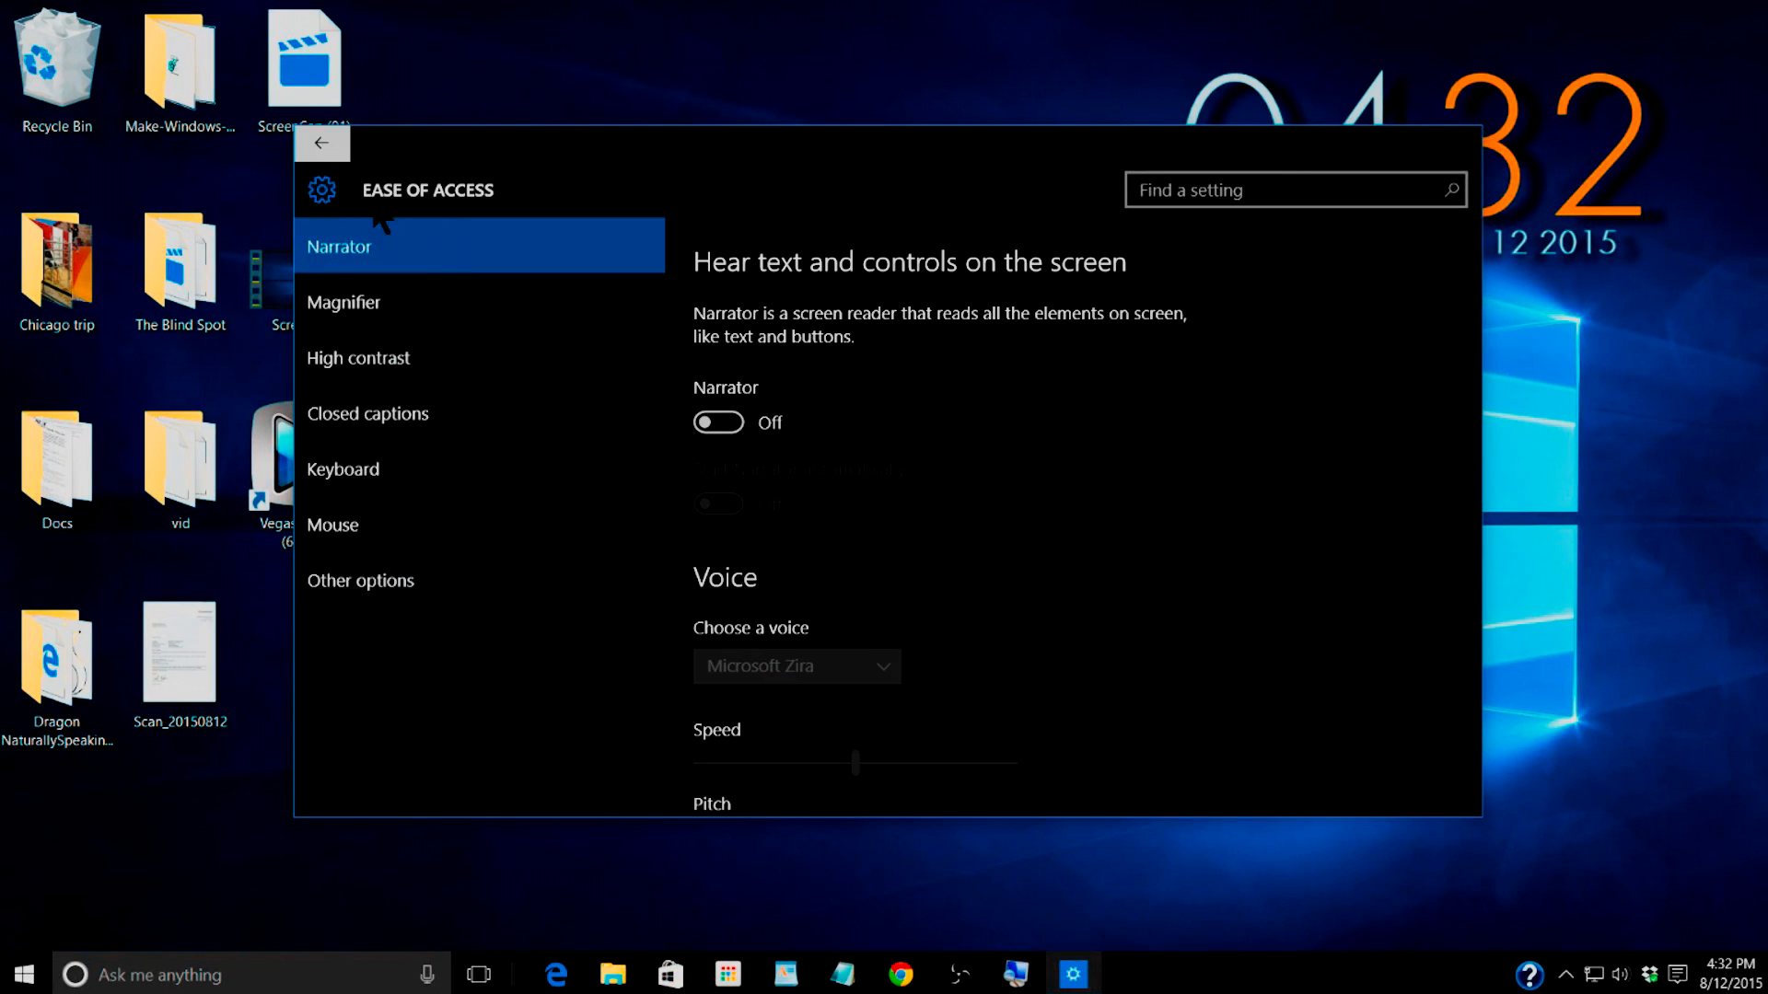
click(361, 580)
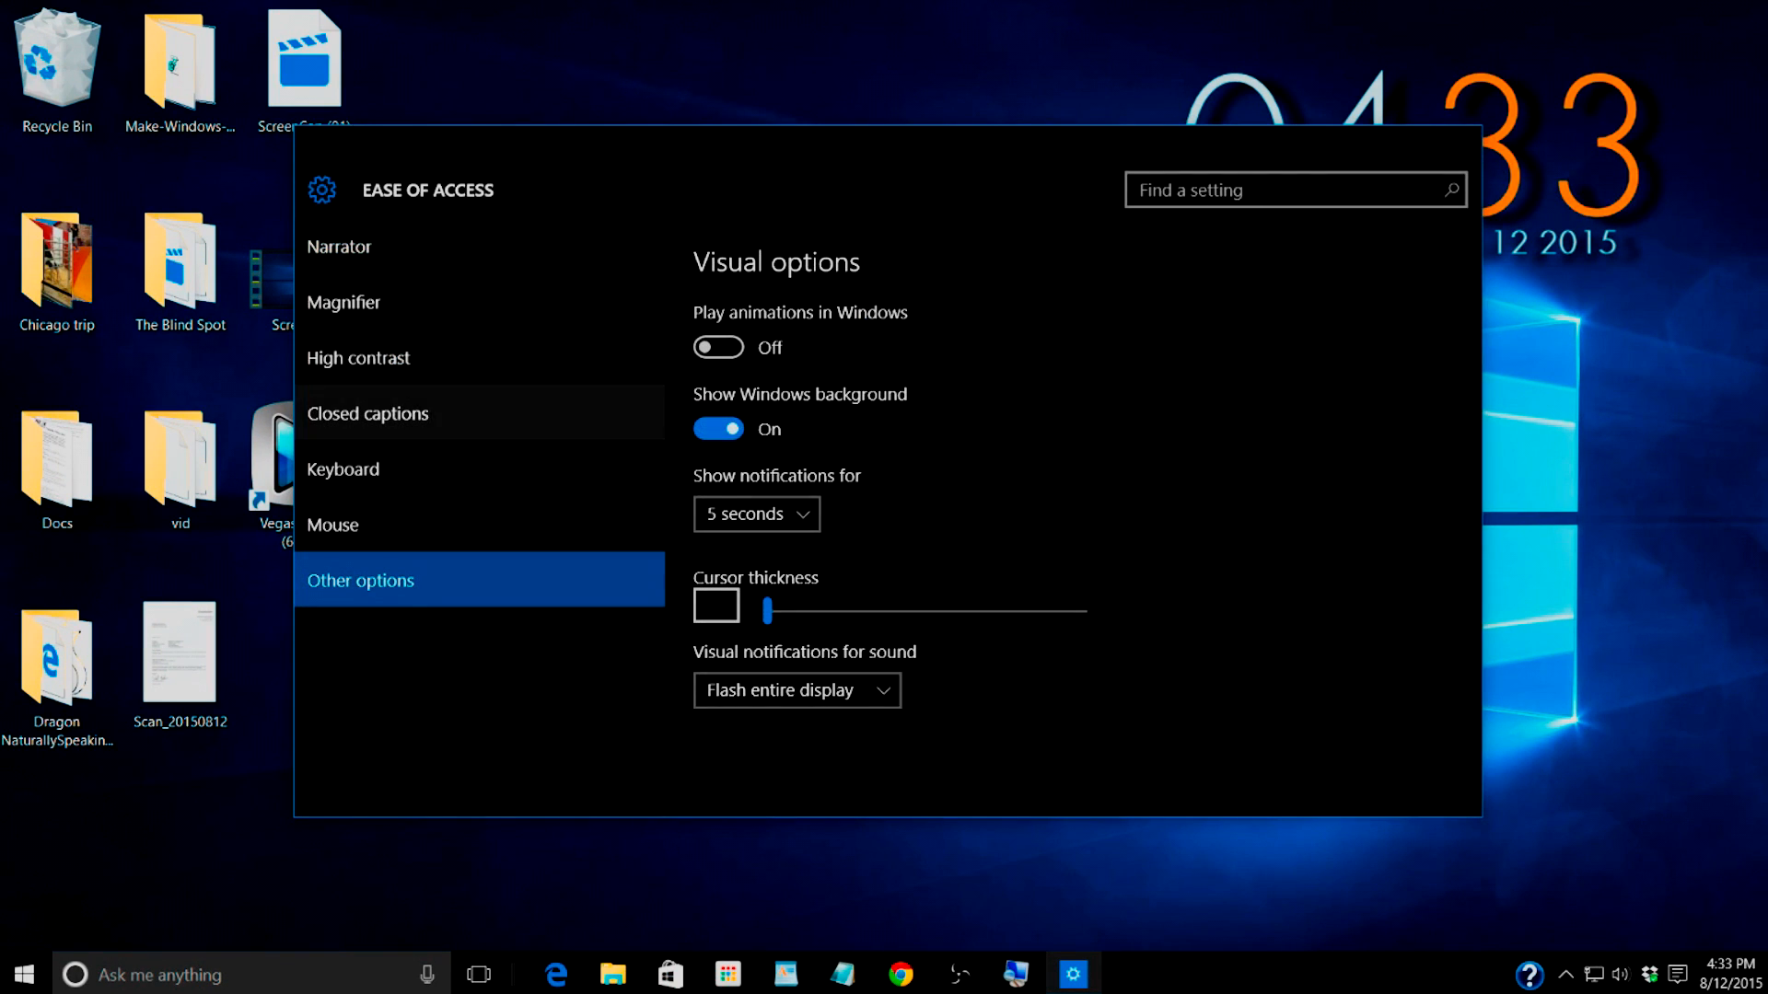
- Switch animations in Windows back on and leave Settings
click(716, 348)
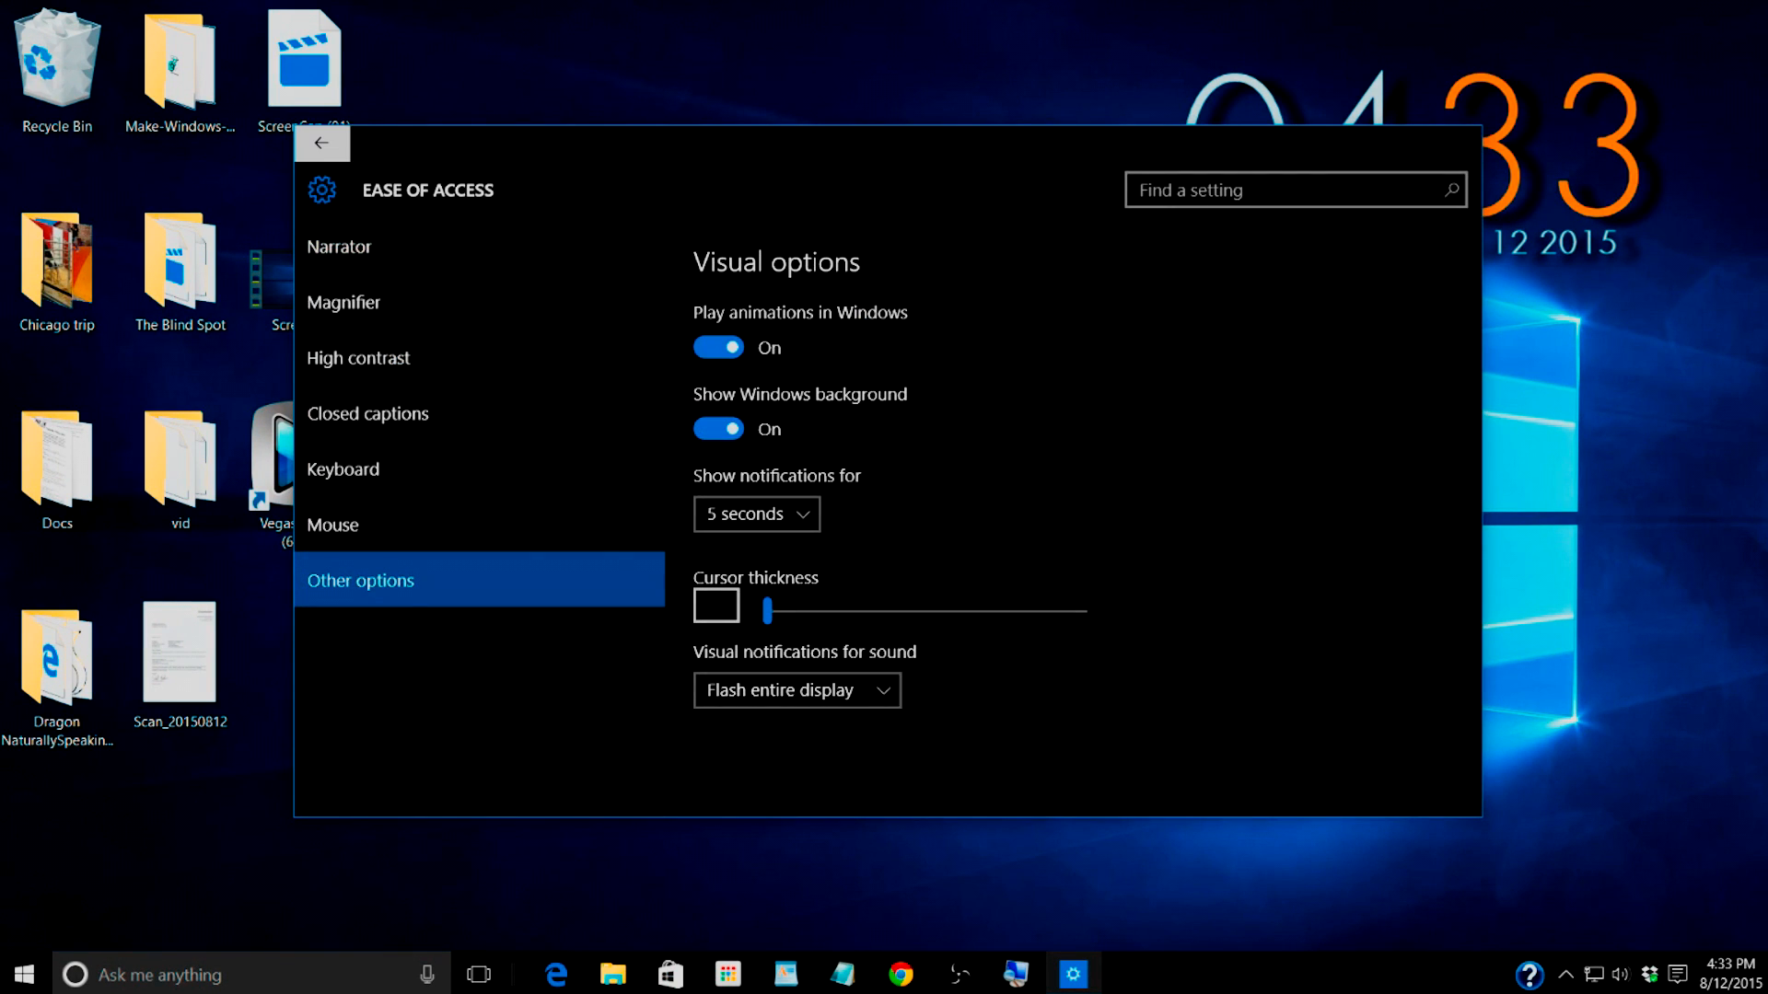
click(320, 143)
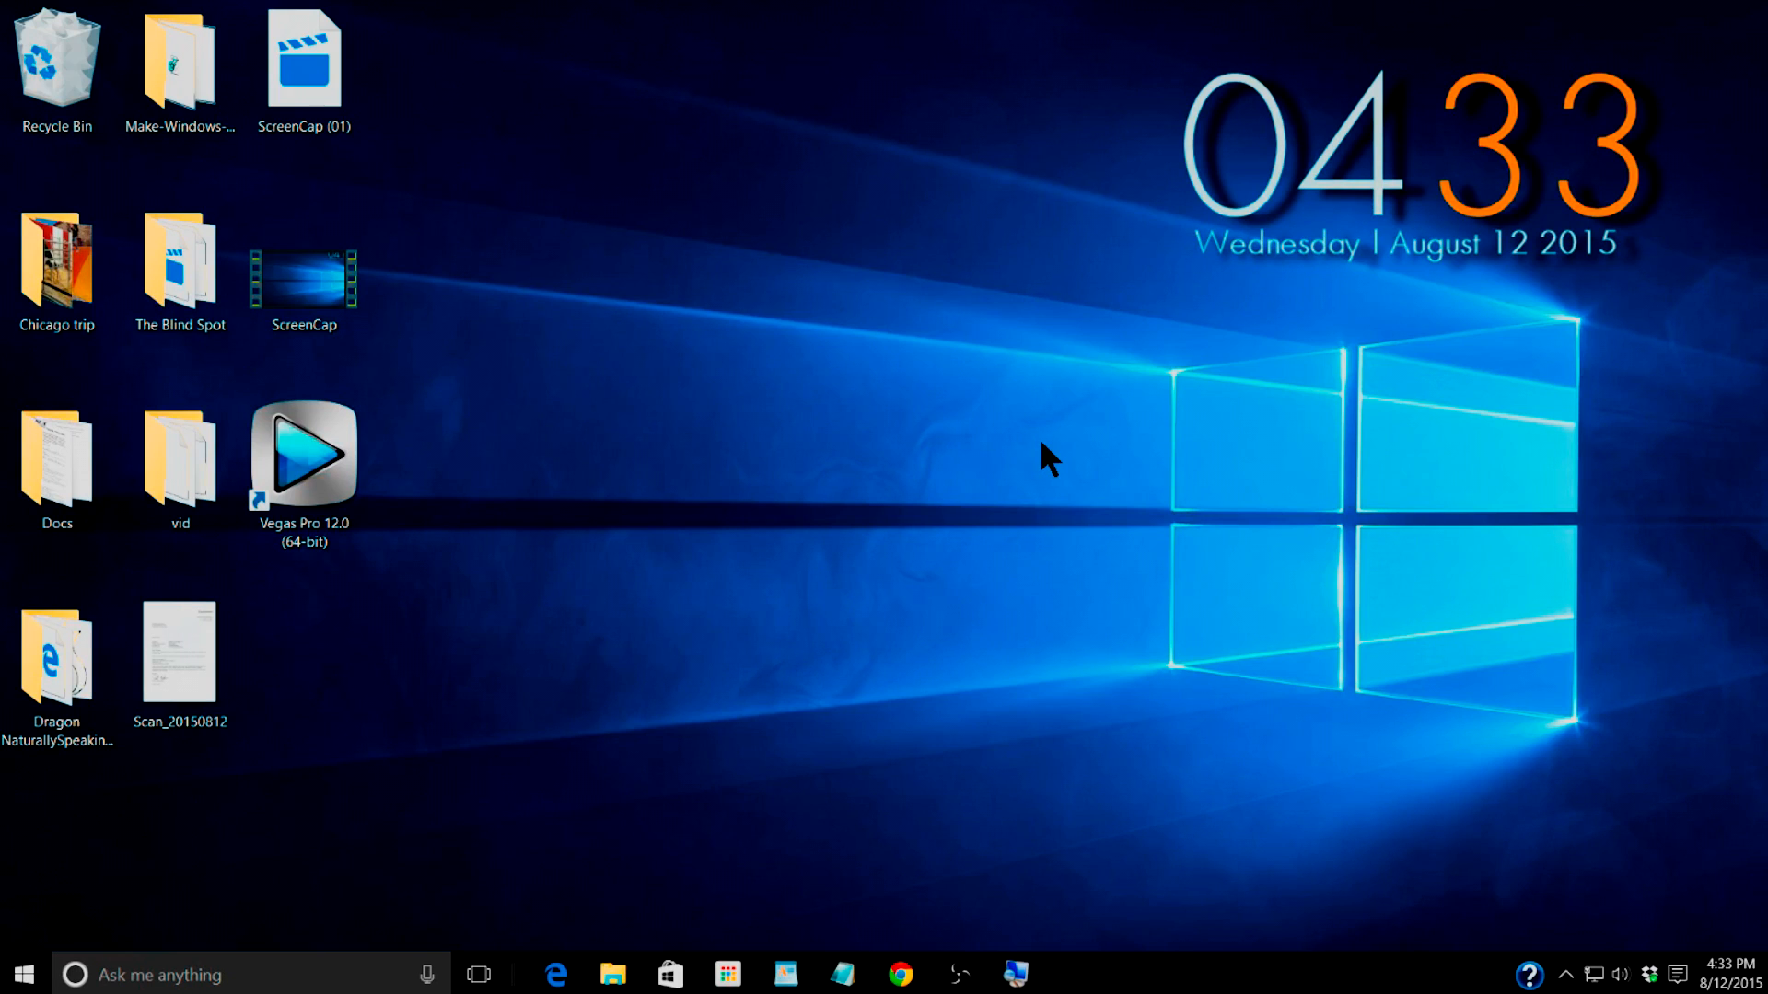
mouse_move(812, 681)
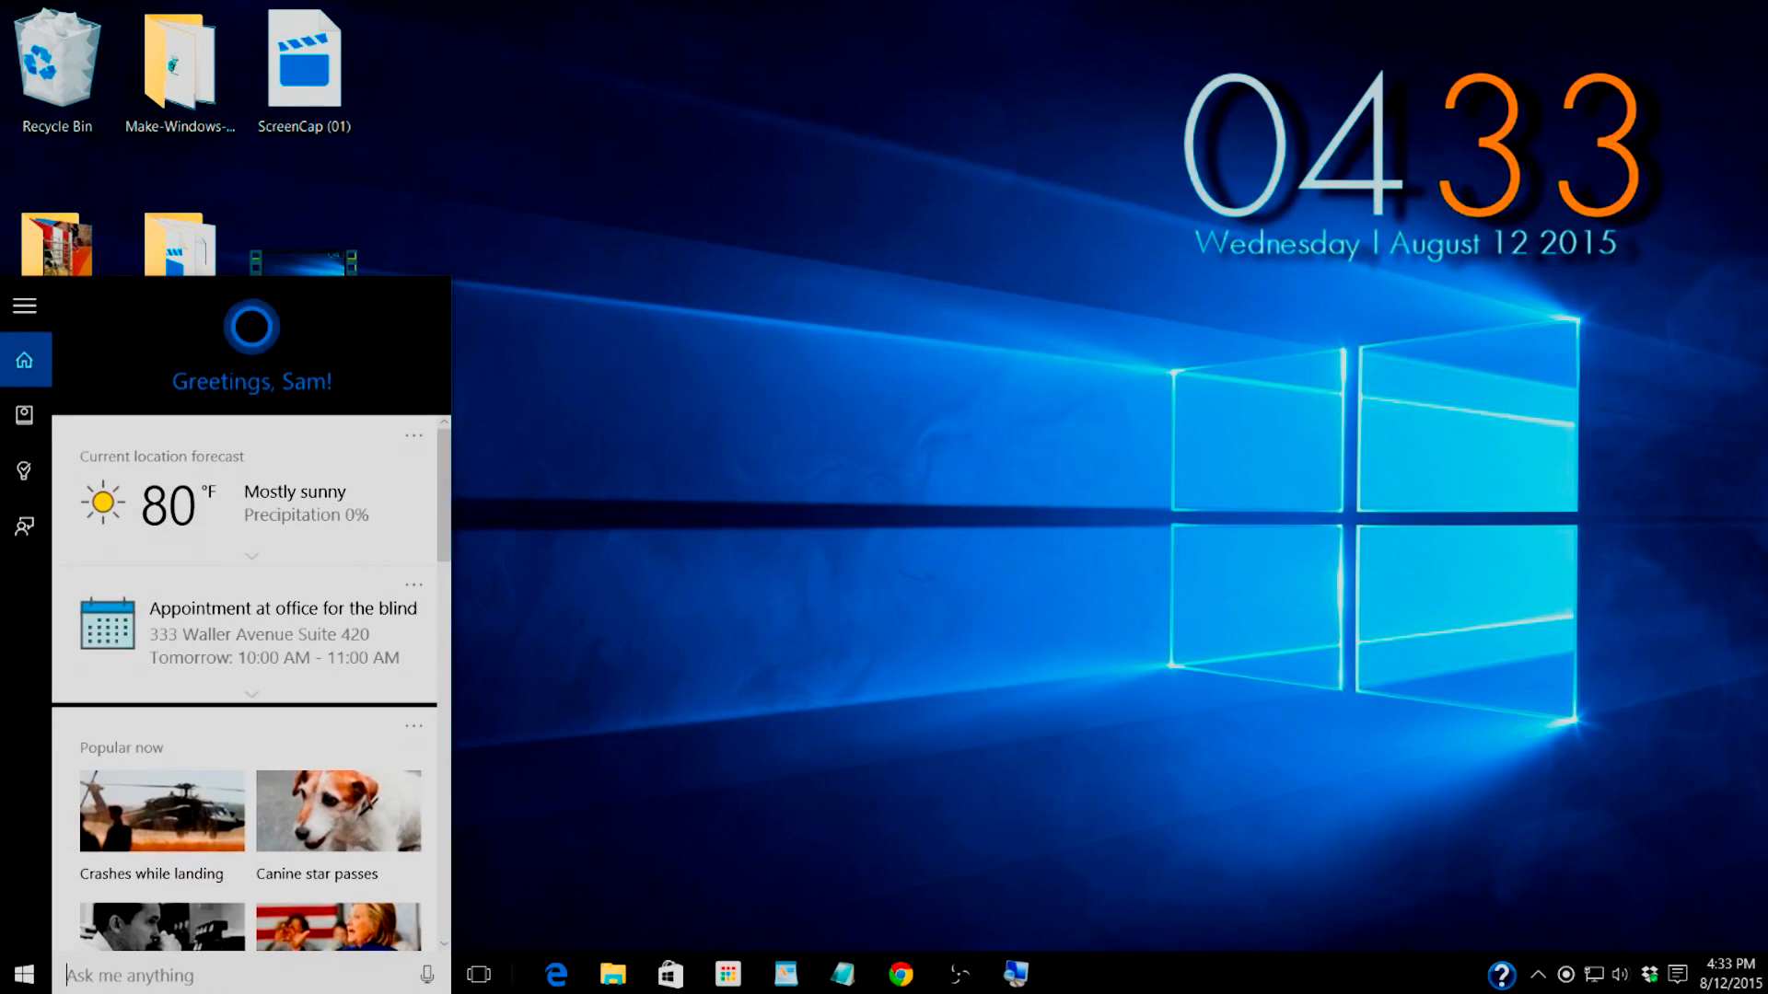
- Scroll Cortana's cards past top news to nearby Yelp restaurants
scroll(down, 3)
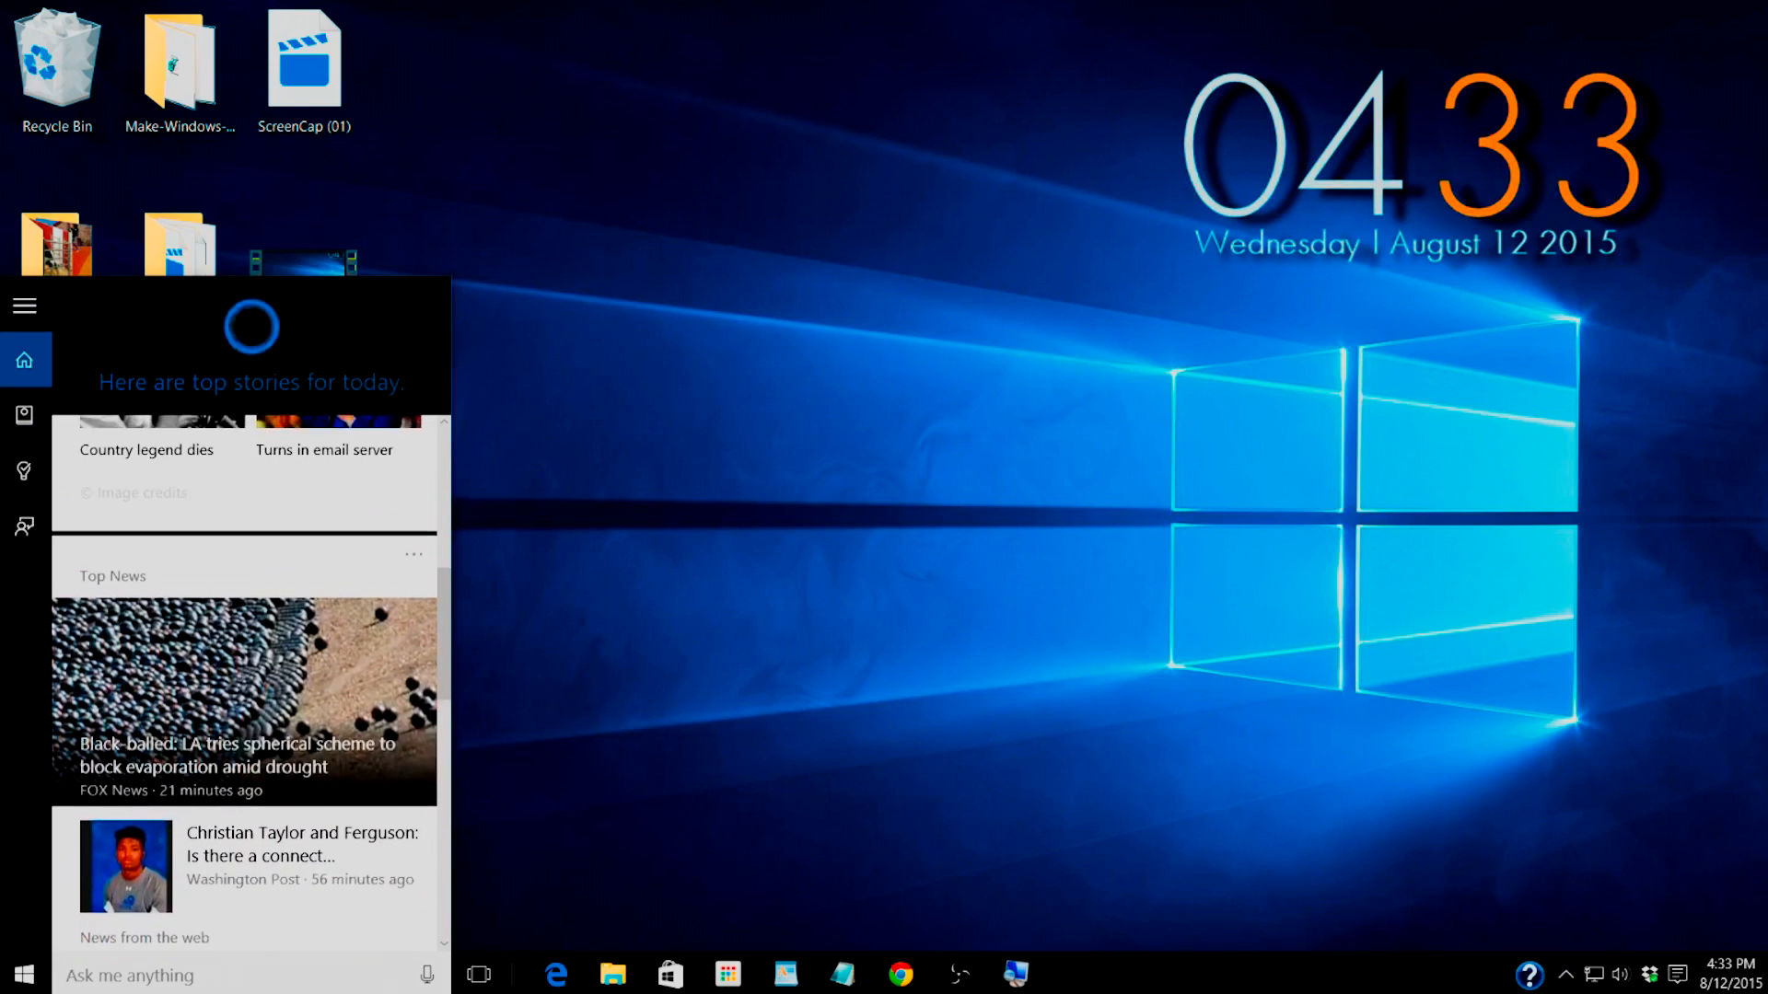
scroll(down, 3)
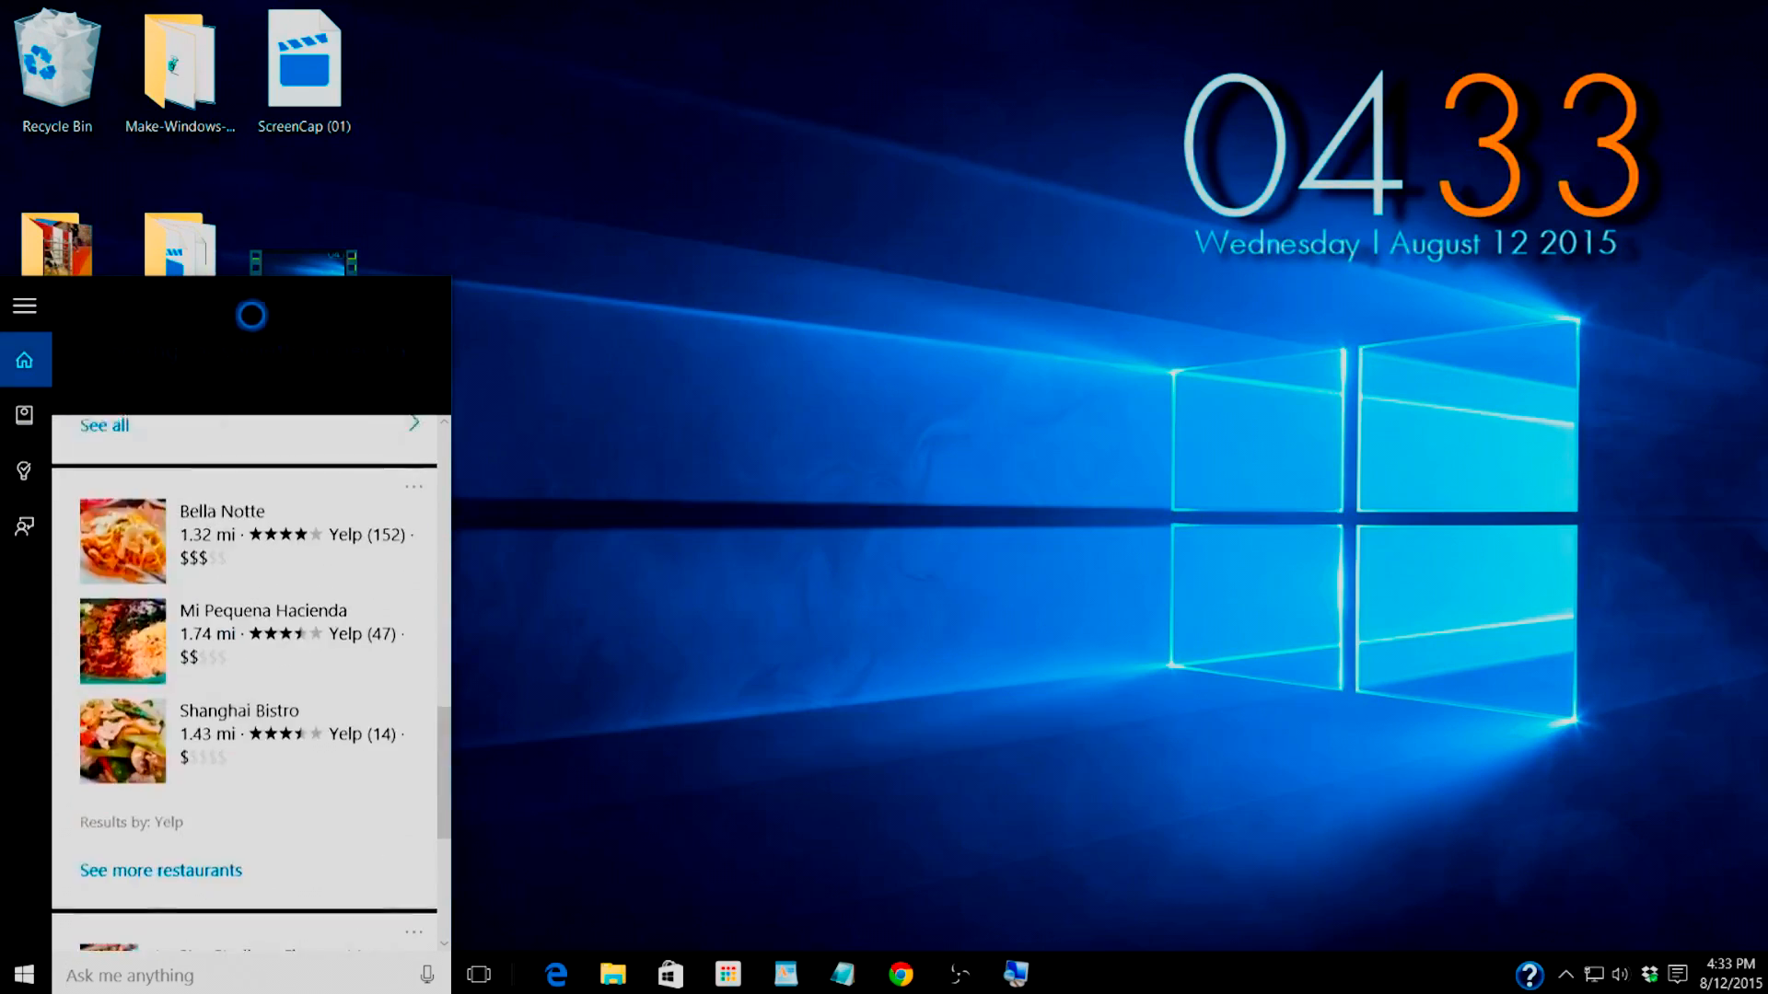